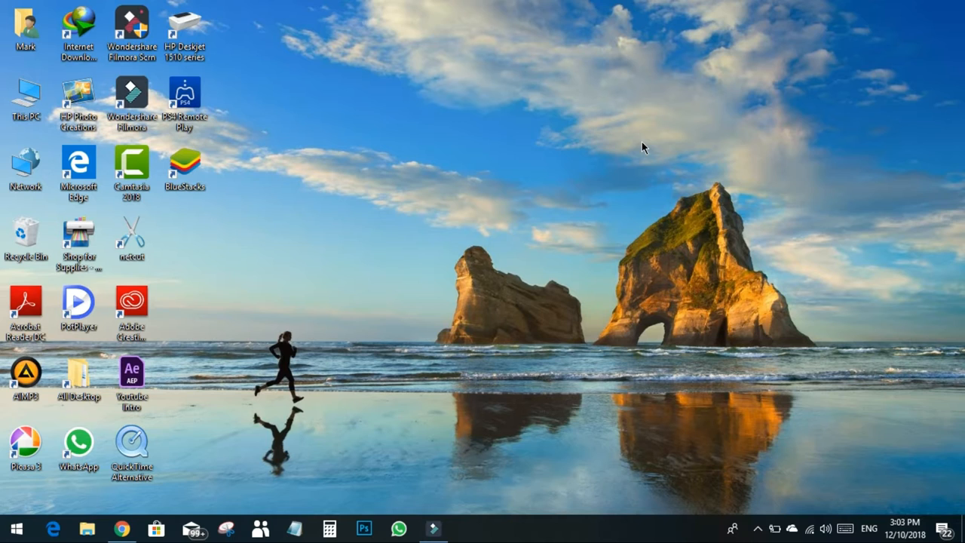
mouse_move(251, 163)
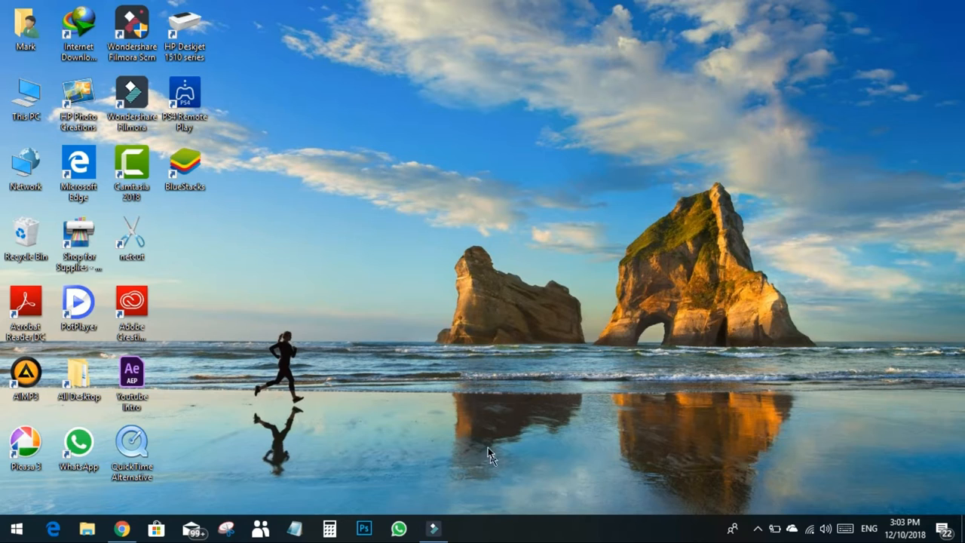
mouse_move(264, 312)
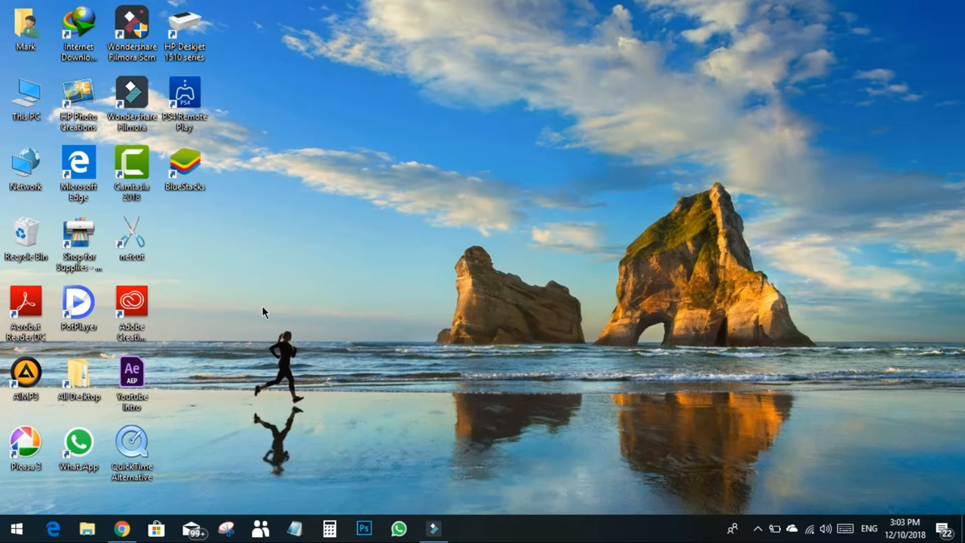
mouse_move(327, 304)
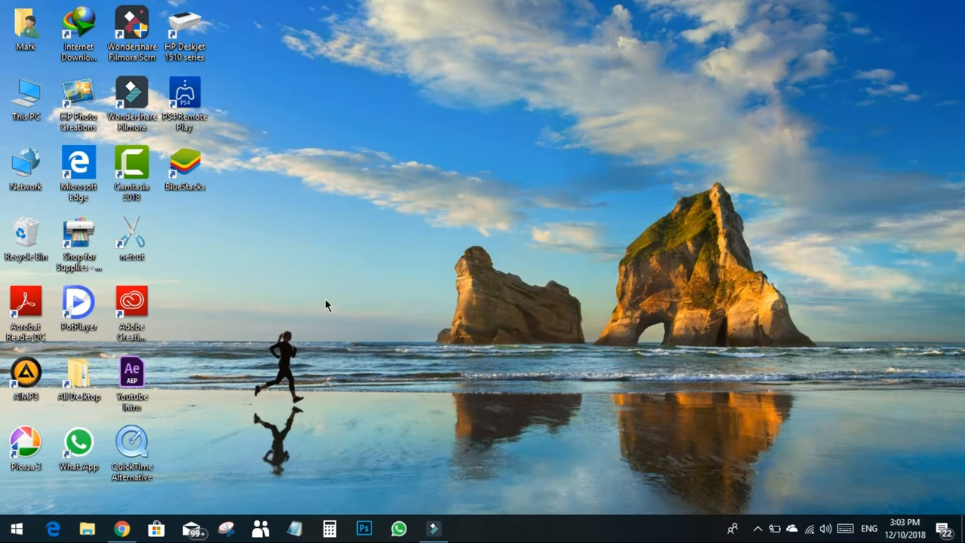
mouse_move(289, 245)
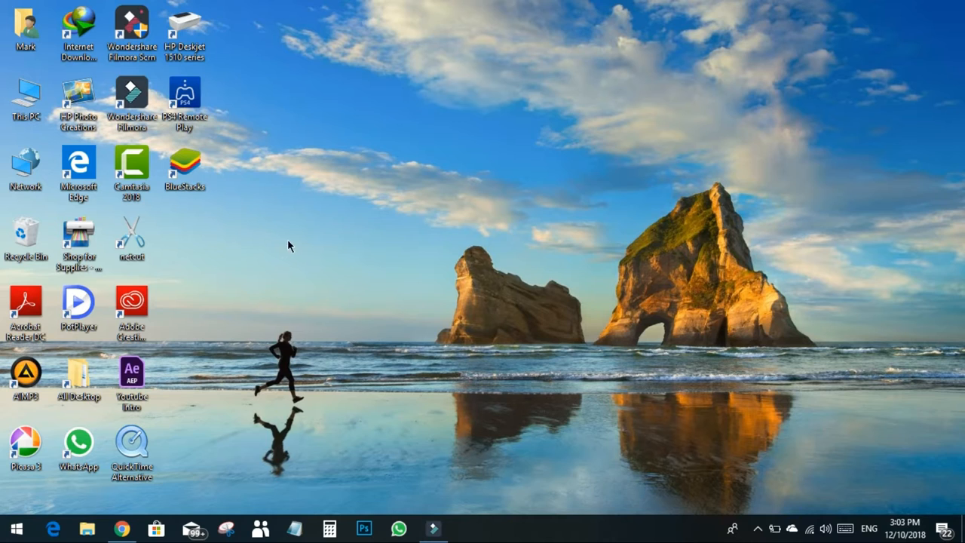
mouse_move(215, 321)
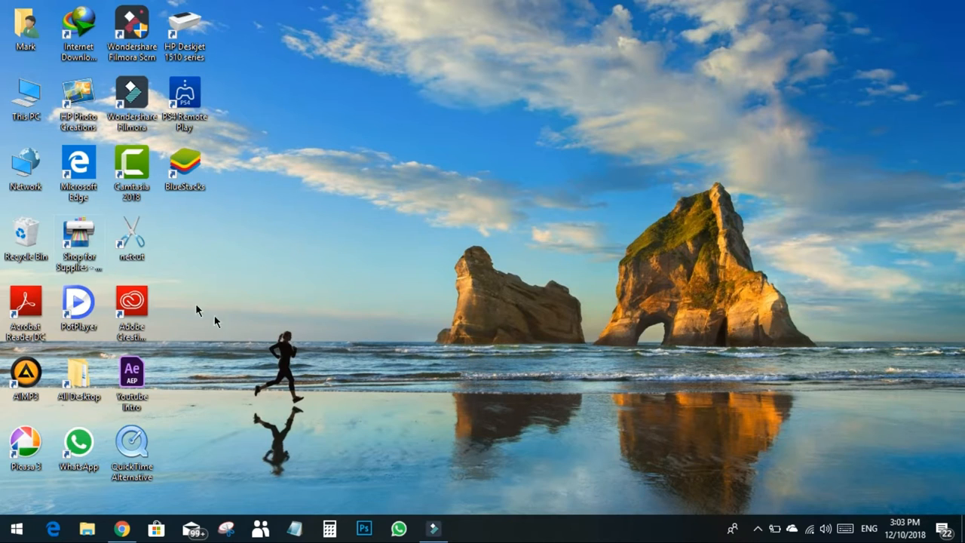
mouse_move(237, 292)
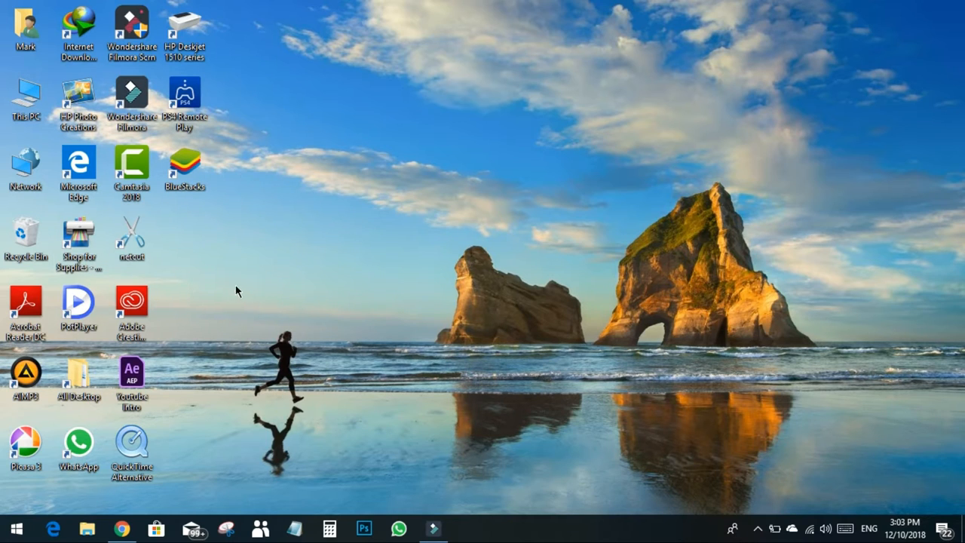
mouse_move(391, 172)
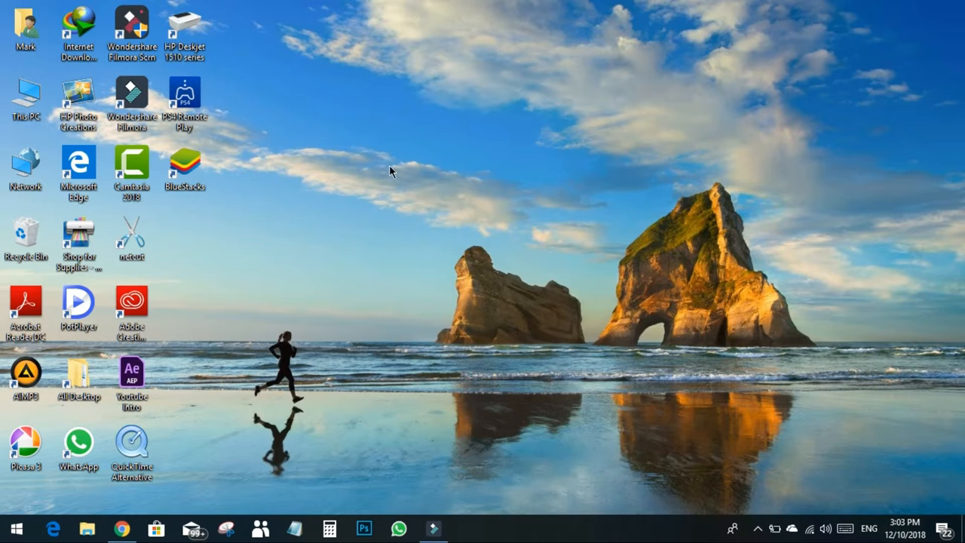
Bring up the Wondershare Filmora editor and view its screen recording options
left_click(132, 30)
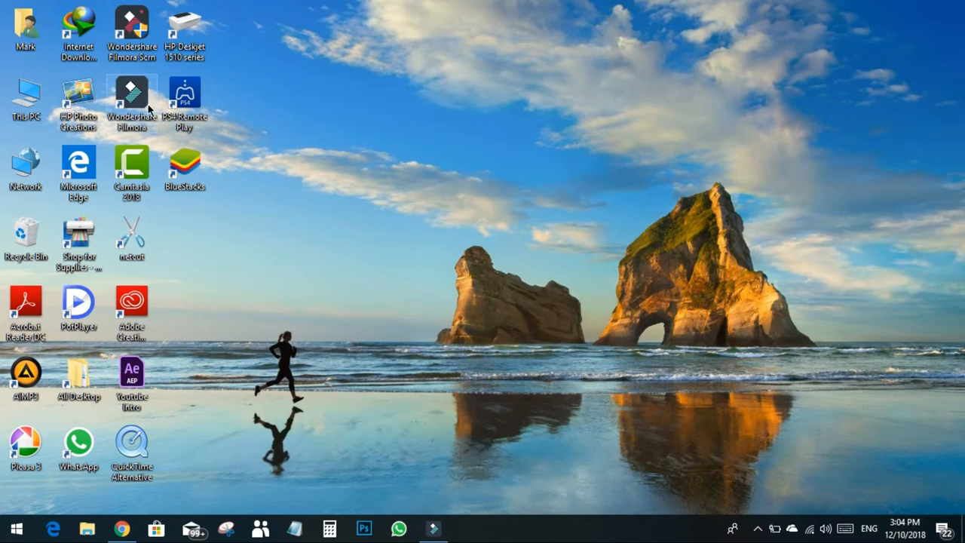
mouse_move(137, 102)
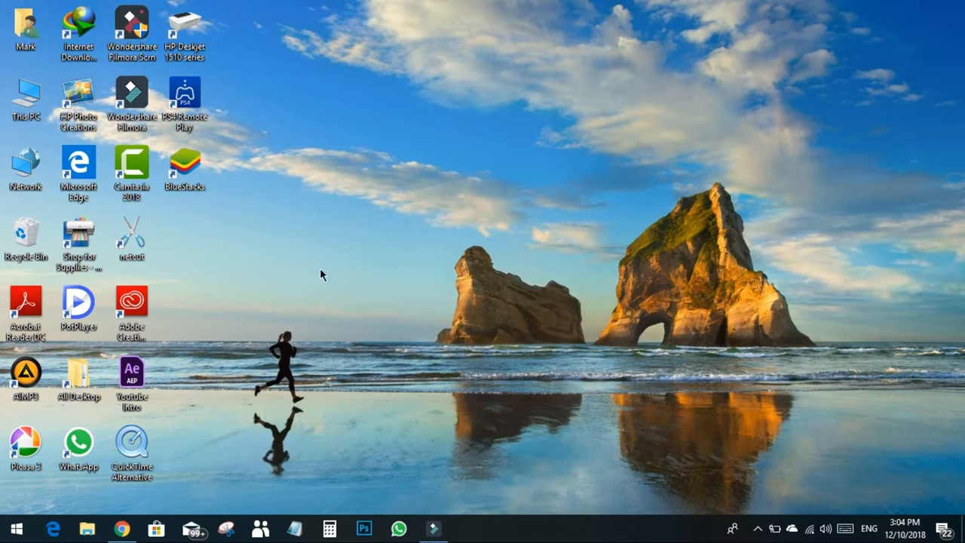
left_click(433, 528)
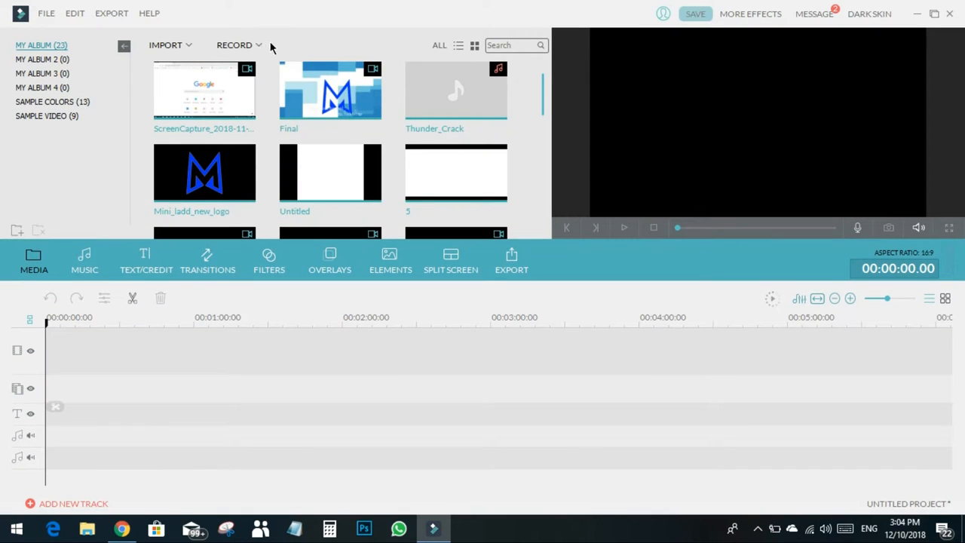
left_click(234, 44)
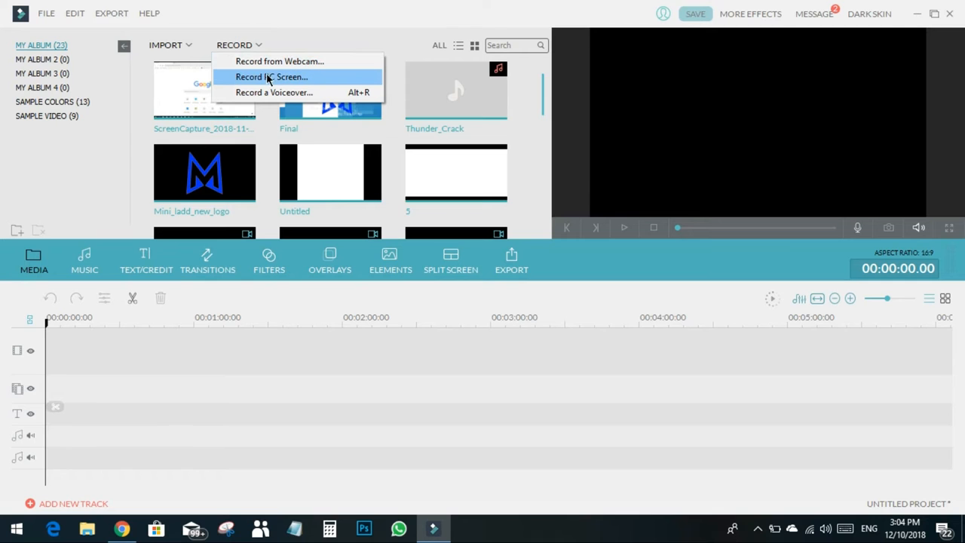
mouse_move(364, 81)
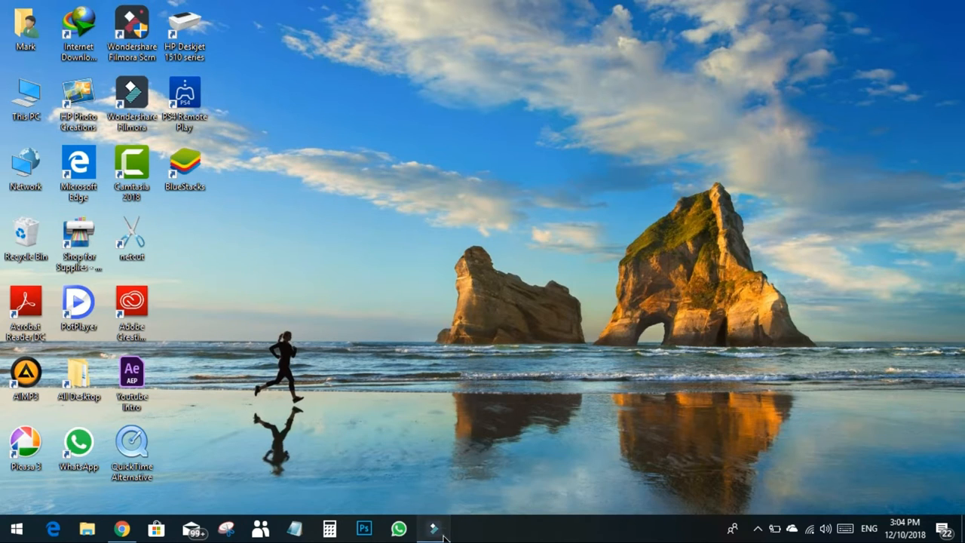
Search Google for 'Camtasia' from Chrome's address bar
left_click(434, 528)
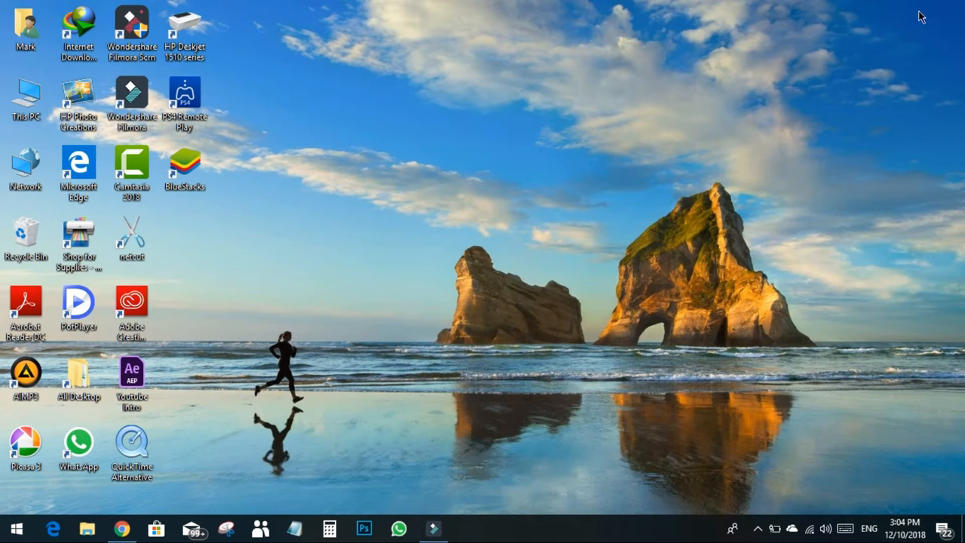
mouse_move(291, 71)
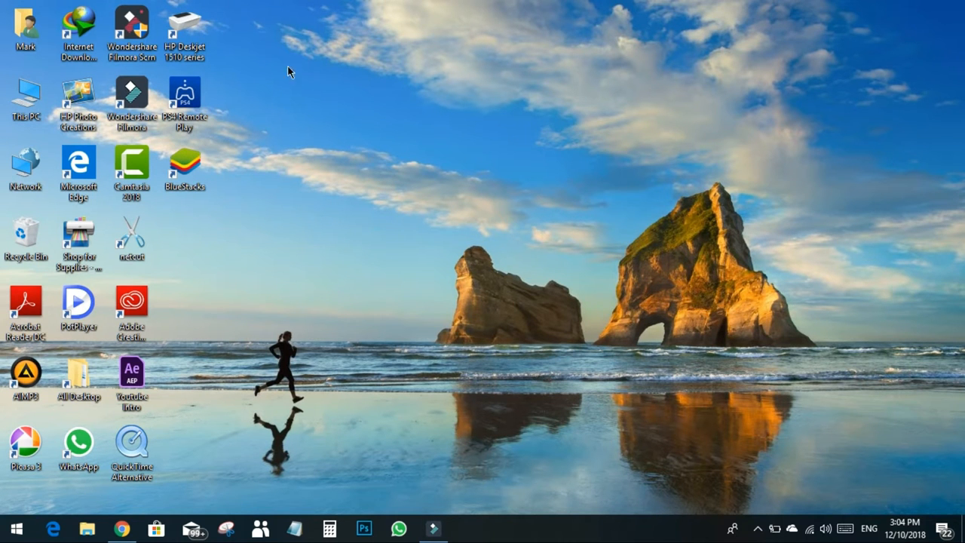
mouse_move(279, 93)
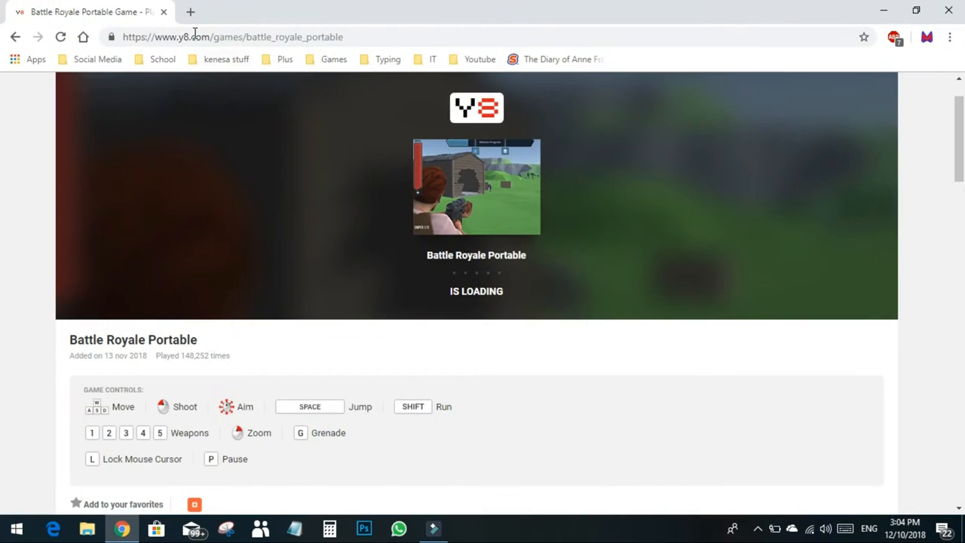
type("Cm")
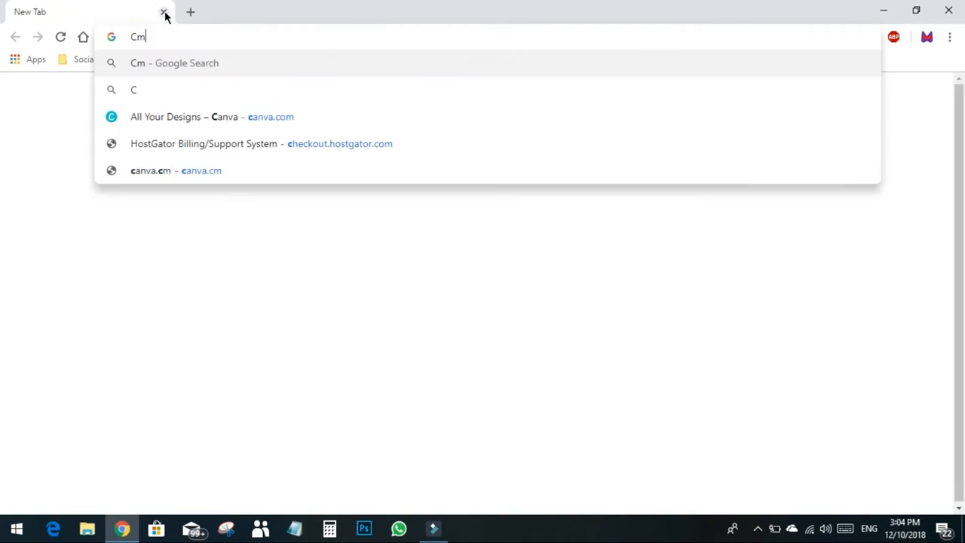
type("amtasia")
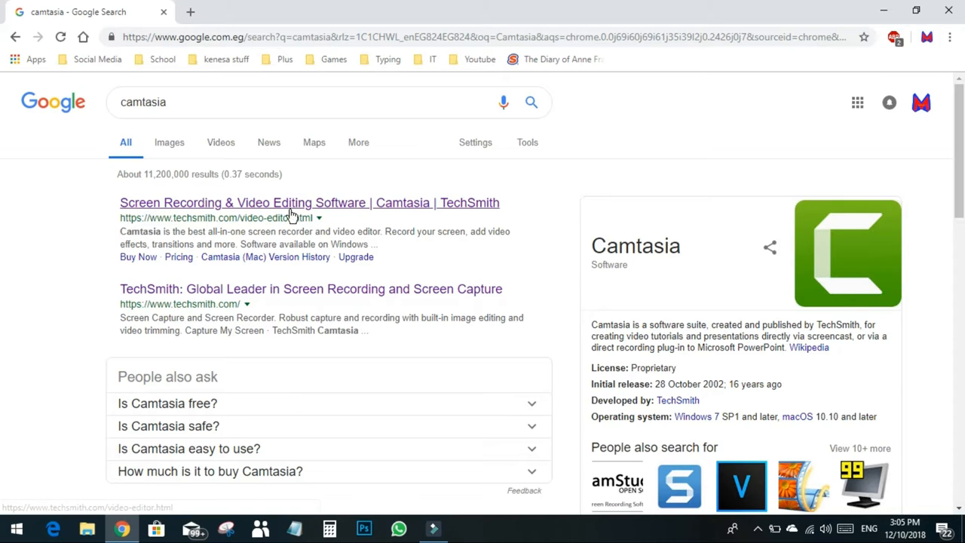
Open the 'Screen Recording & Video Editing Software | Camtasia | TechSmith' result
left_click(309, 202)
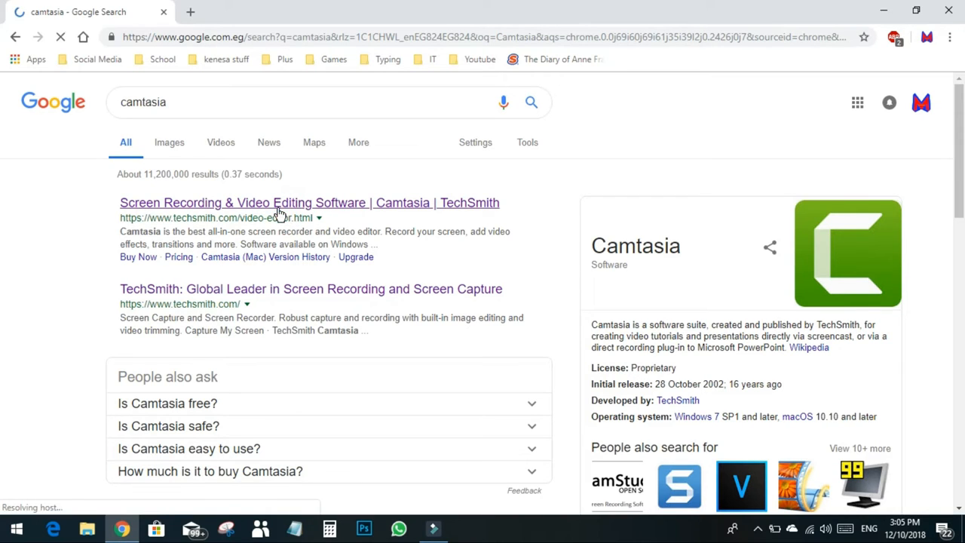
left_click(309, 202)
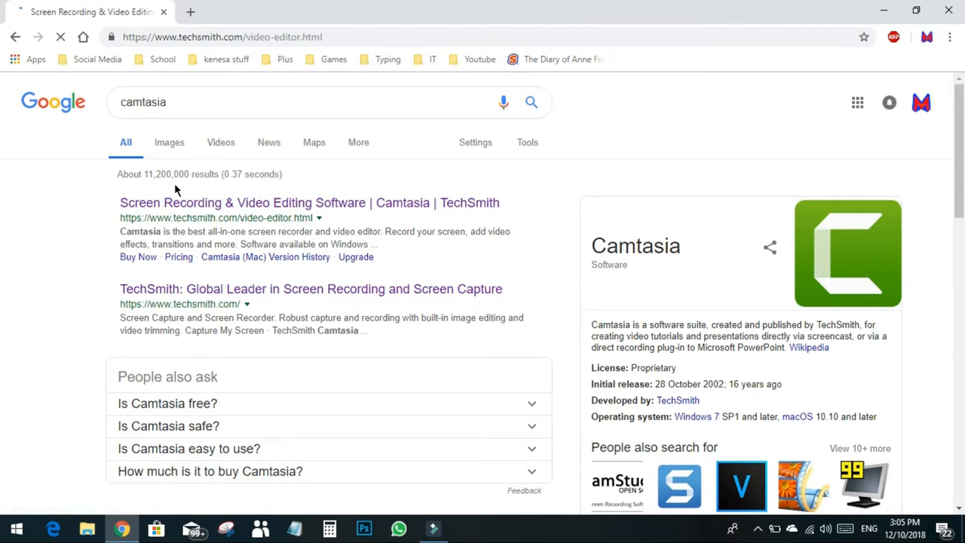
left_click(309, 202)
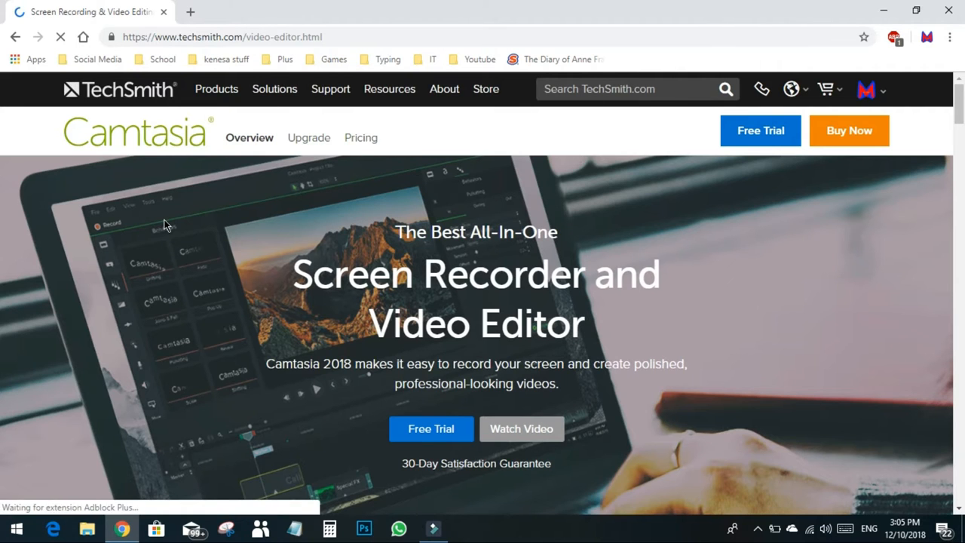
Scroll through the Camtasia overview and feature highlights
scroll("down", 3)
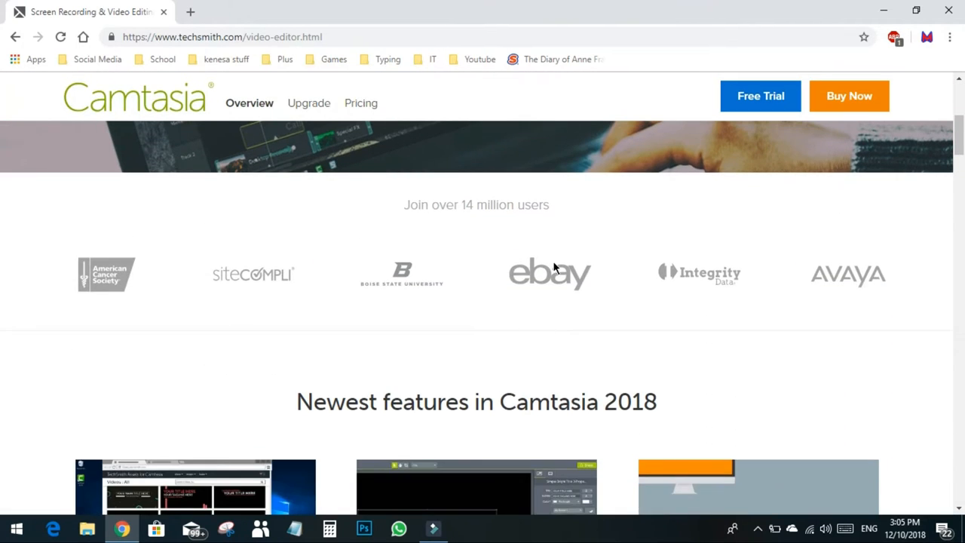
scroll("up", 3)
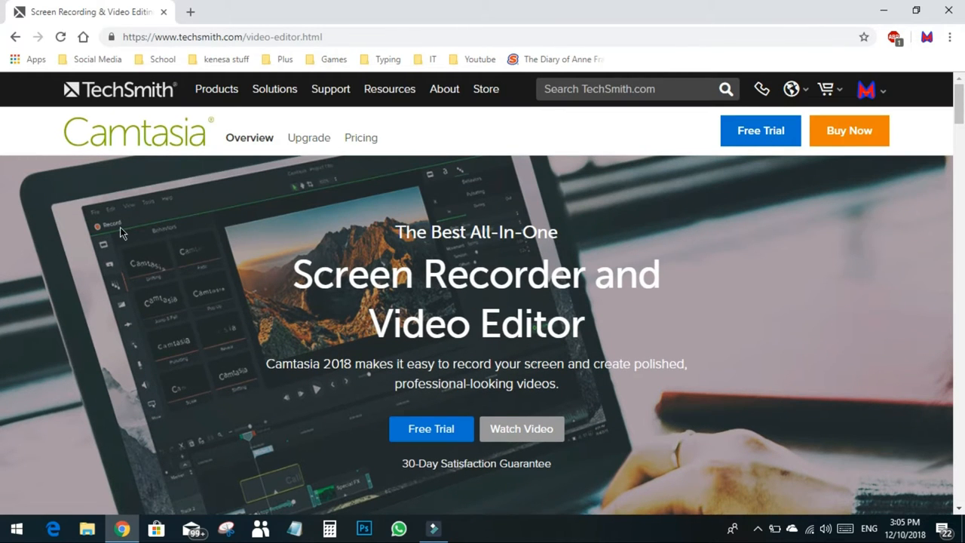
mouse_move(262, 439)
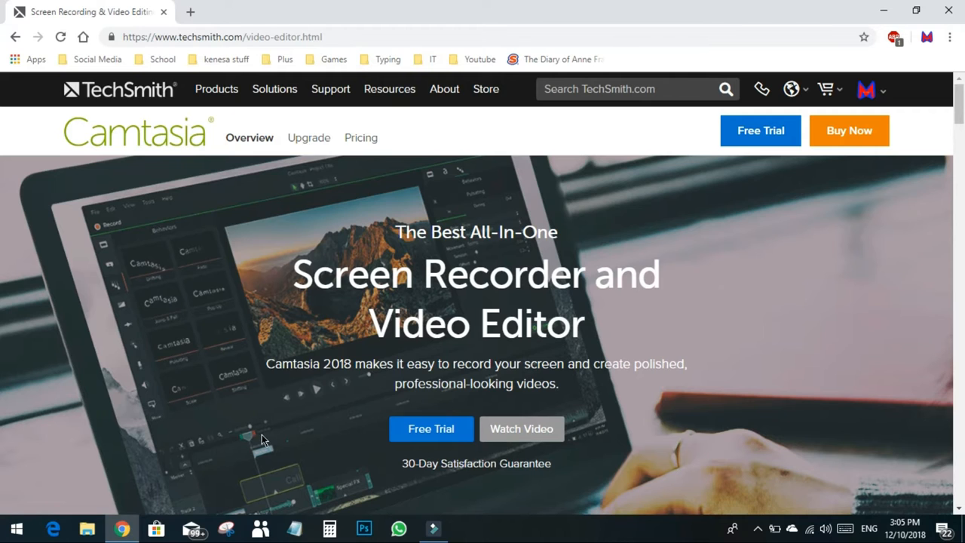
scroll("down", 3)
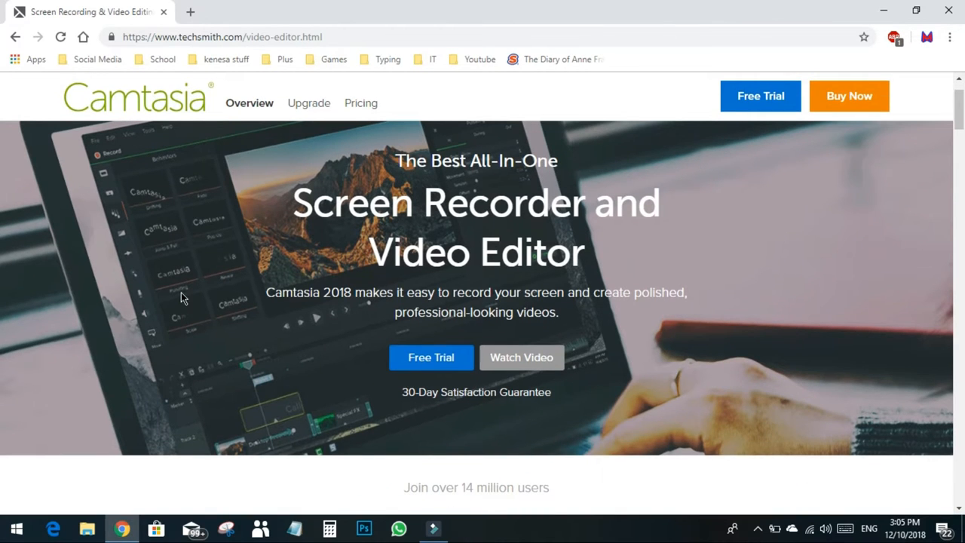
scroll("down", 3)
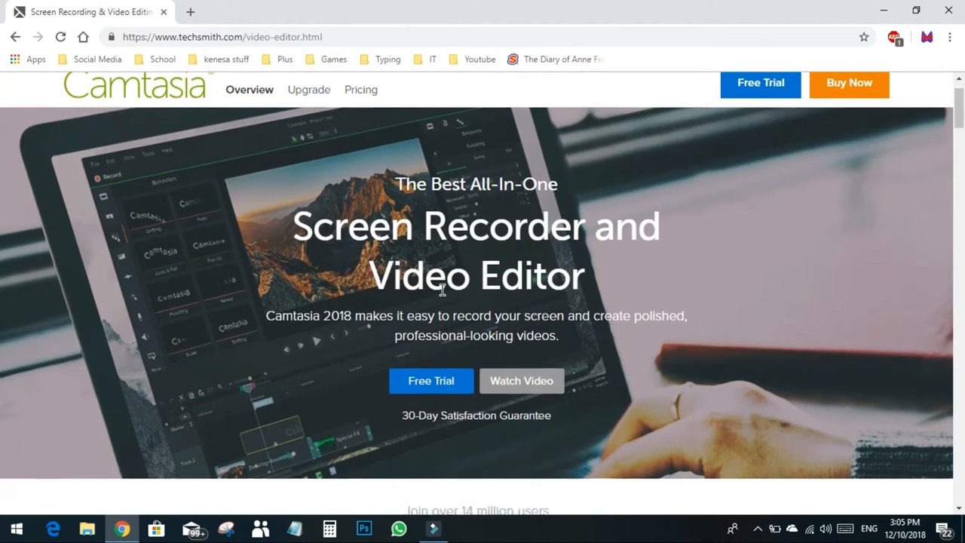
scroll("down", 3)
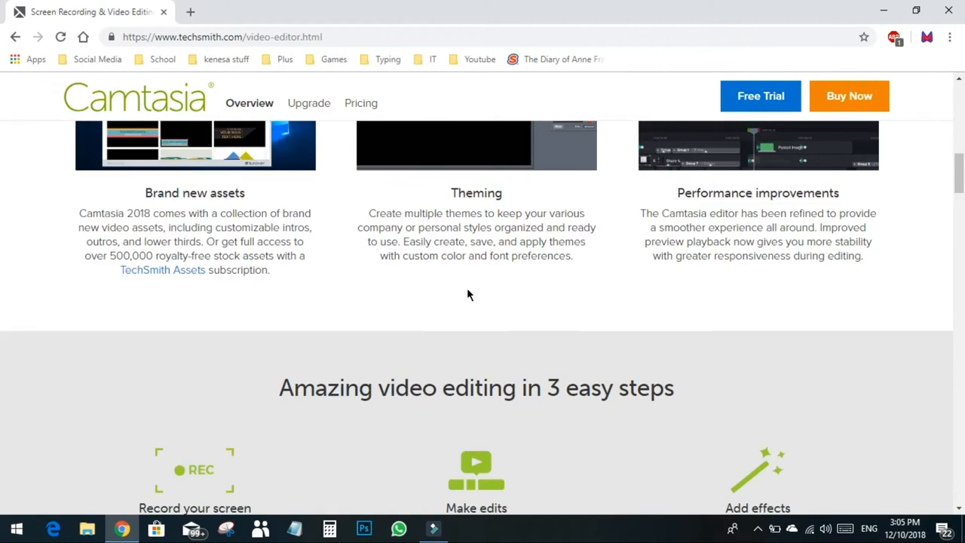
scroll("down", 3)
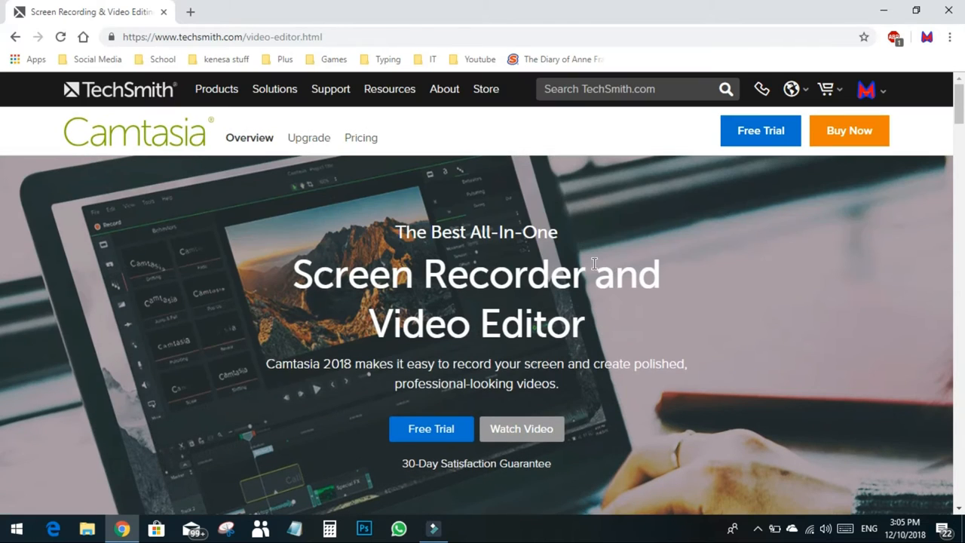
mouse_move(339, 285)
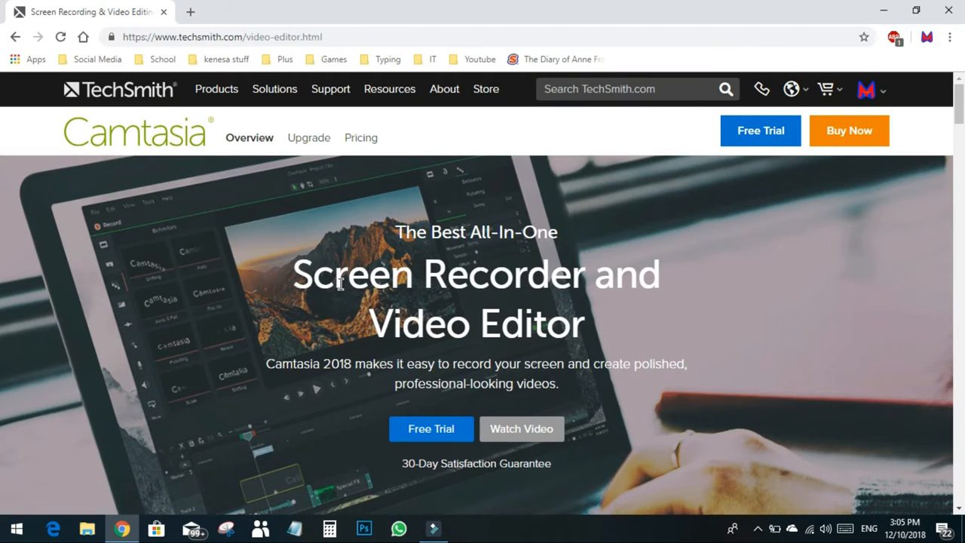
mouse_move(287, 272)
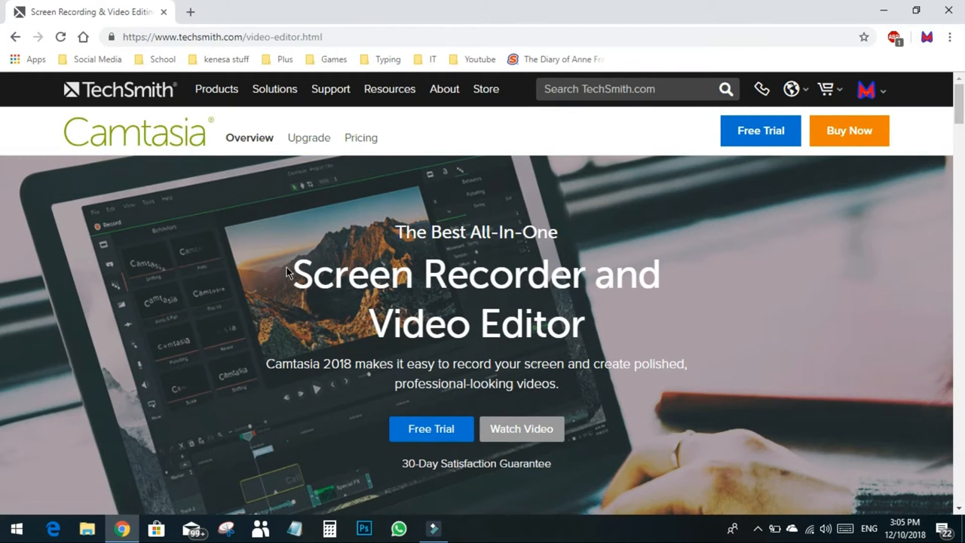
mouse_move(321, 190)
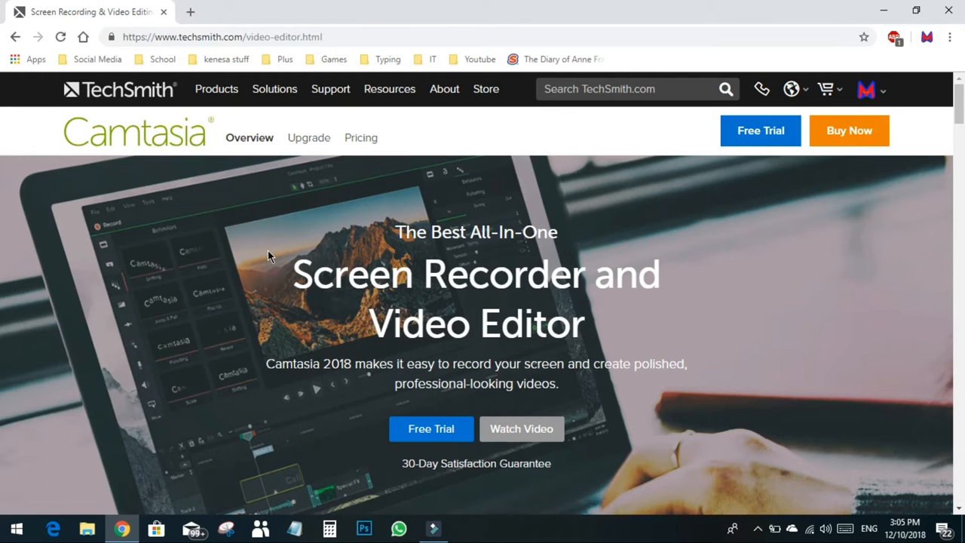
mouse_move(309, 258)
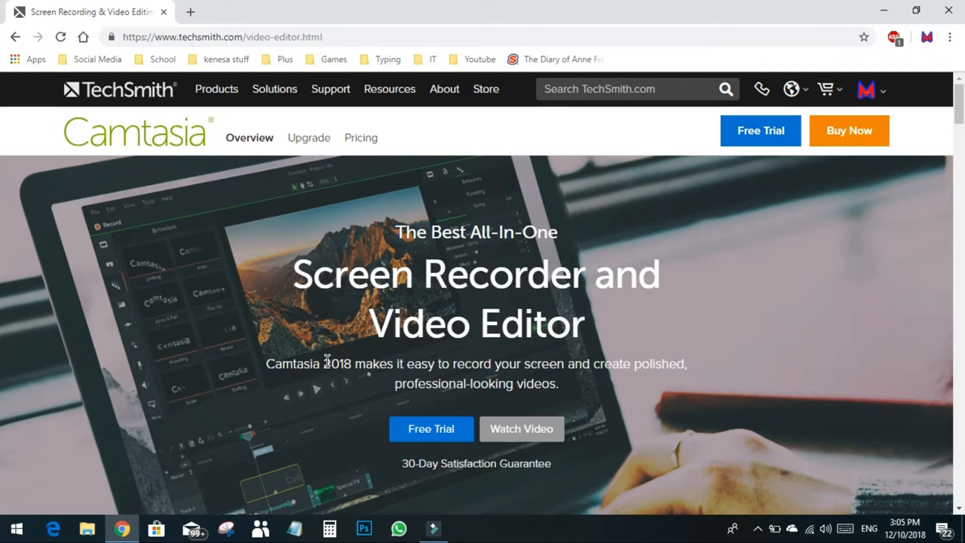
mouse_move(197, 295)
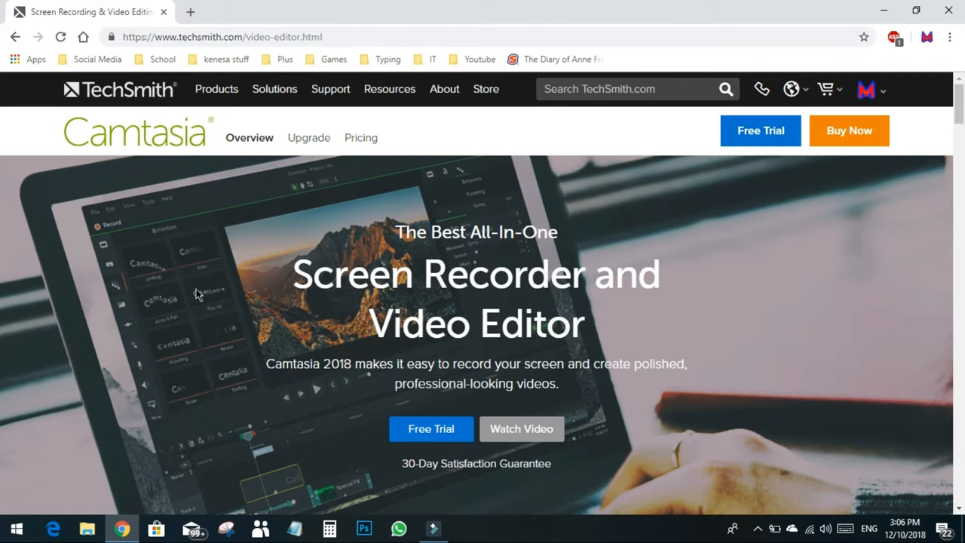
mouse_move(188, 254)
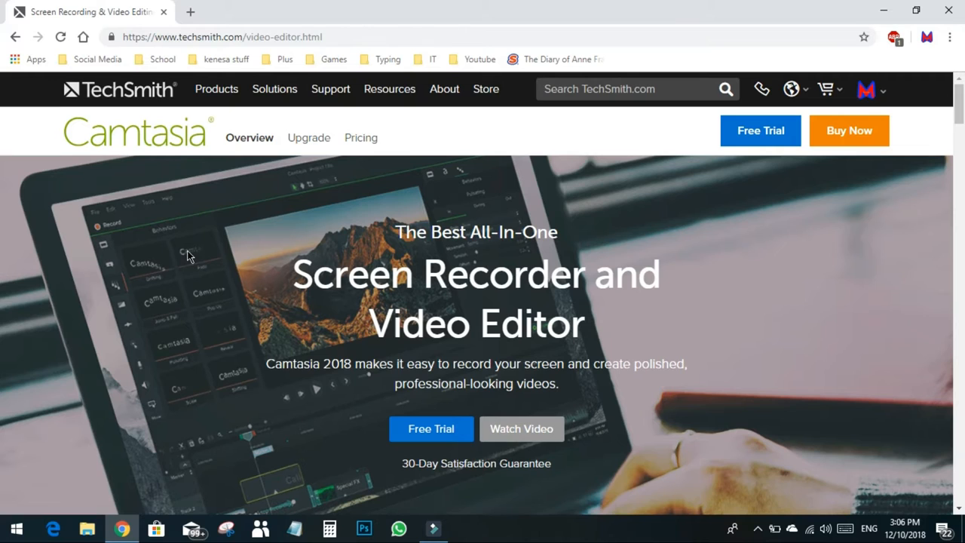
mouse_move(178, 147)
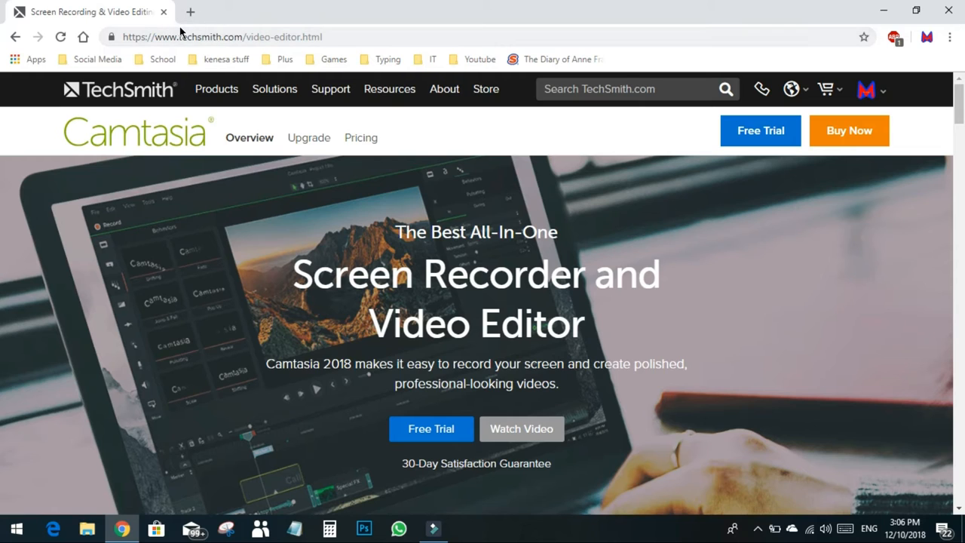
mouse_move(380, 169)
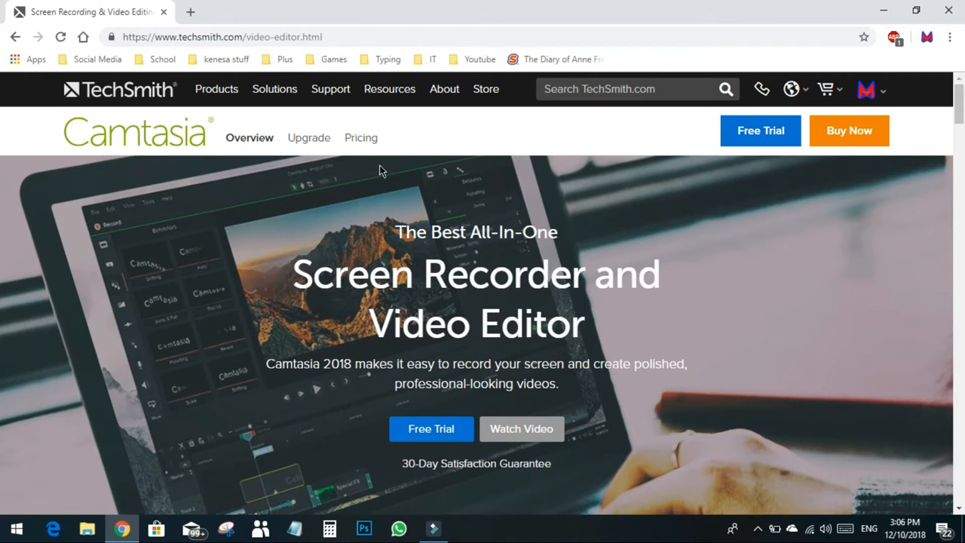
mouse_move(792, 89)
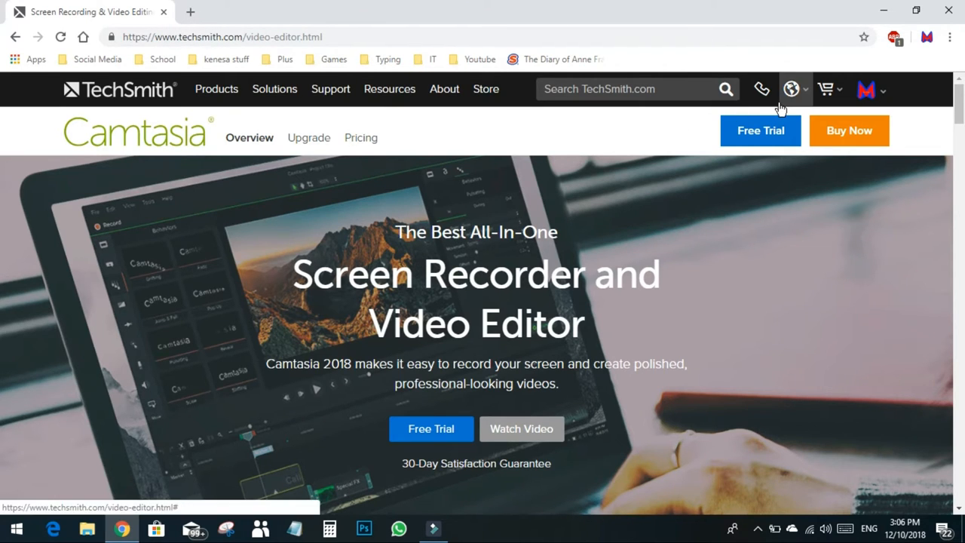
mouse_move(903, 70)
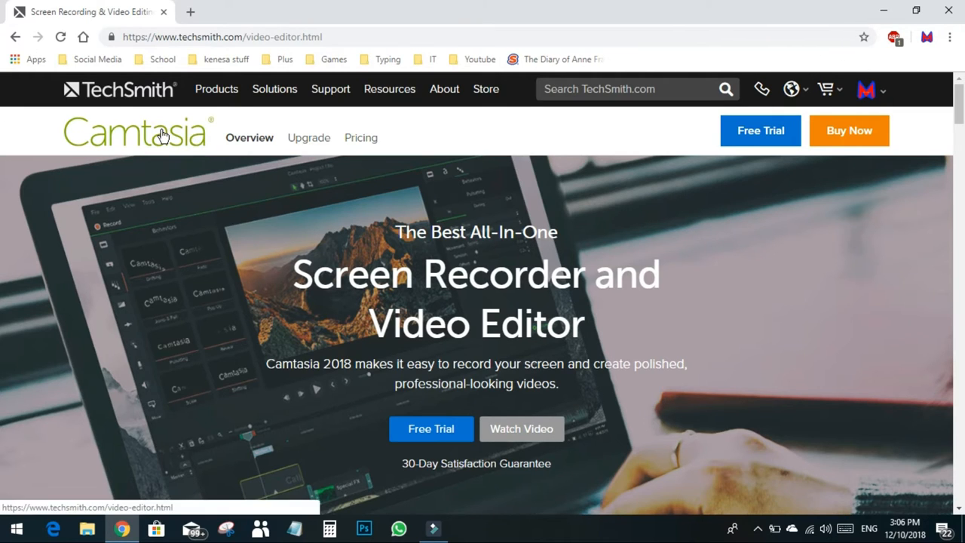
mouse_move(85, 89)
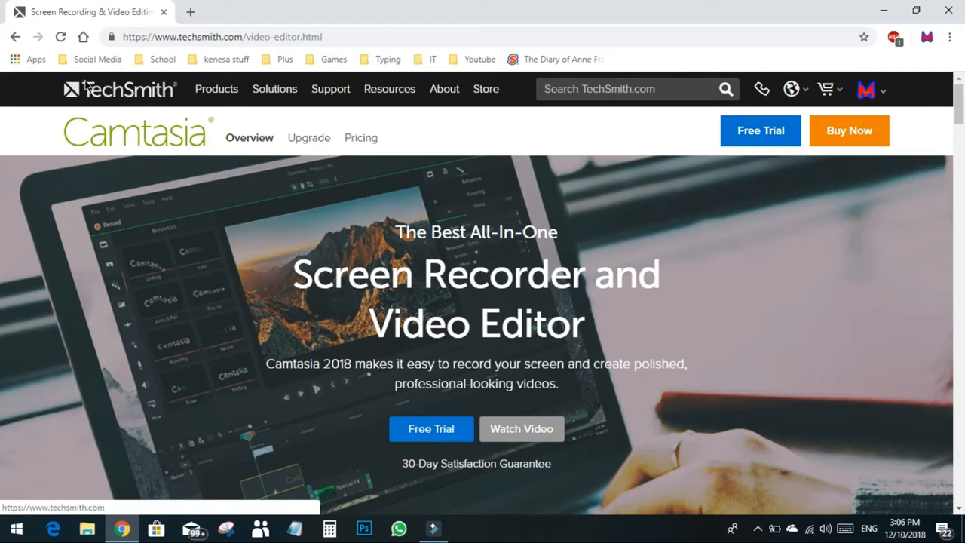
mouse_move(491, 521)
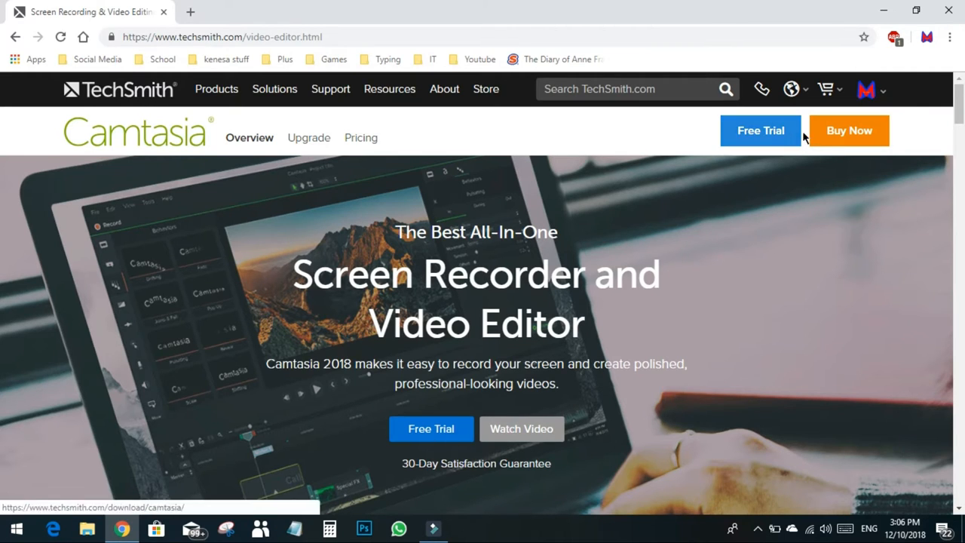
Open the Camtasia 2018 store page via Buy Now, showing USD 249.00
left_click(850, 130)
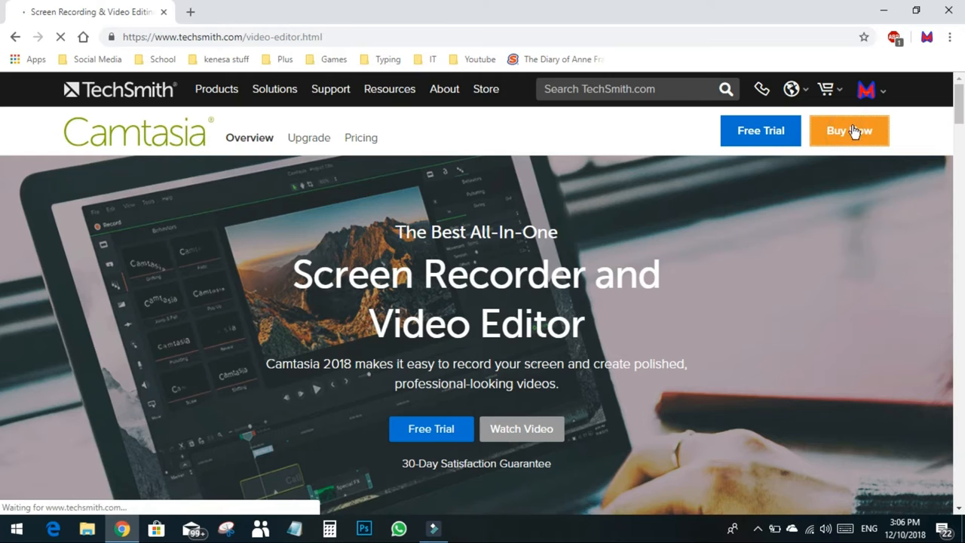
left_click(850, 130)
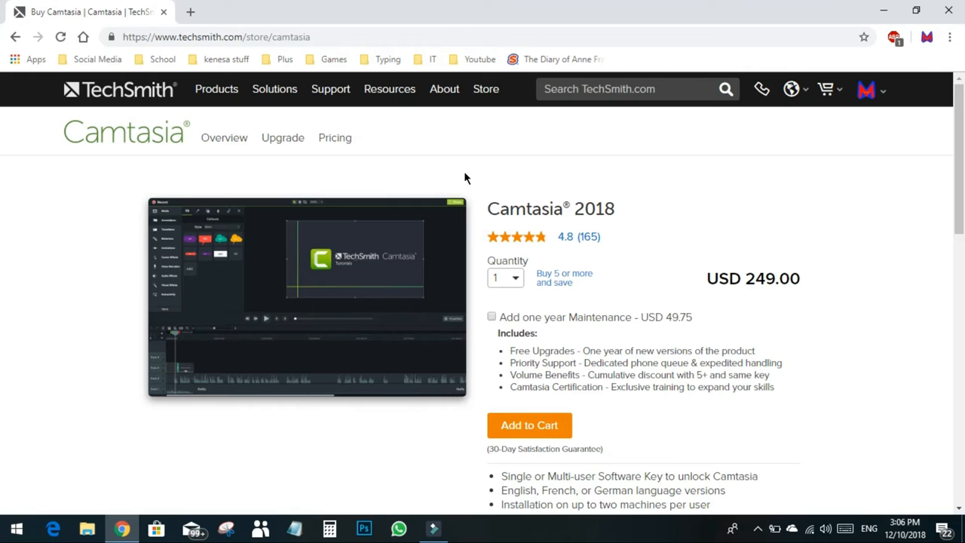
scroll("down", 3)
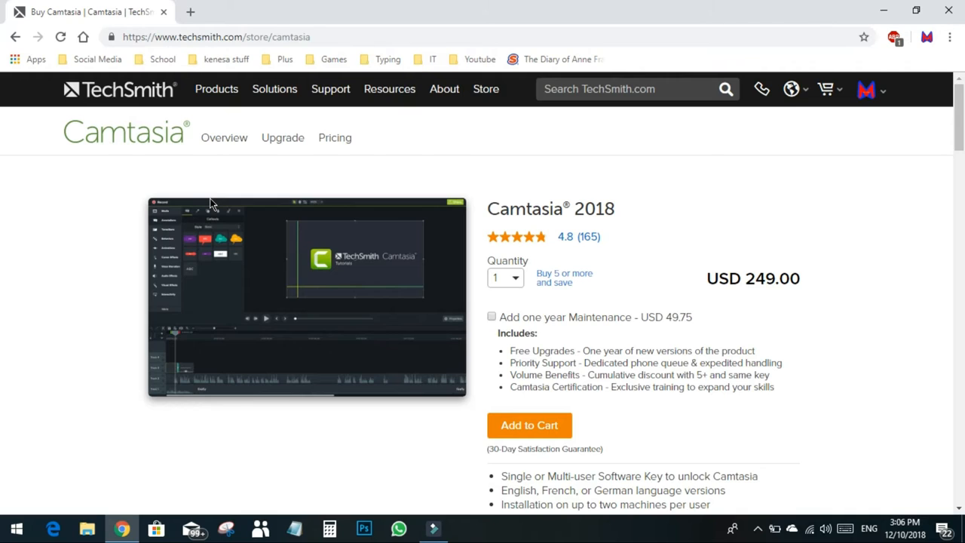
mouse_move(199, 53)
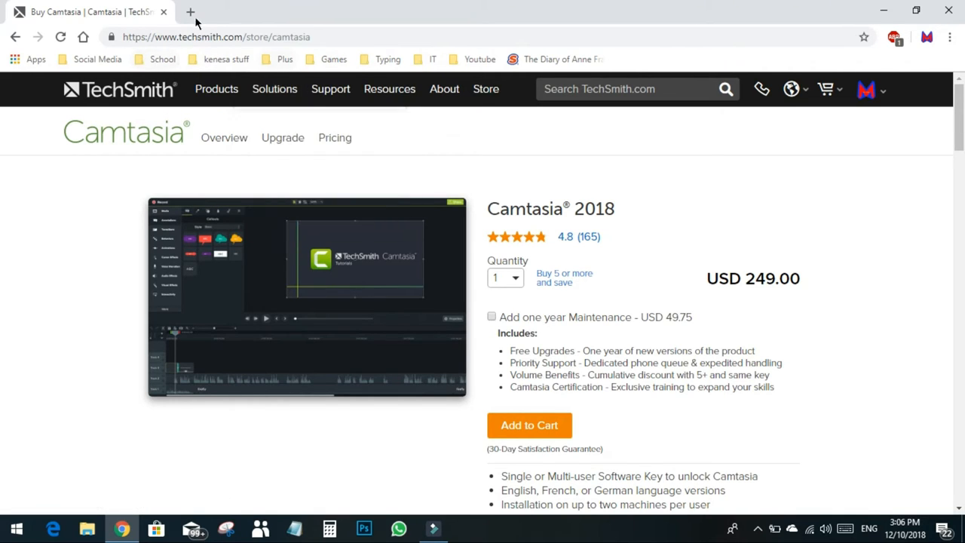
Search Wondershare Filmora, open filmora.wondershare.com, and view the Filmora9 purchase plans
left_click(163, 12)
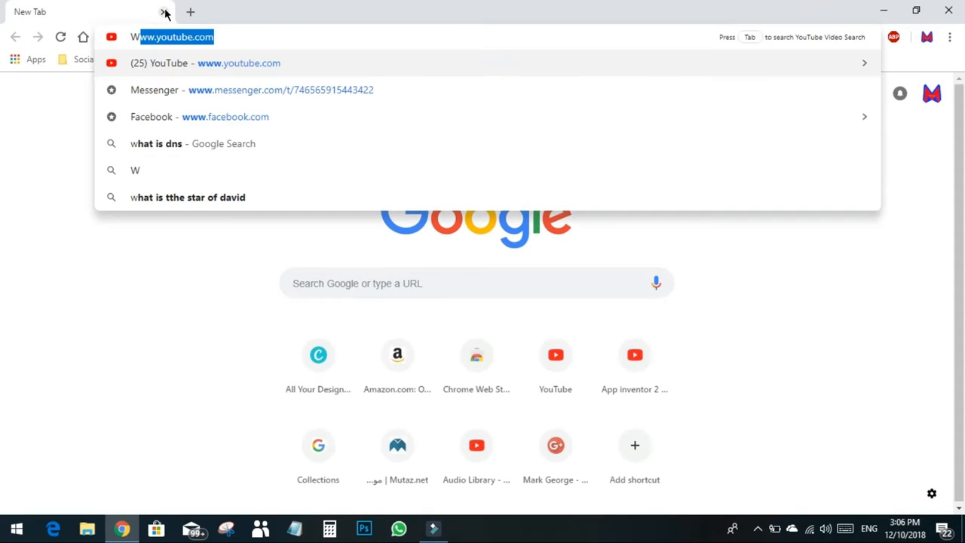
type("Wondersah")
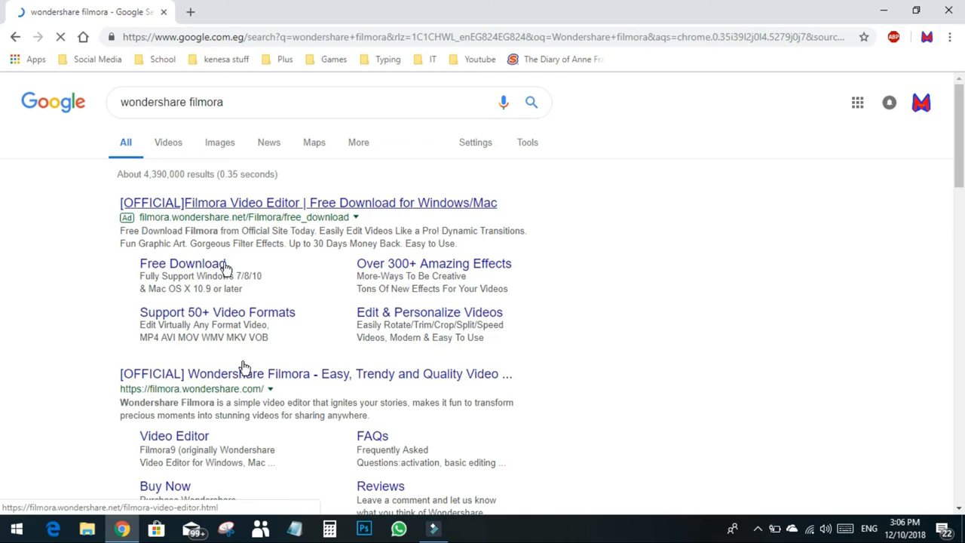
left_click(315, 374)
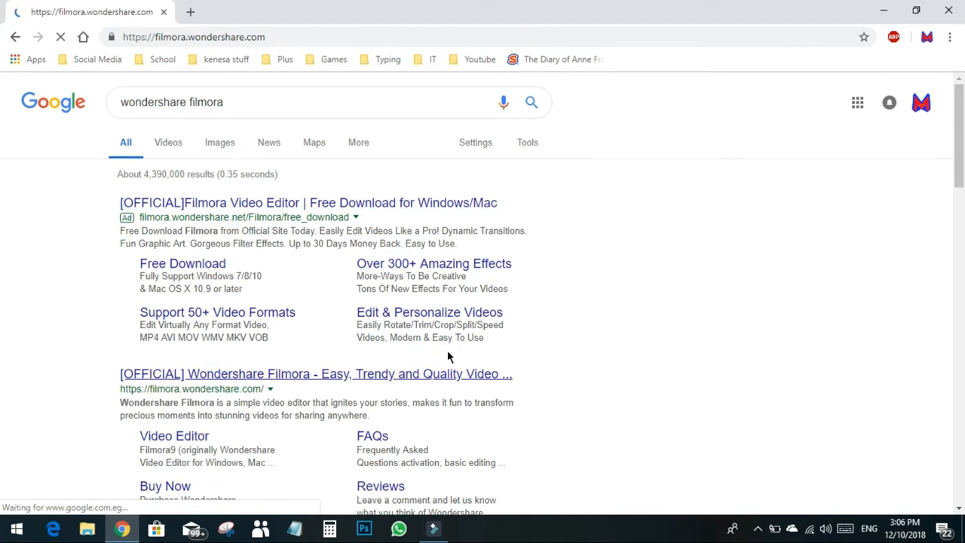
left_click(315, 374)
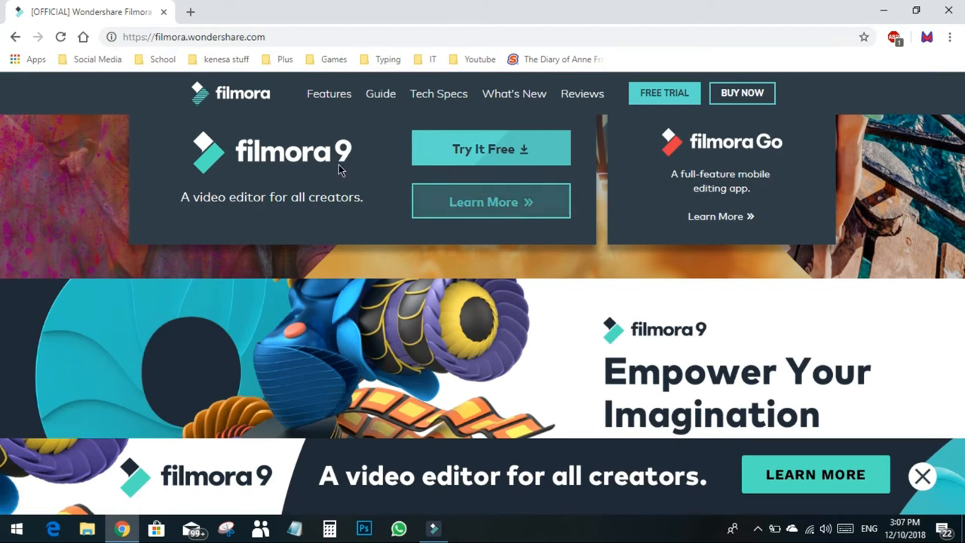
mouse_move(724, 152)
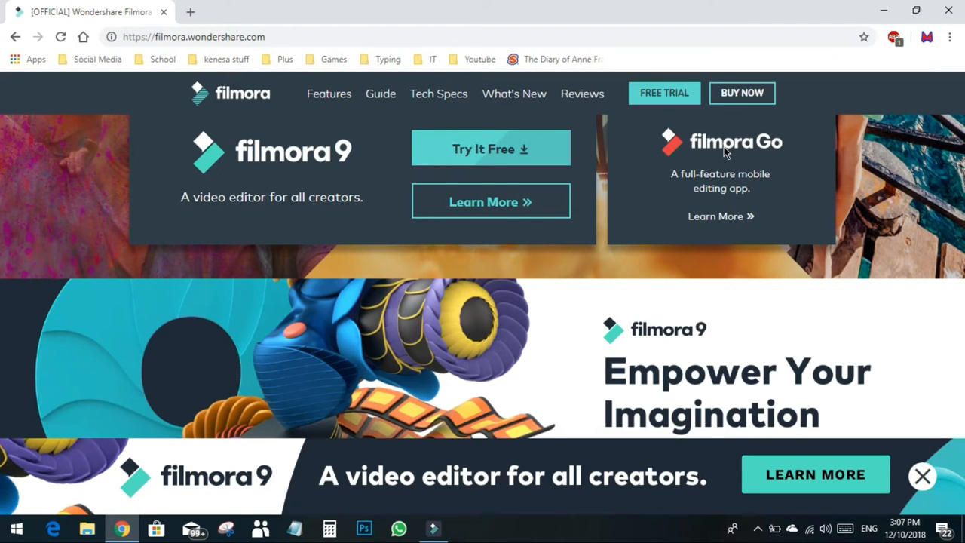
left_click(742, 93)
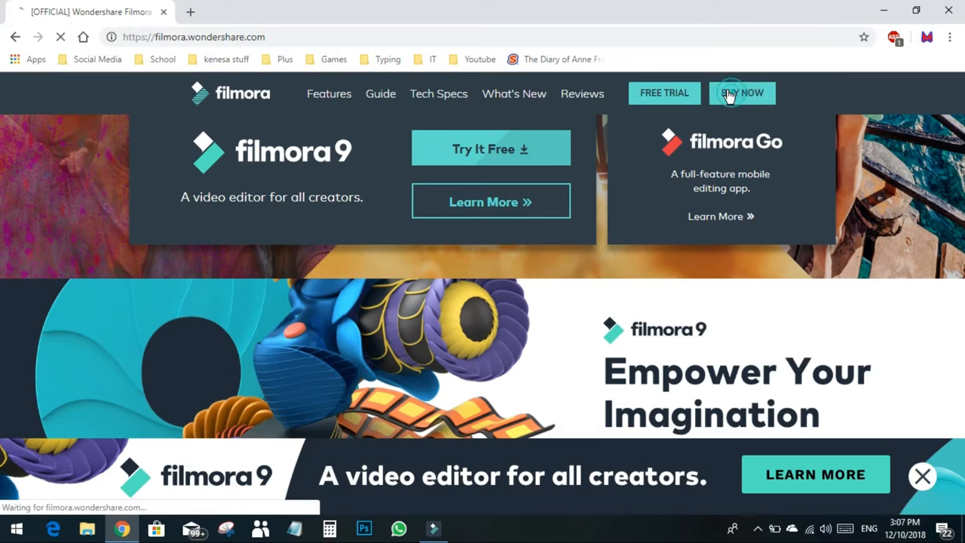
left_click(742, 93)
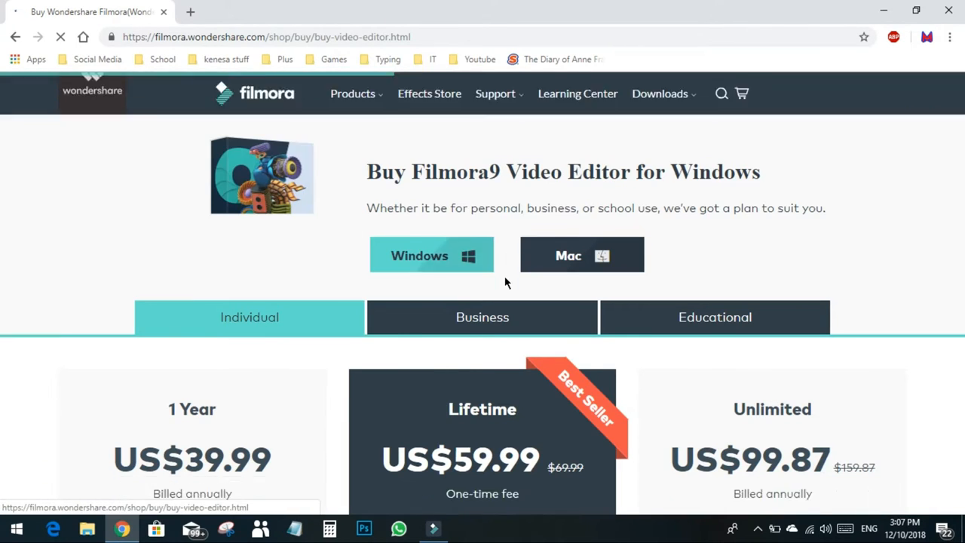
scroll("down", 3)
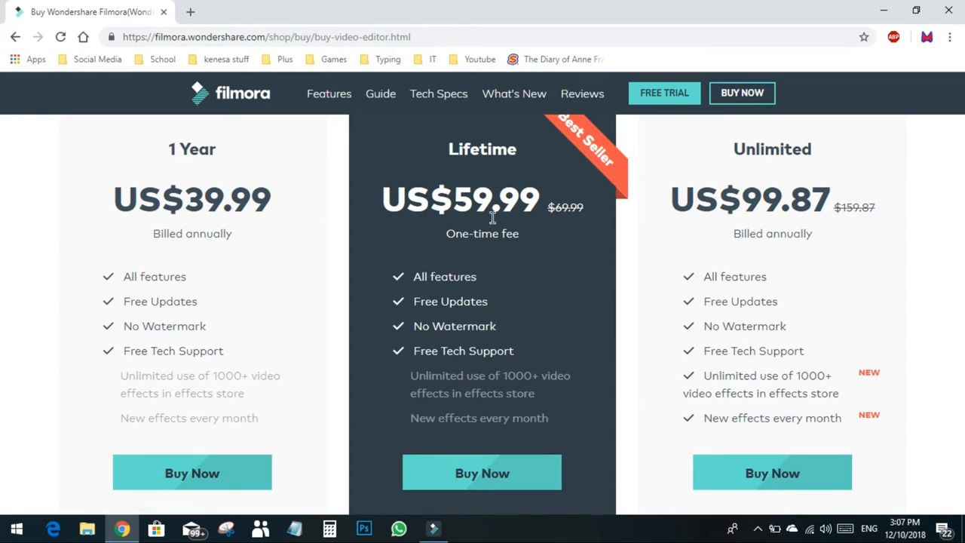
mouse_move(501, 215)
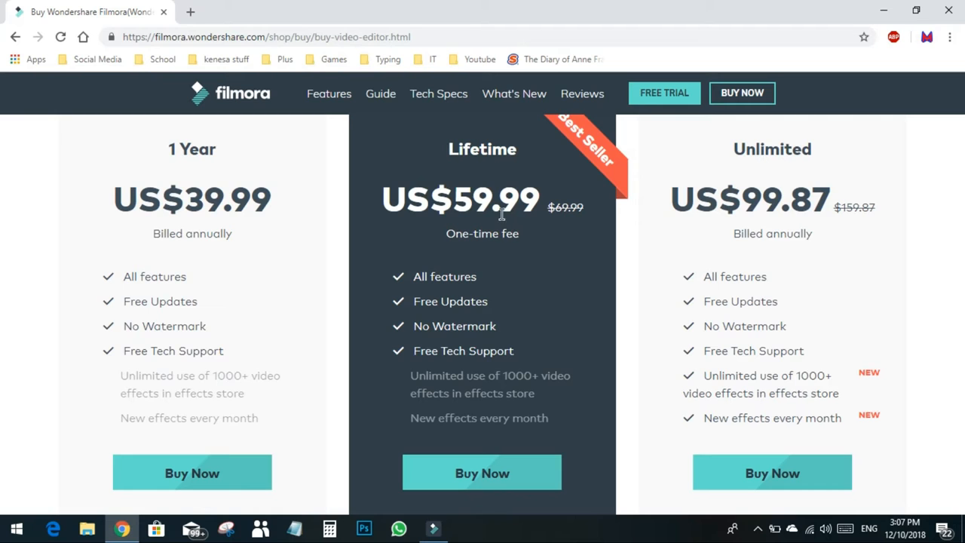
mouse_move(792, 200)
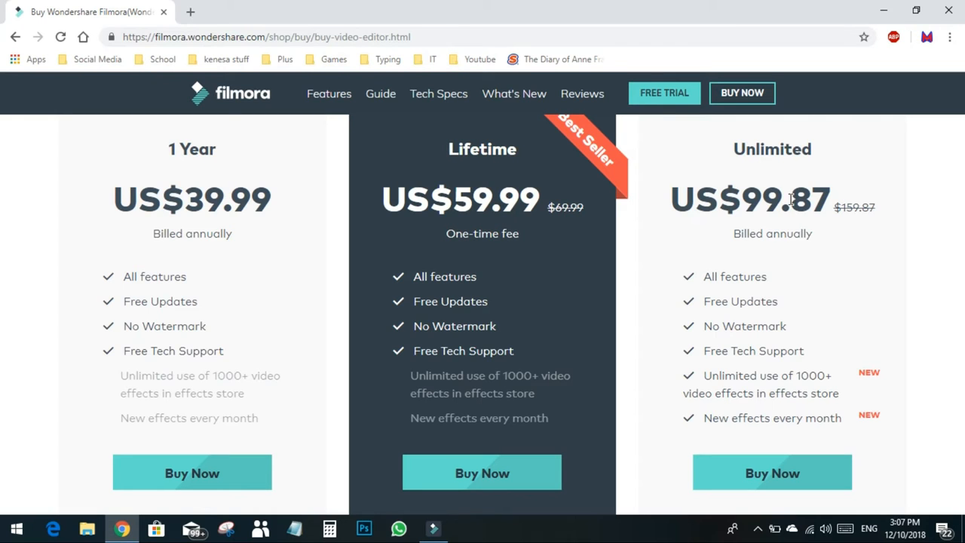
scroll("down", 3)
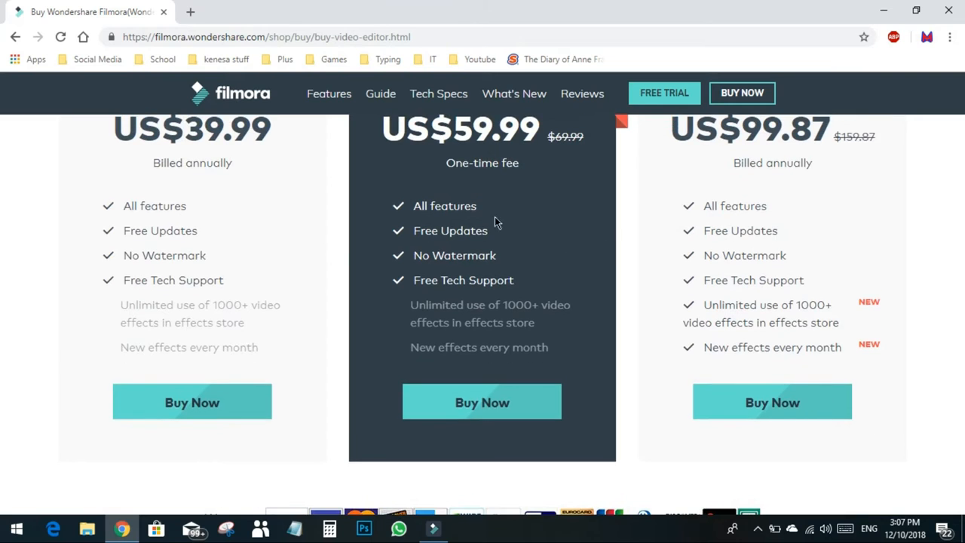
mouse_move(377, 248)
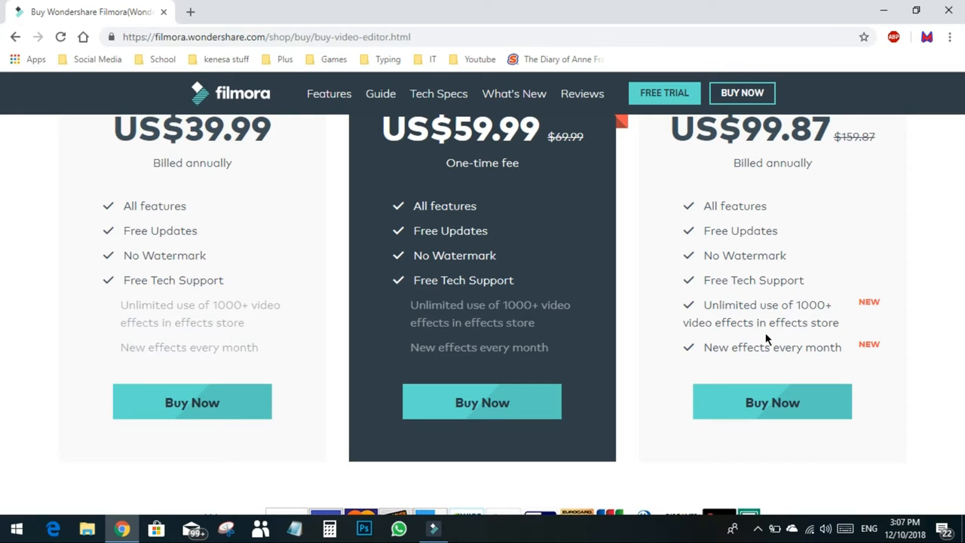
mouse_move(803, 368)
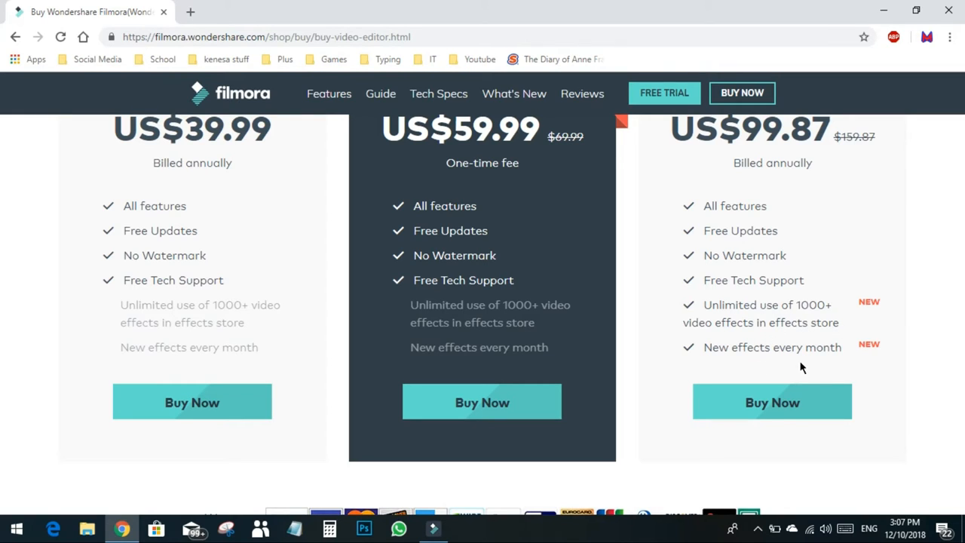
mouse_move(484, 380)
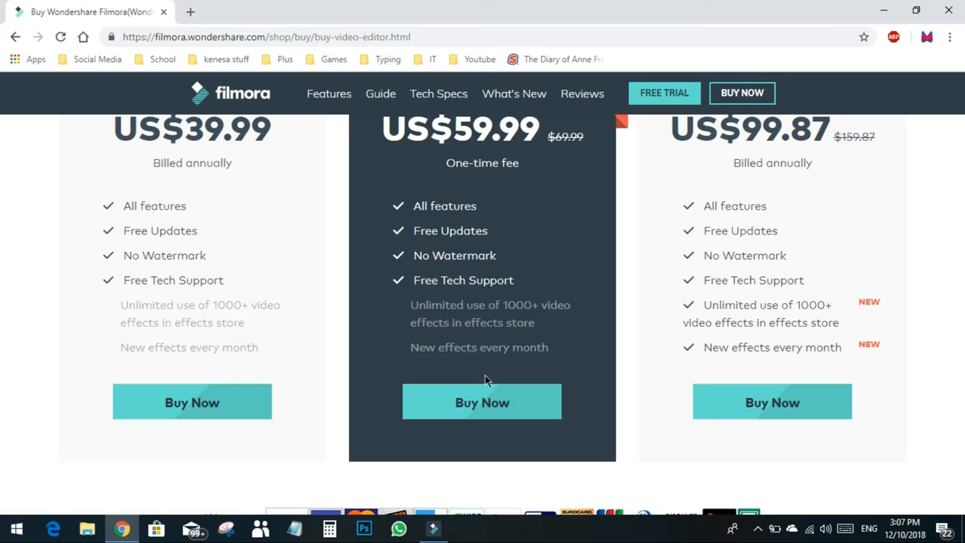
scroll("down", 3)
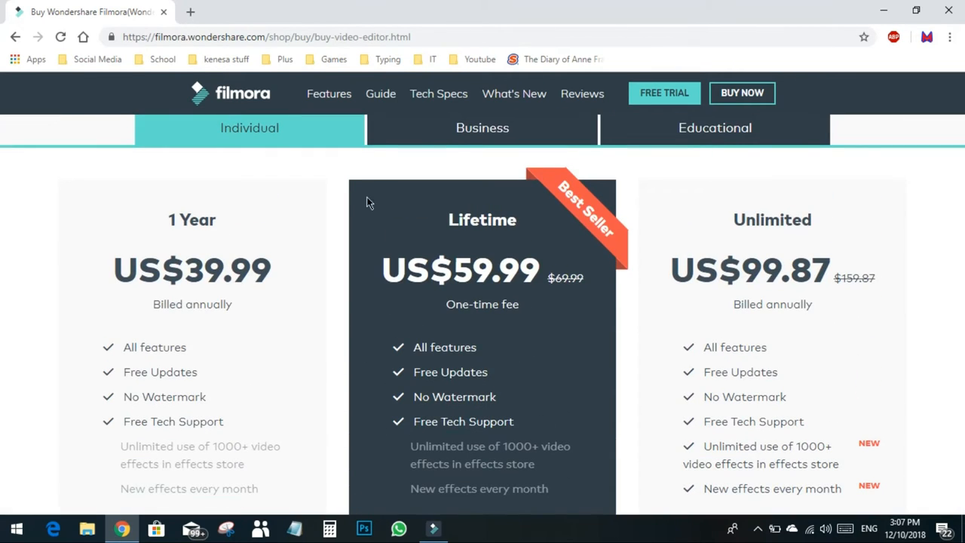
mouse_move(414, 135)
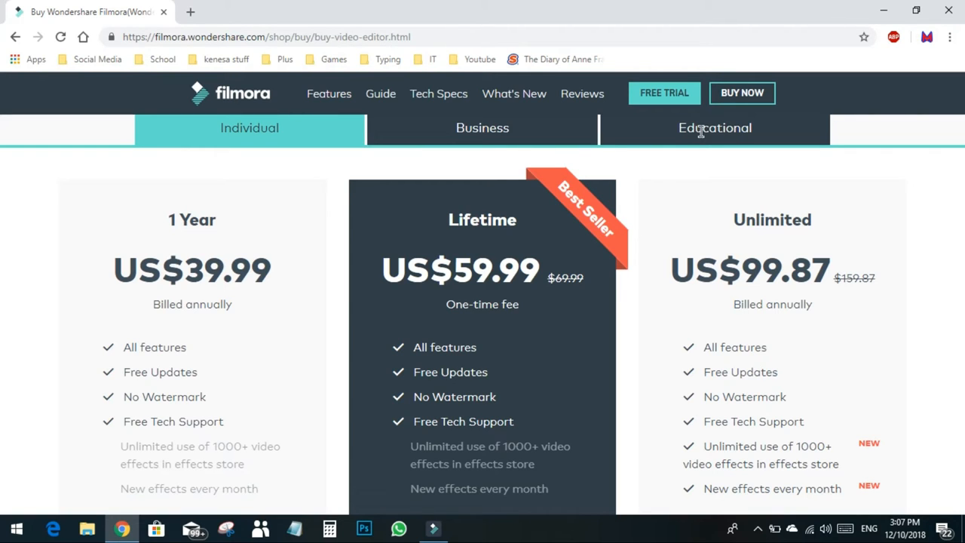
mouse_move(675, 138)
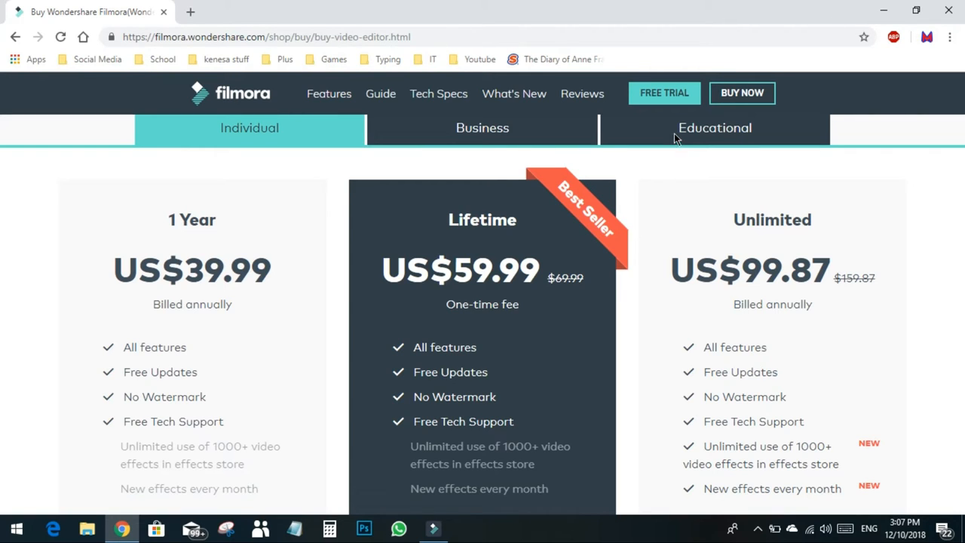
mouse_move(700, 156)
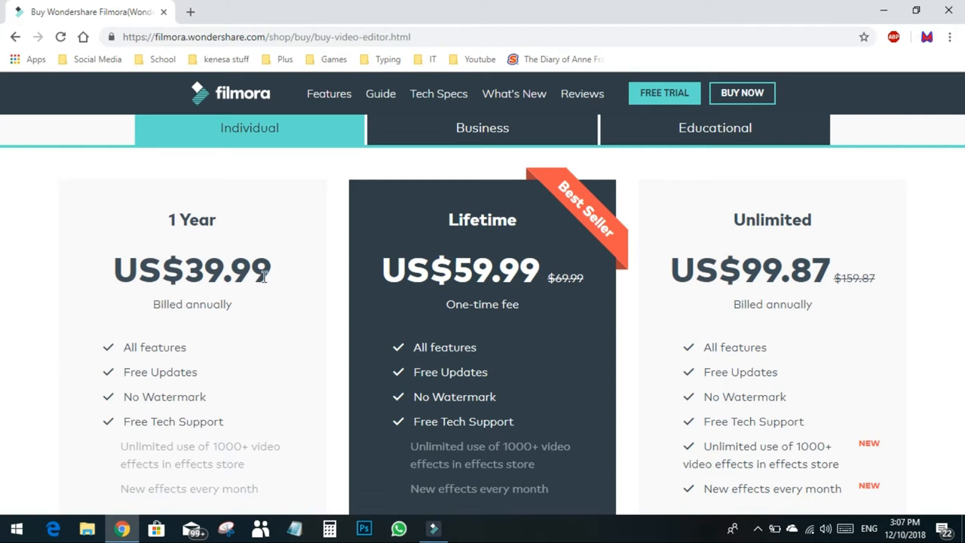
left_click(548, 323)
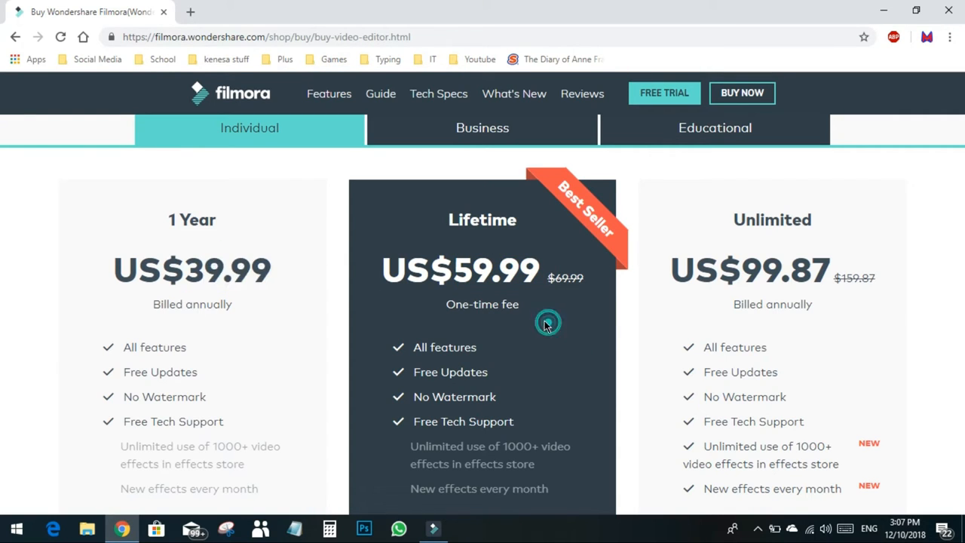
mouse_move(189, 12)
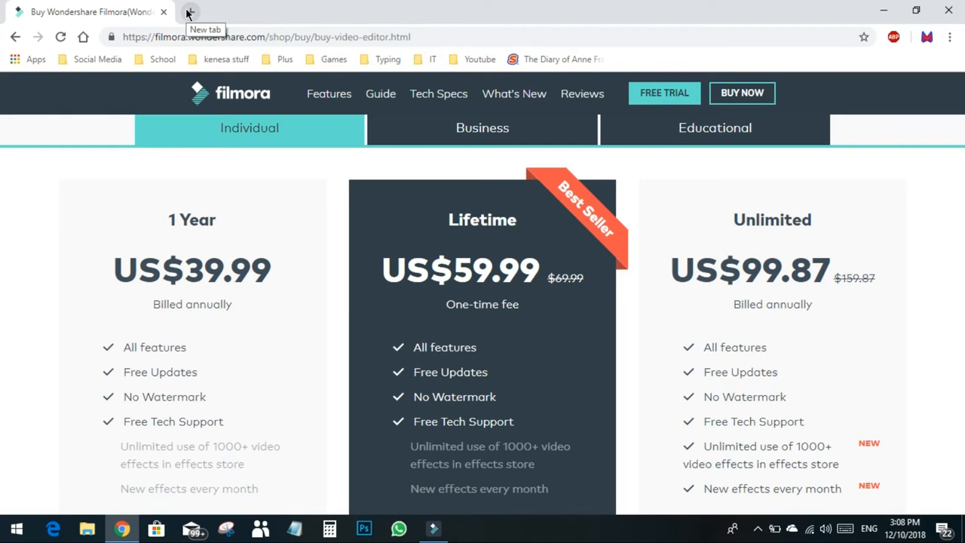
mouse_move(222, 6)
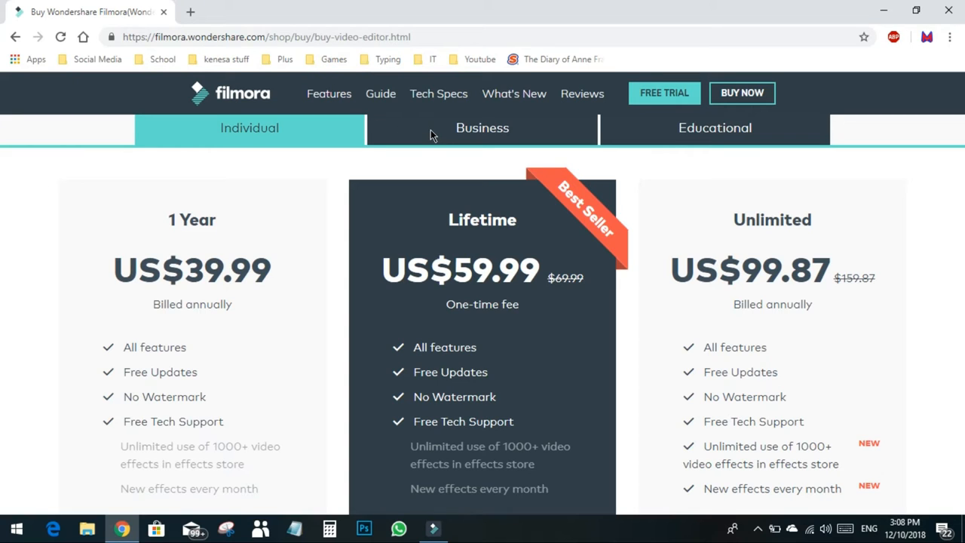
mouse_move(561, 281)
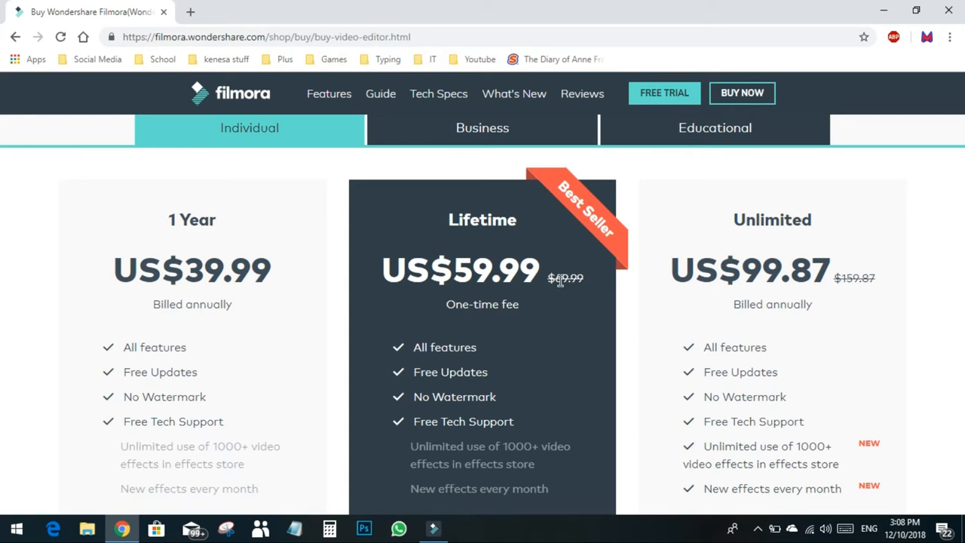
mouse_move(718, 278)
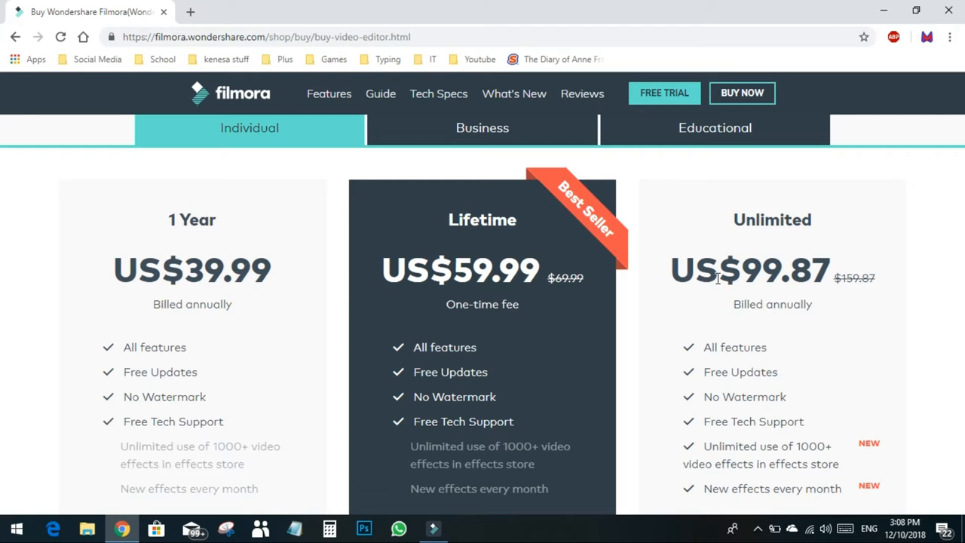
mouse_move(434, 236)
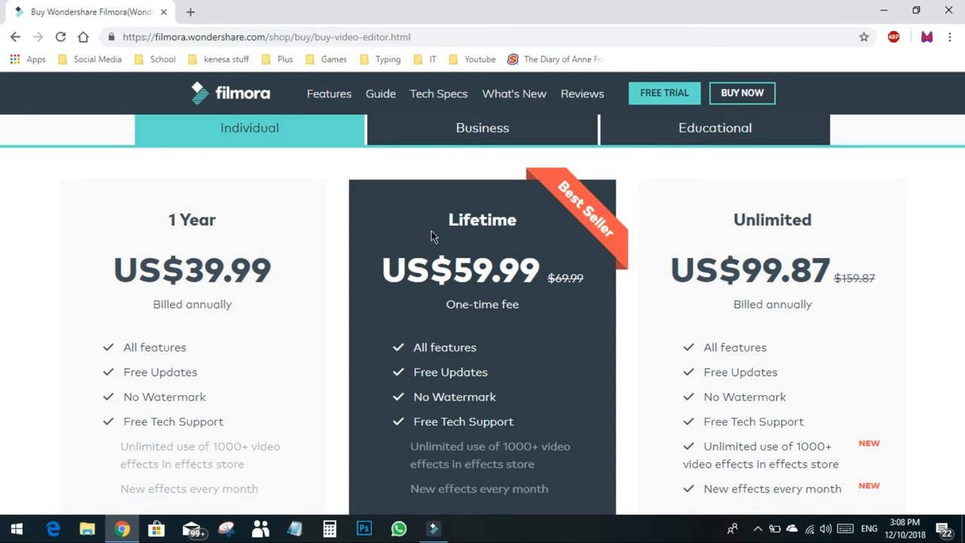
mouse_move(501, 247)
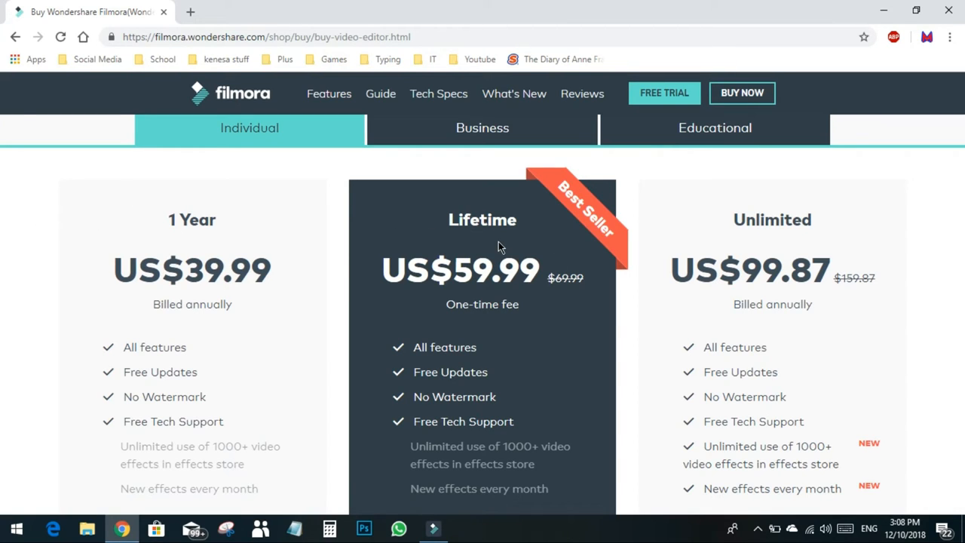
mouse_move(426, 235)
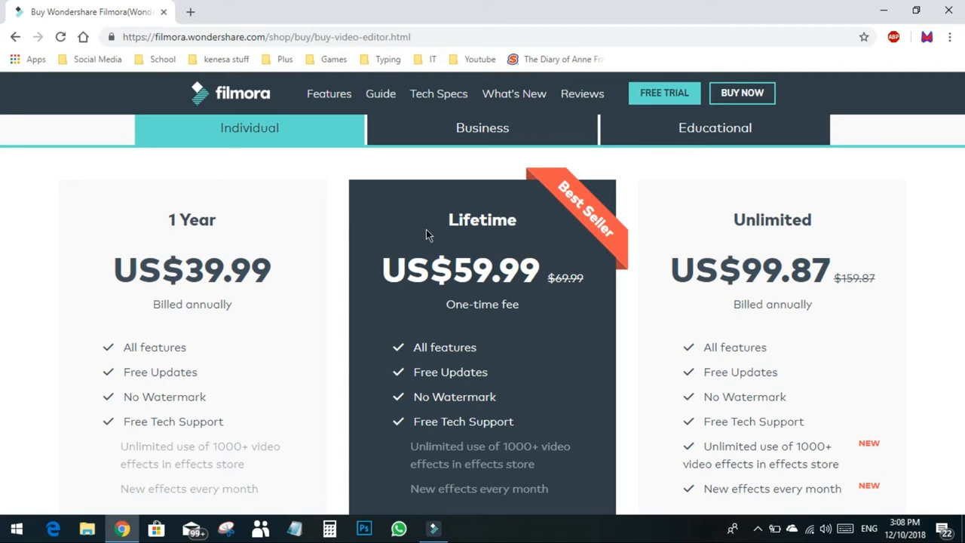
mouse_move(442, 235)
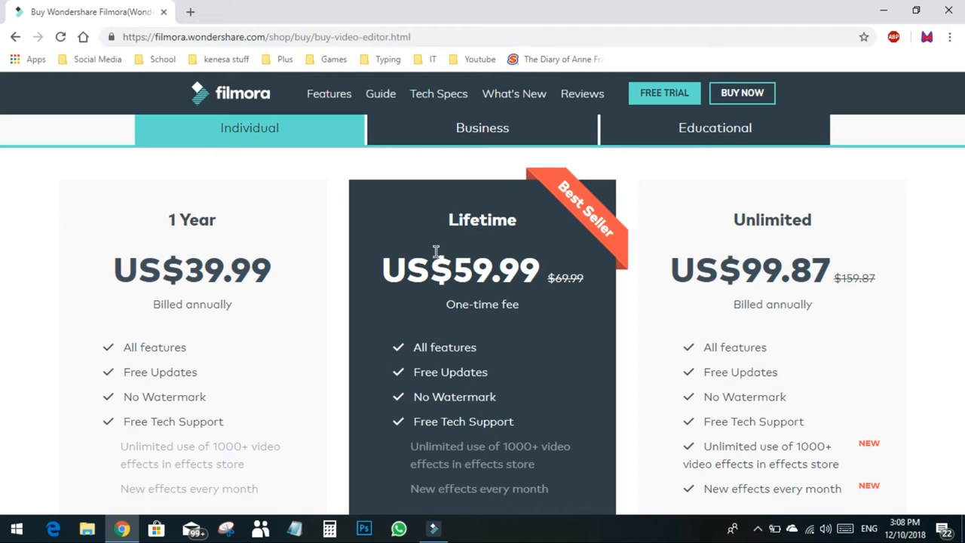
mouse_move(737, 368)
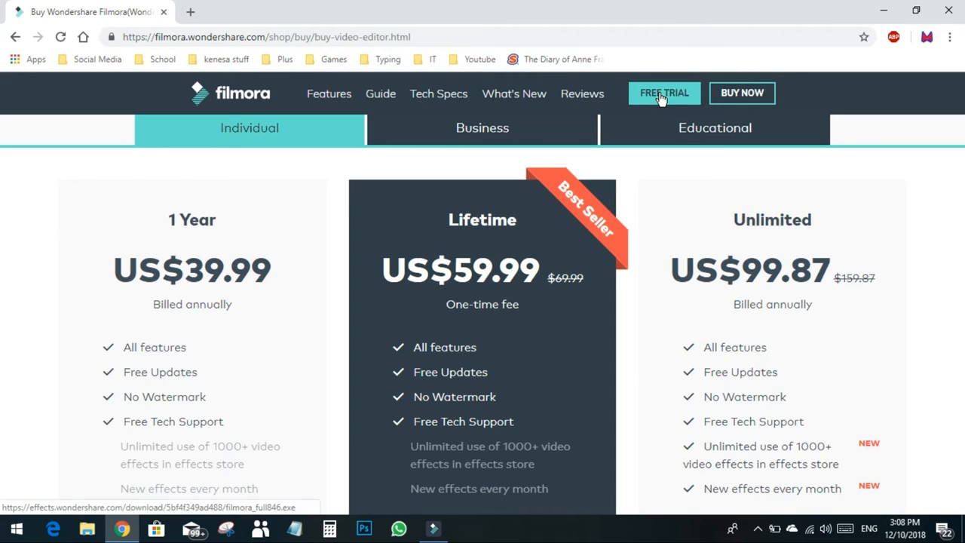
scroll("down", 3)
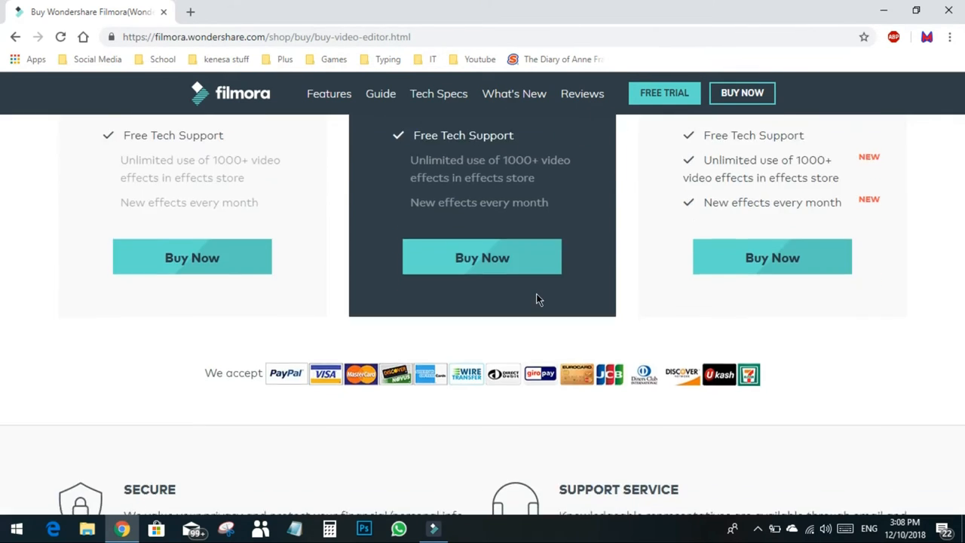
scroll("down", 3)
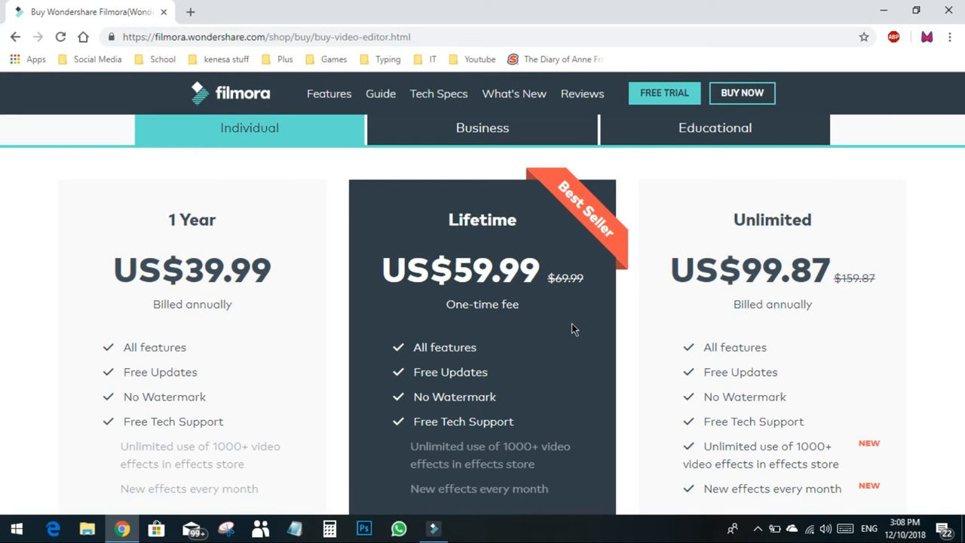
mouse_move(434, 194)
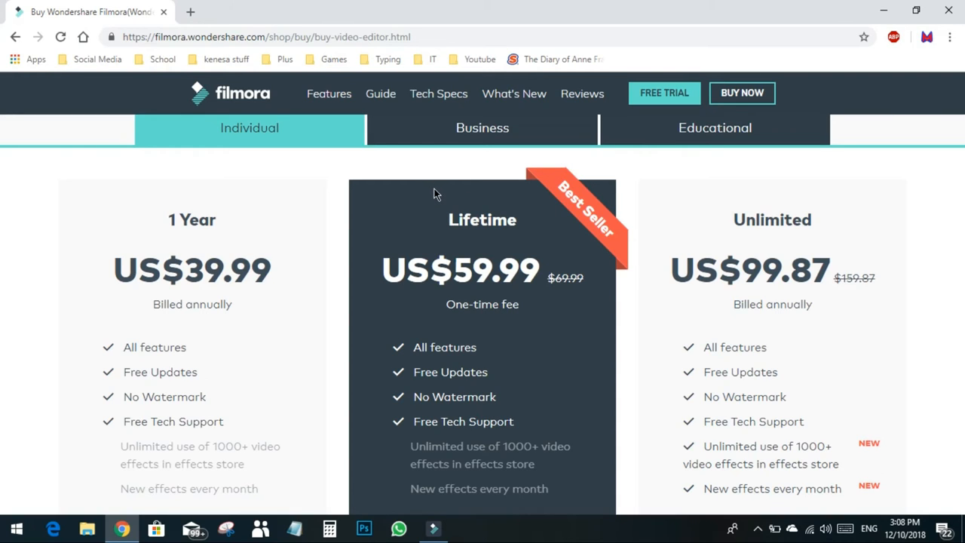
mouse_move(430, 198)
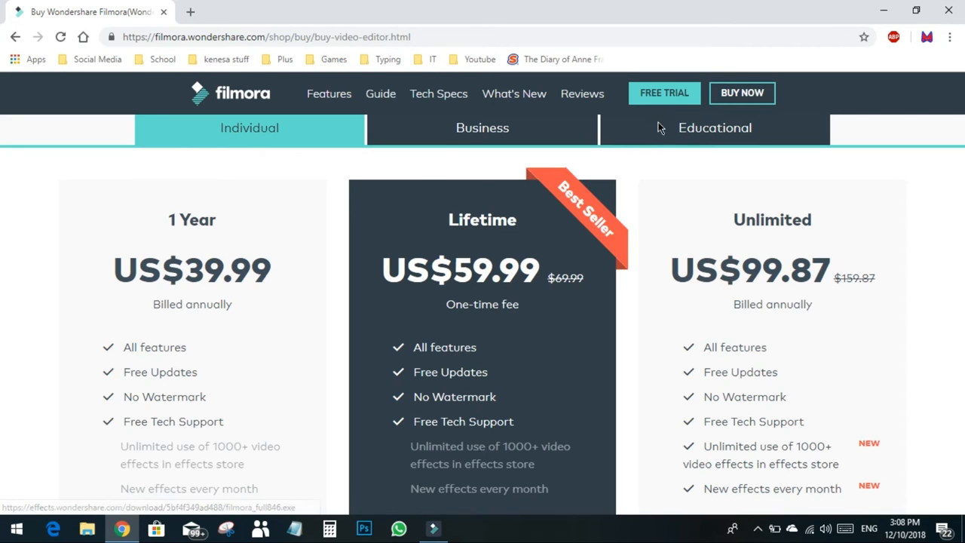
mouse_move(675, 149)
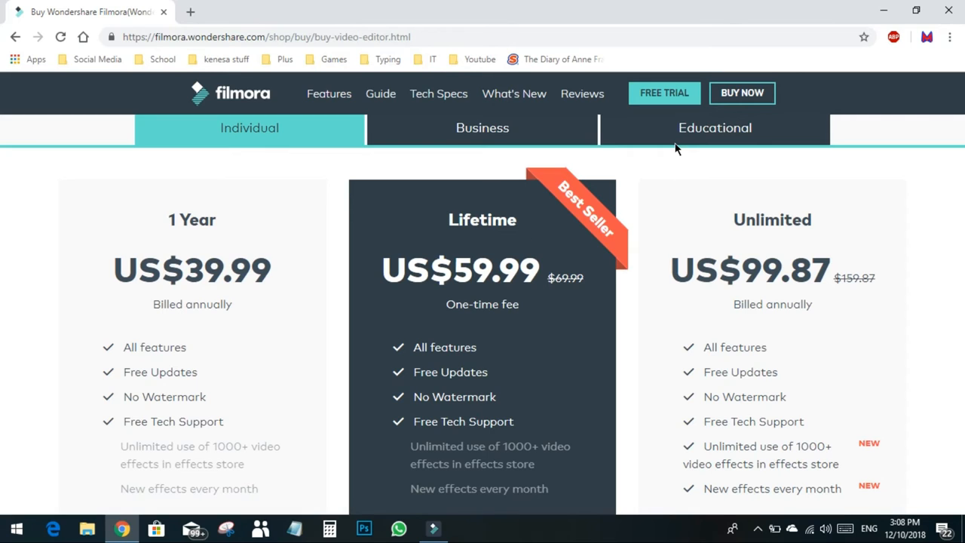
mouse_move(682, 124)
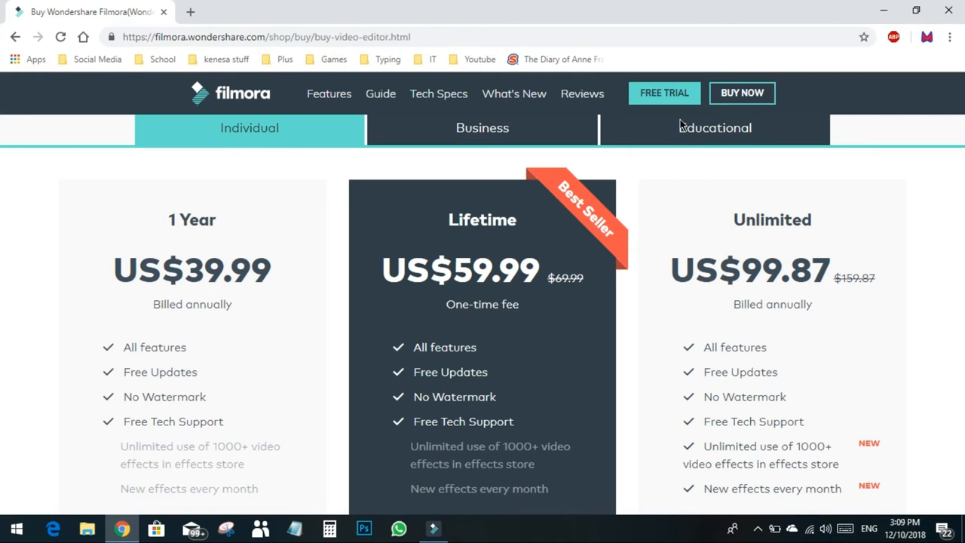
mouse_move(664, 93)
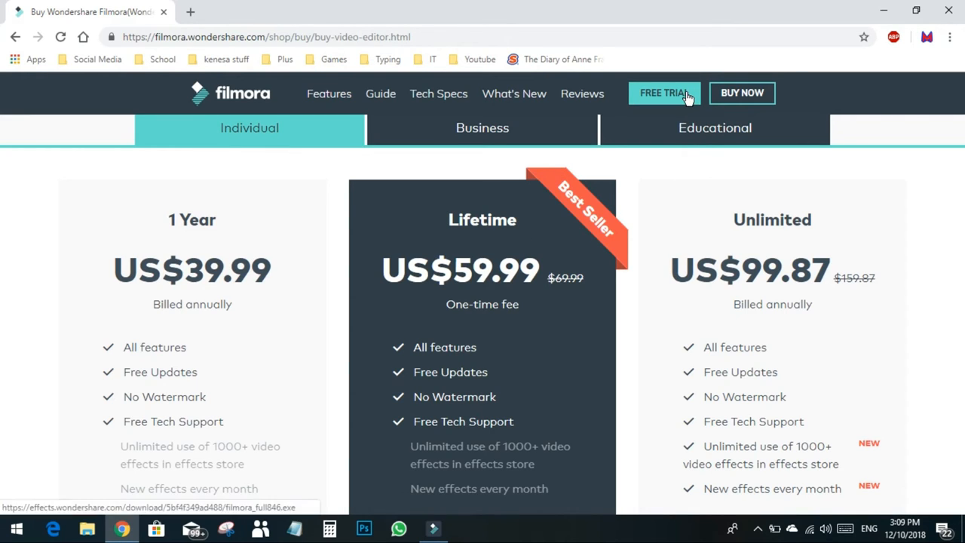
mouse_move(481, 59)
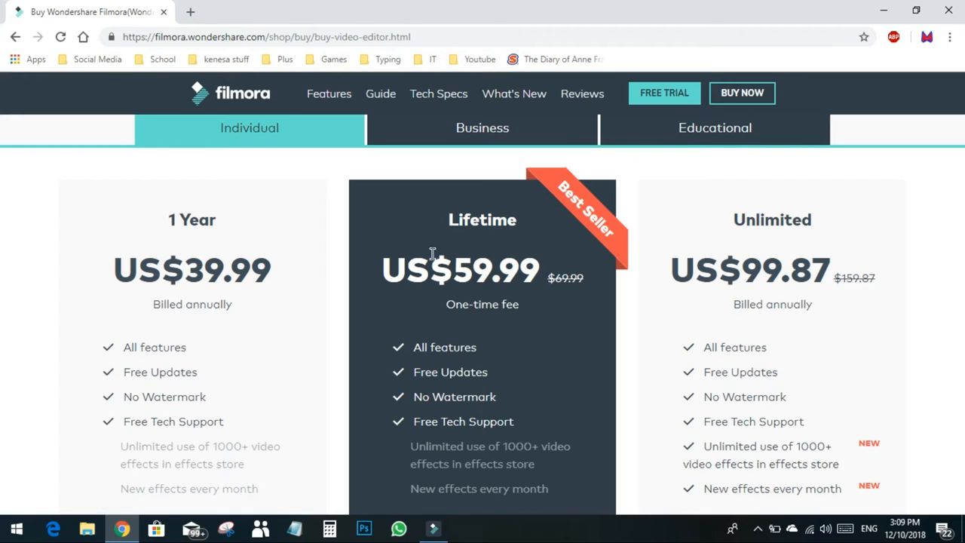
mouse_move(440, 261)
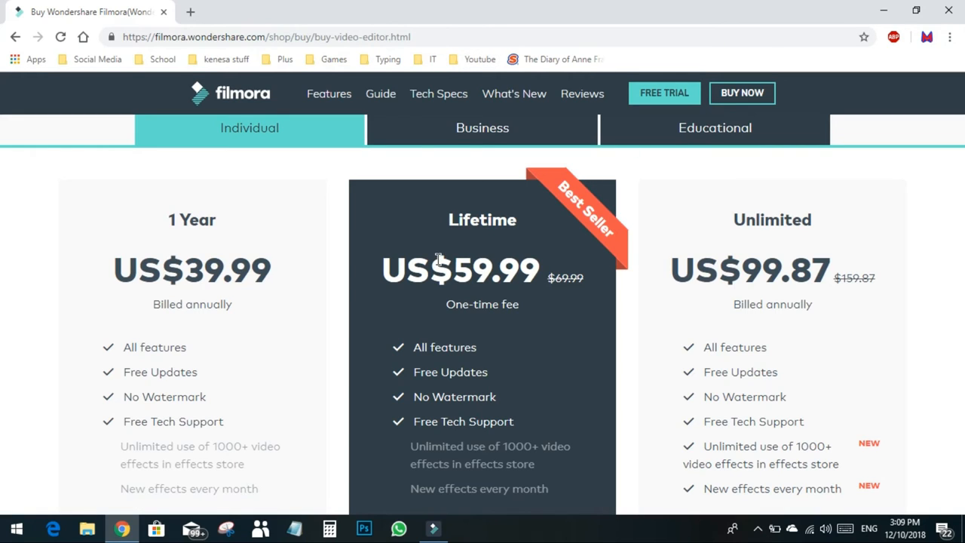
mouse_move(499, 288)
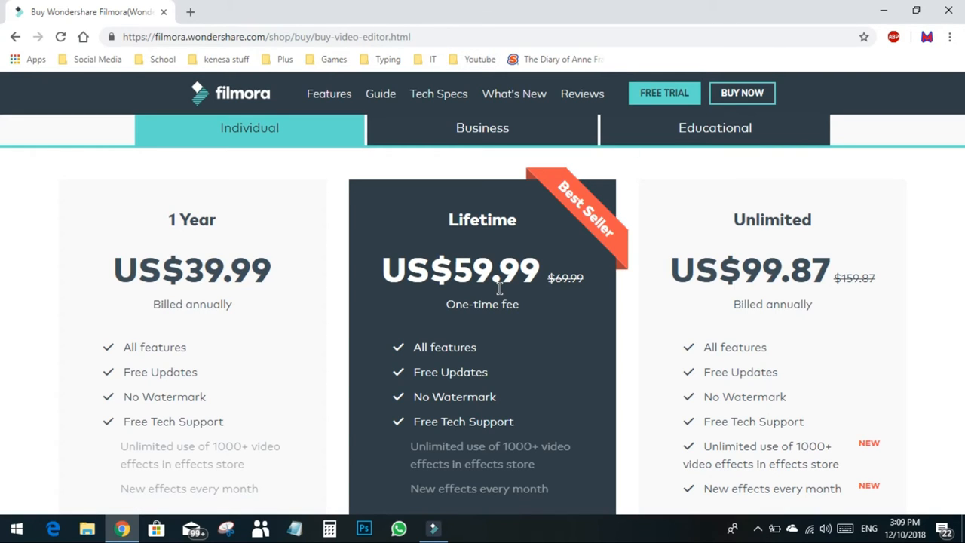
mouse_move(630, 236)
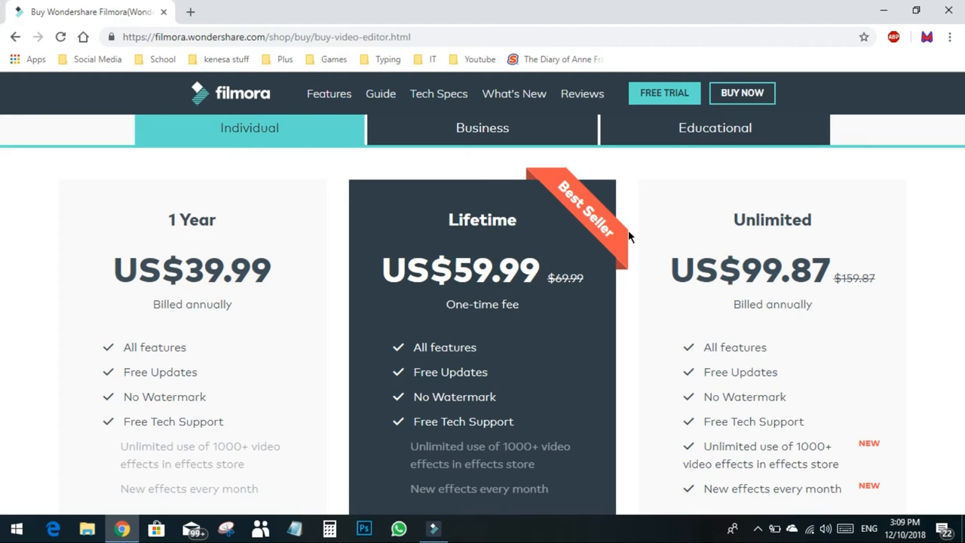
mouse_move(511, 83)
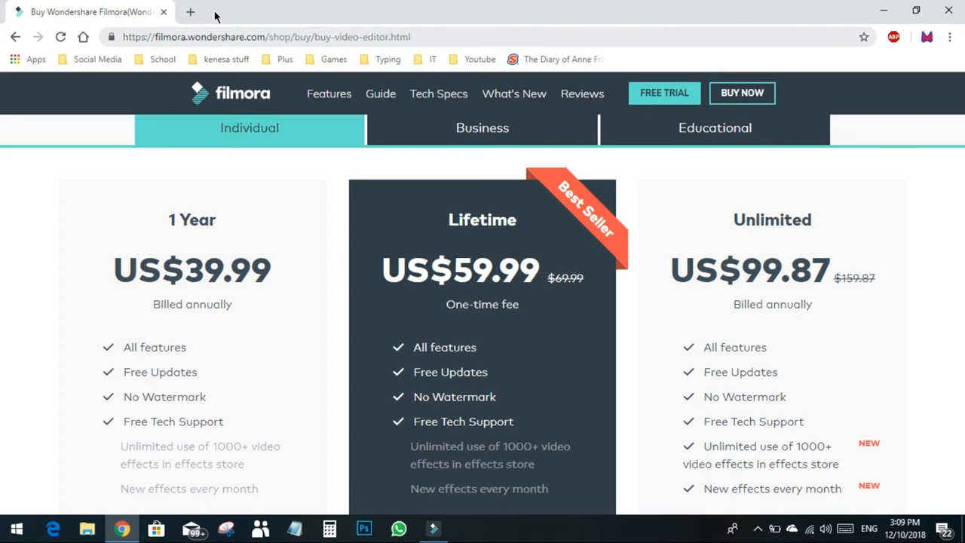
Search 'icecream screen recorder' in a new tab and open the Icecream Apps result
left_click(191, 12)
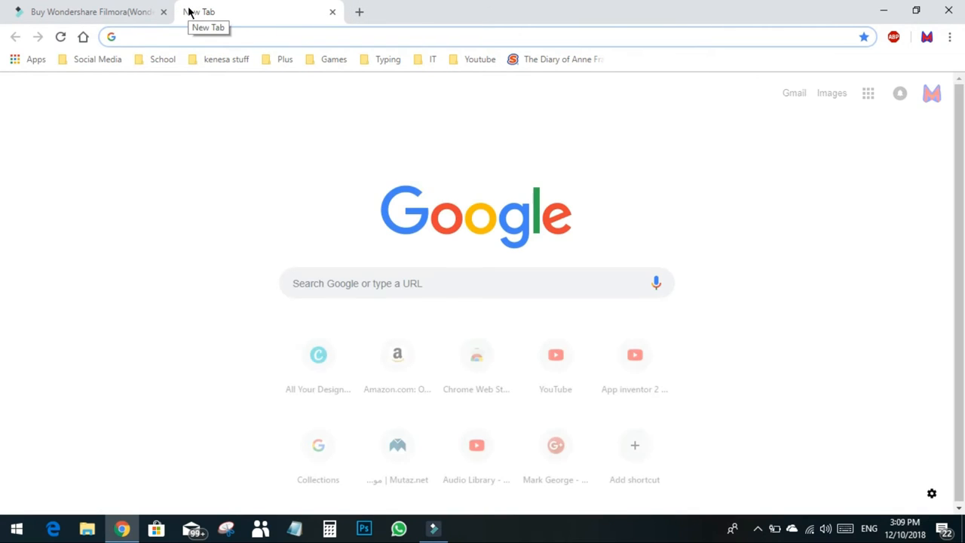
type("icec")
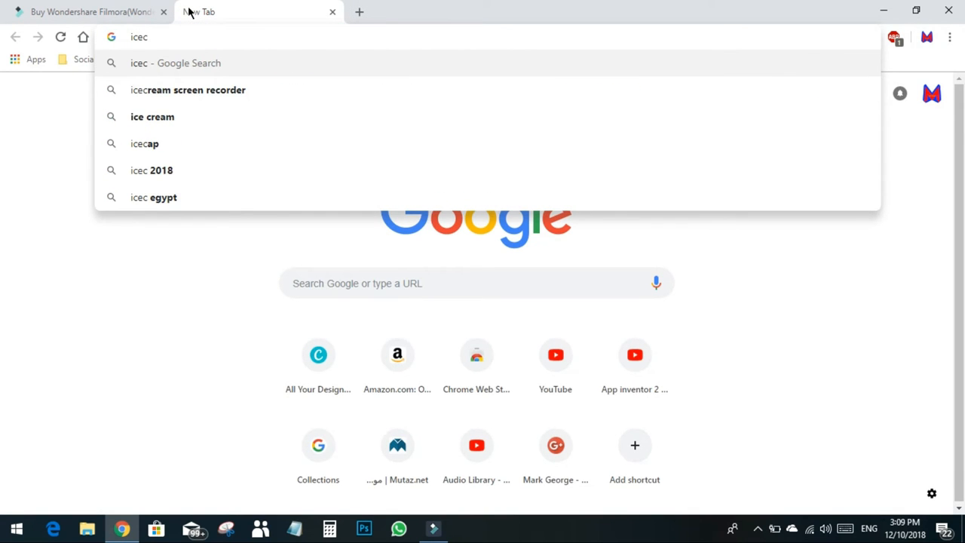
left_click(187, 89)
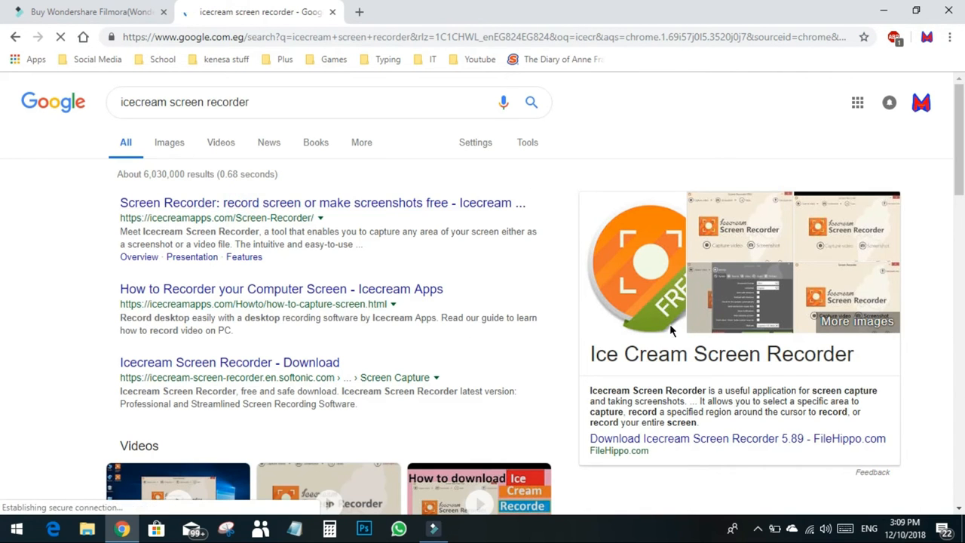
left_click(322, 202)
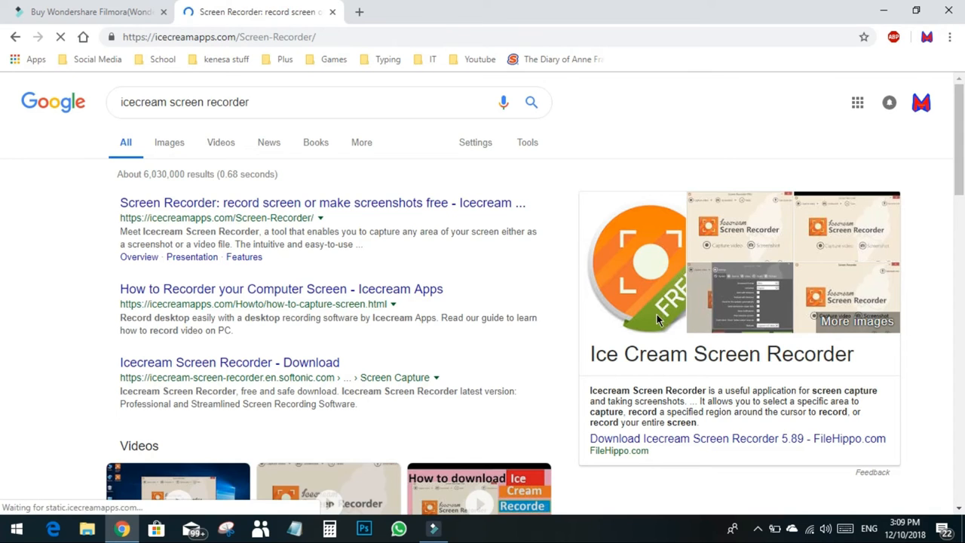
Load the Icecream Screen Recorder 5.89 page and browse its Help Center and Products menus
left_click(322, 202)
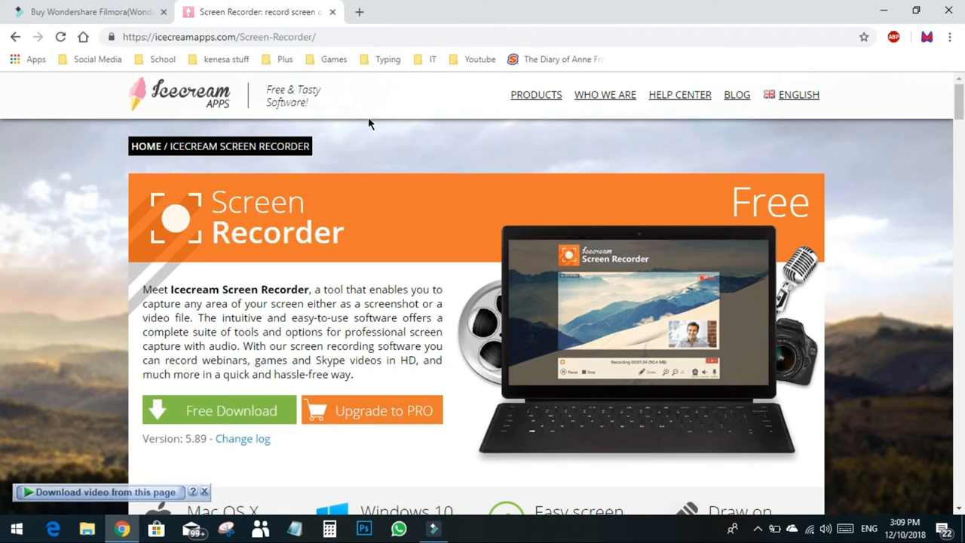
mouse_move(313, 335)
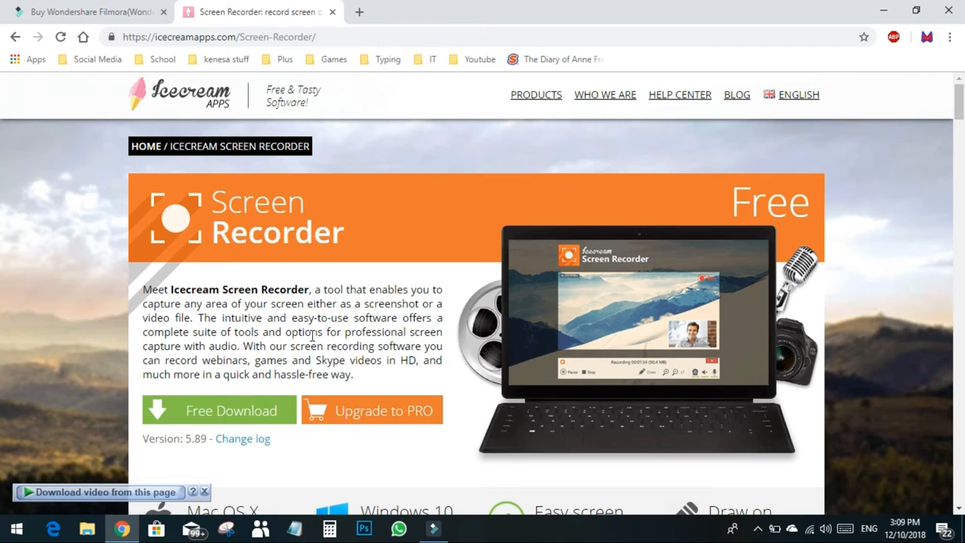
left_click(679, 95)
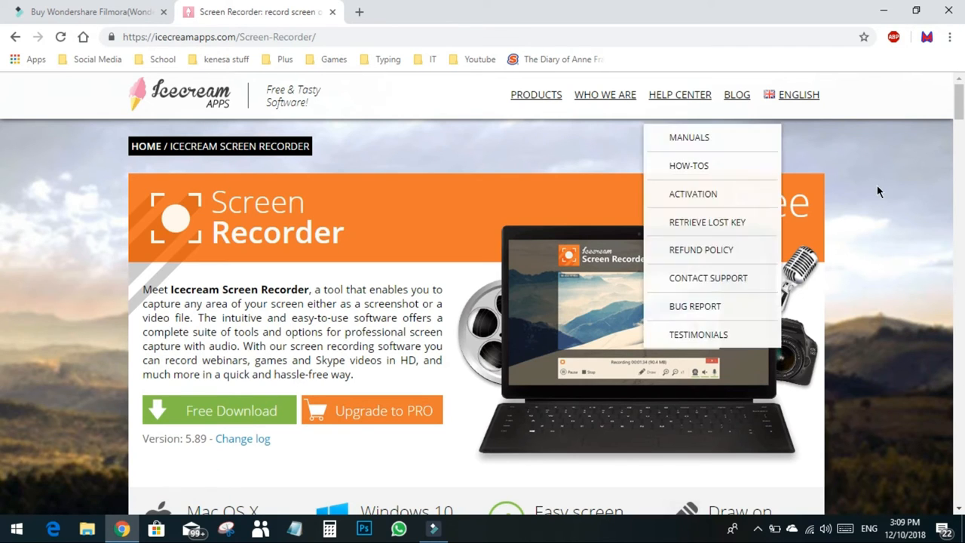
mouse_move(505, 377)
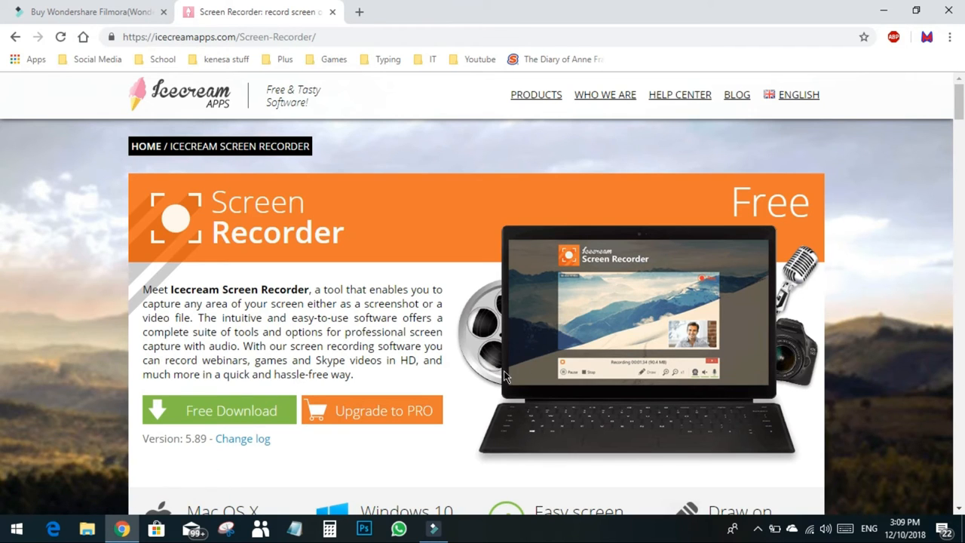
mouse_move(509, 389)
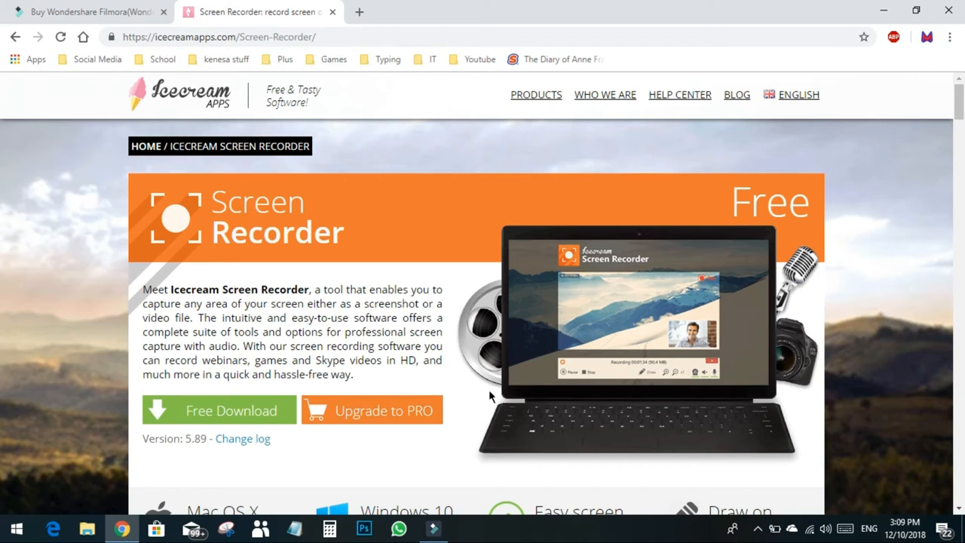
mouse_move(685, 285)
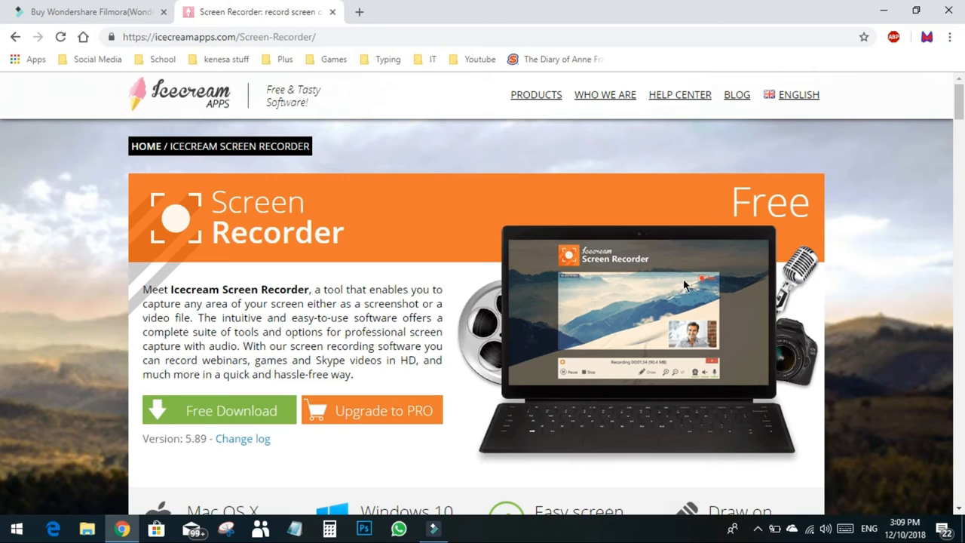
mouse_move(609, 320)
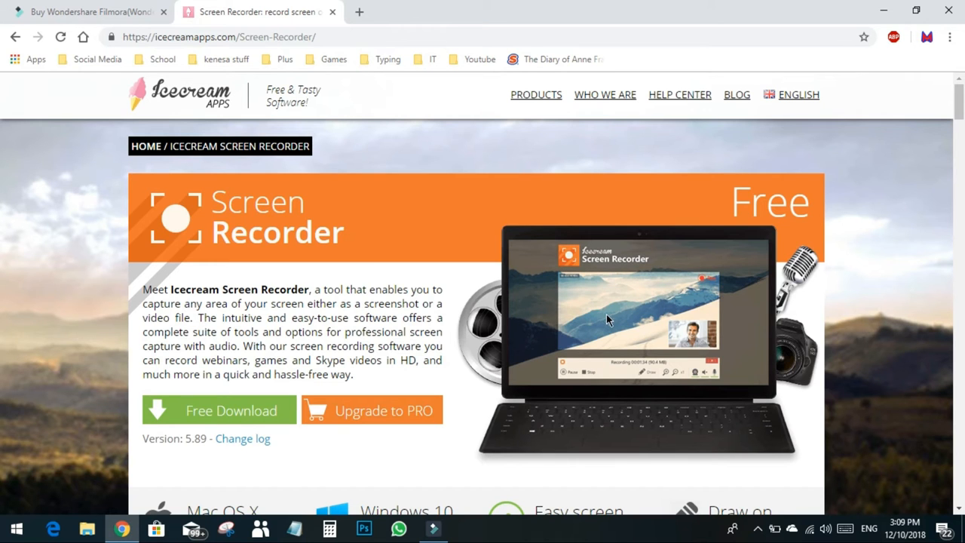
scroll("down", 3)
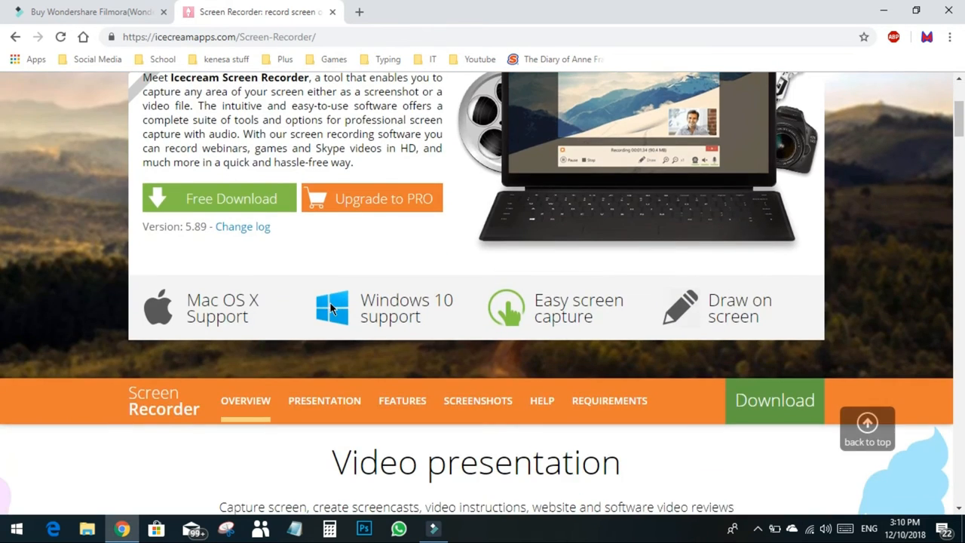
left_click(536, 95)
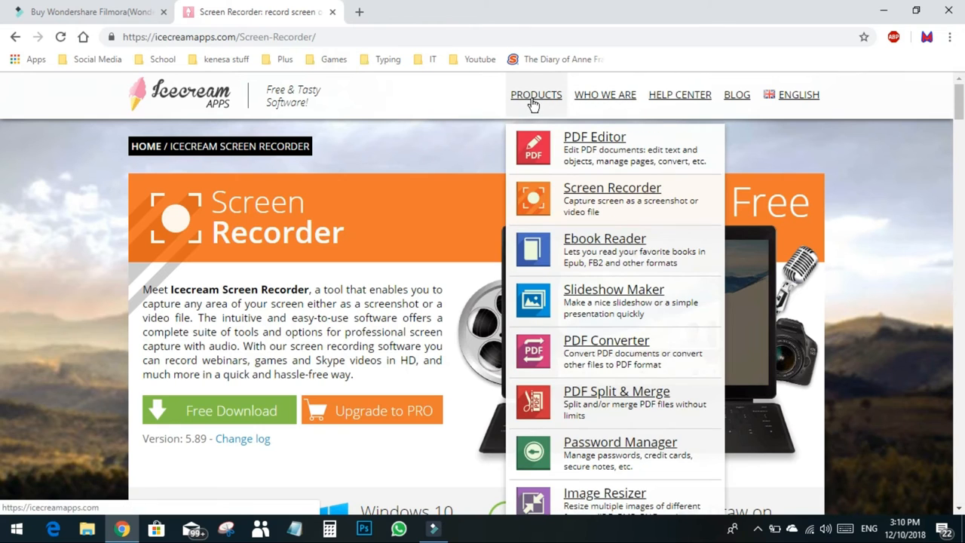
mouse_move(554, 105)
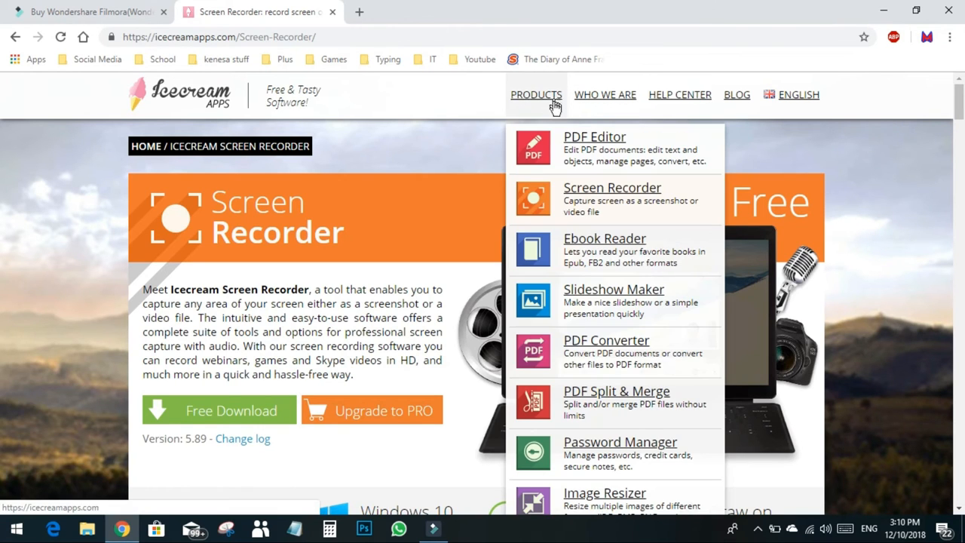
scroll("down", 3)
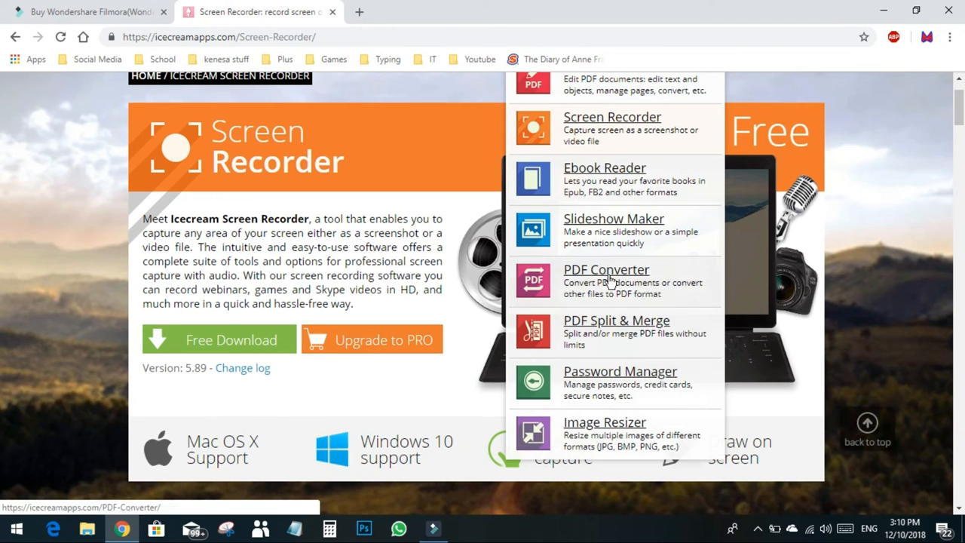
scroll("up", 3)
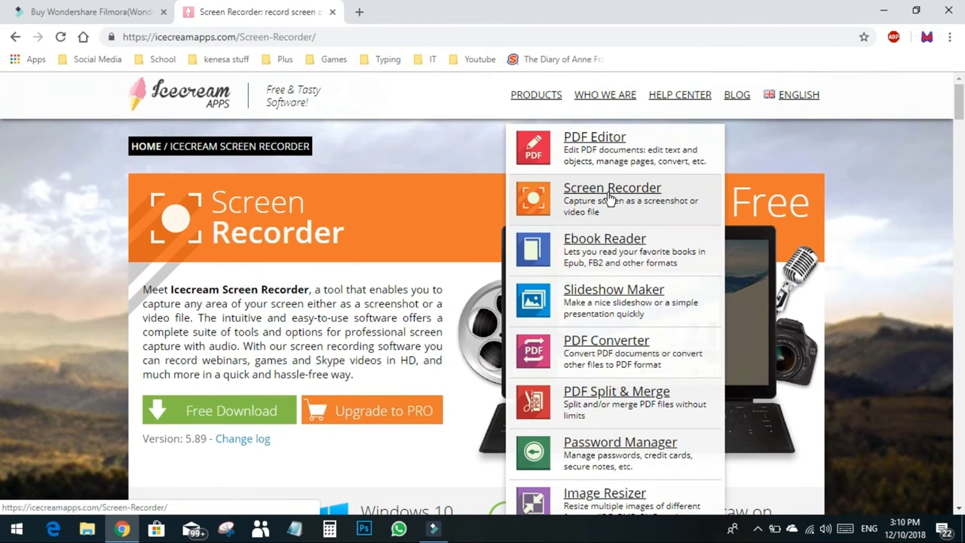
mouse_move(639, 194)
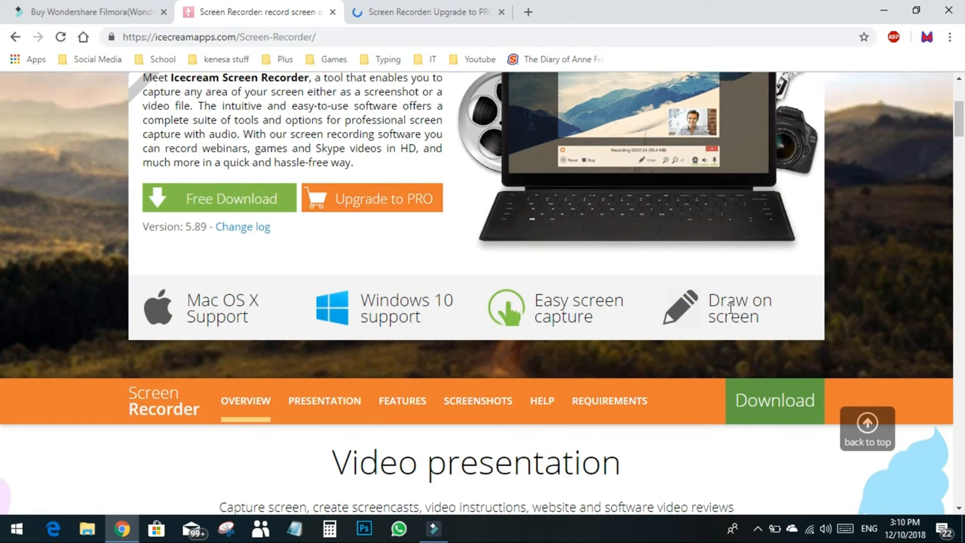
mouse_move(617, 300)
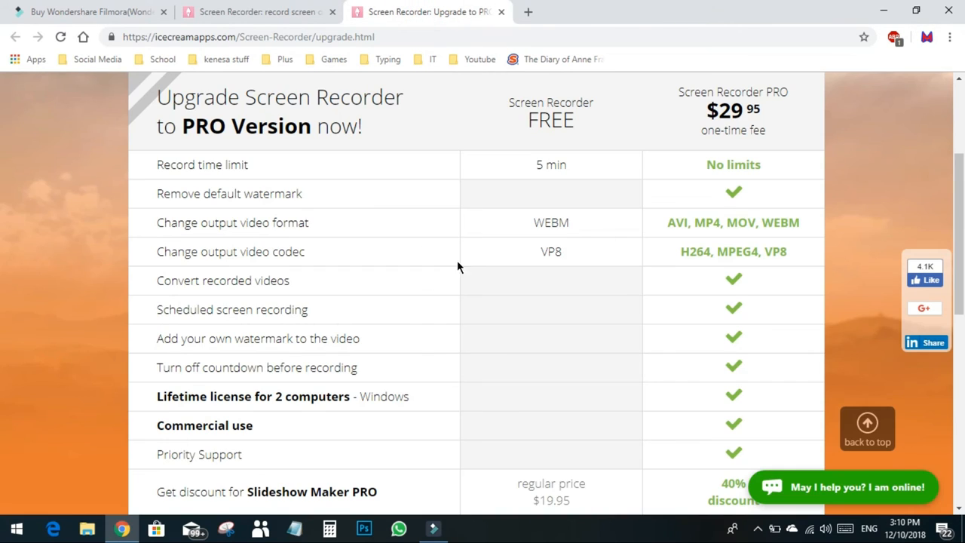
View the FREE vs PRO comparison with PRO at $29.95 one-time
double_click(728, 110)
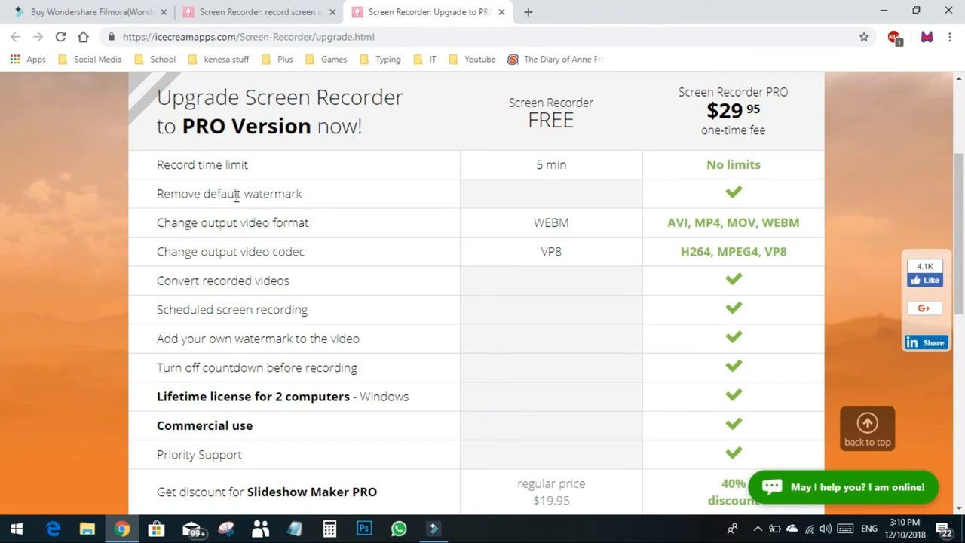
mouse_move(194, 159)
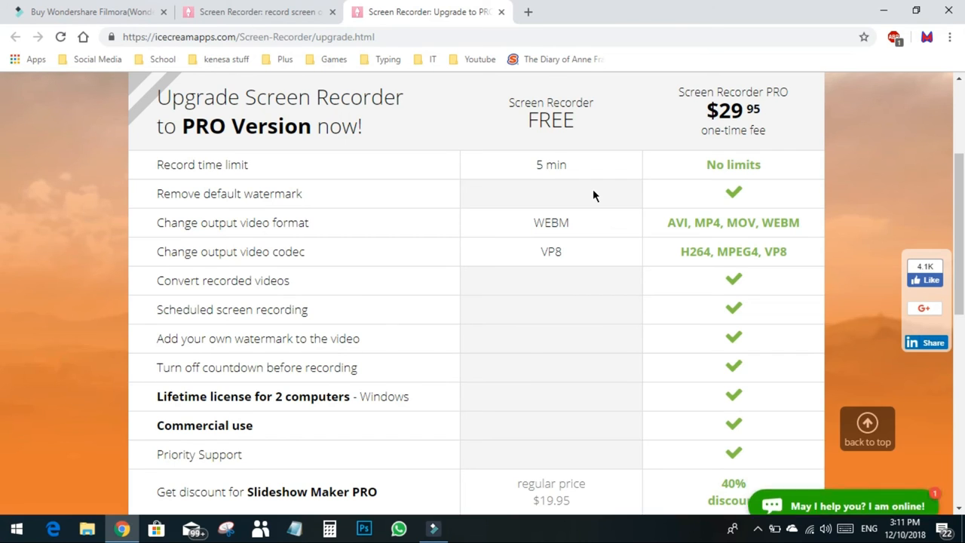
Dismiss the live chat, then inspect the $29.95 PRO price and watermark feature row
left_click(844, 506)
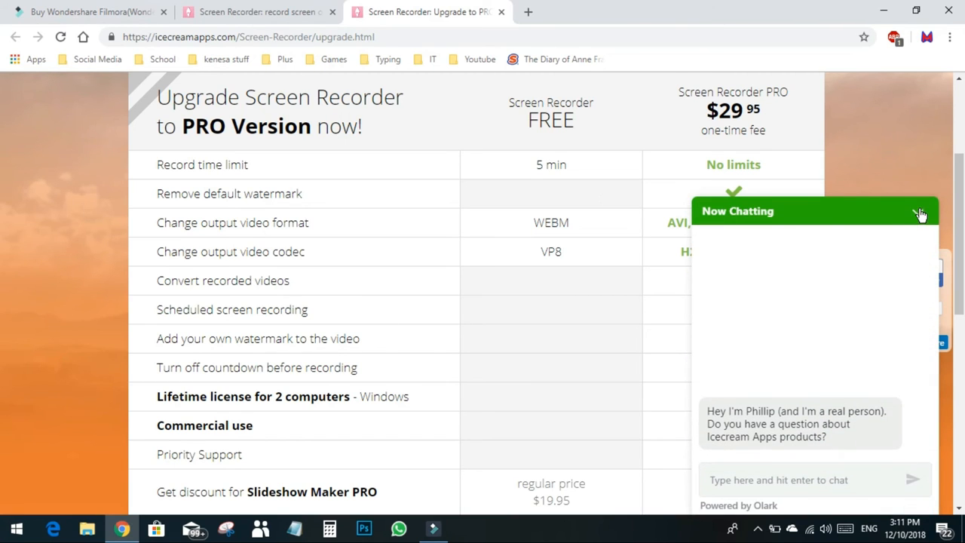
left_click(922, 213)
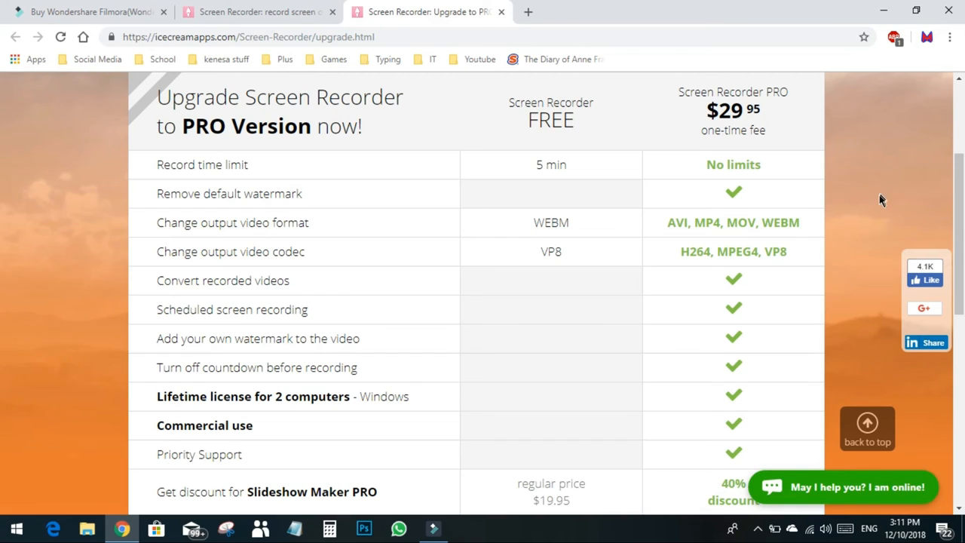
mouse_move(588, 254)
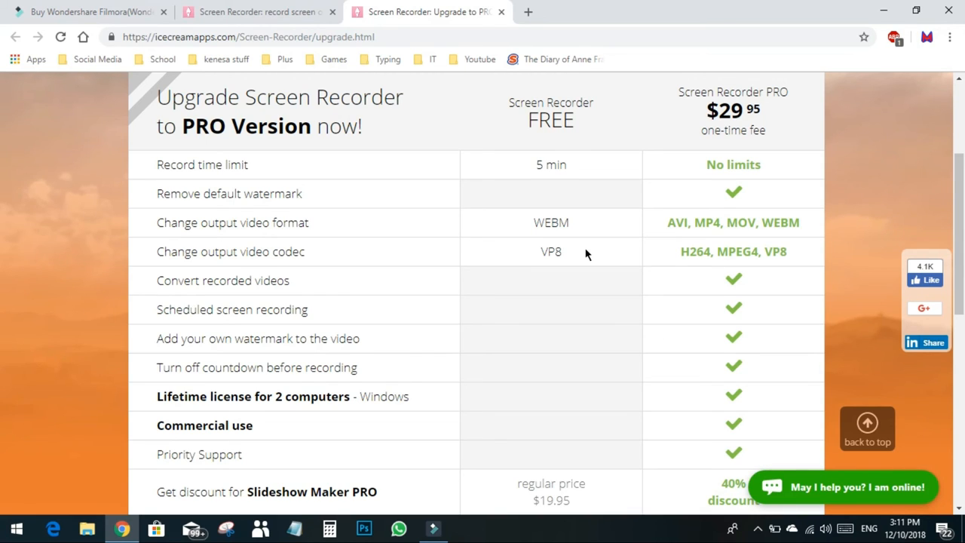
mouse_move(293, 191)
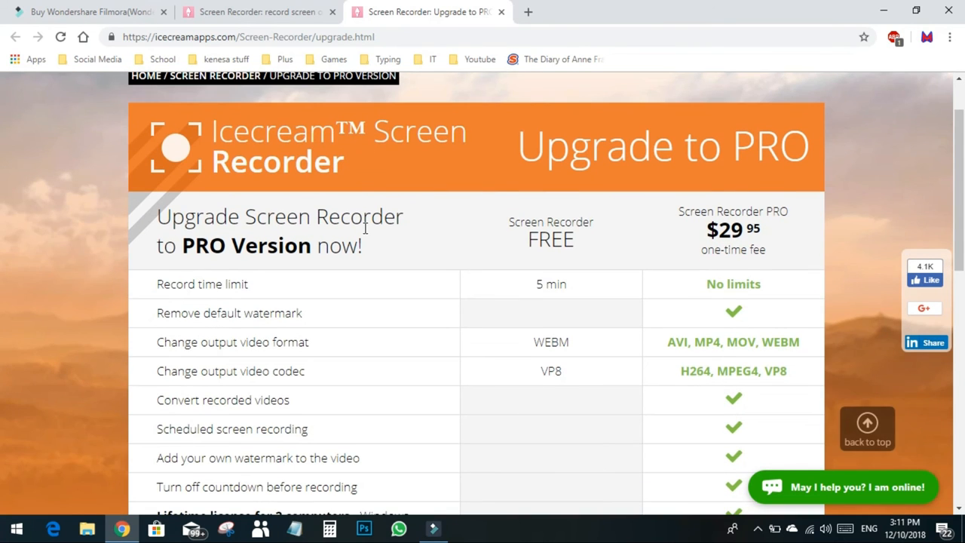
mouse_move(727, 280)
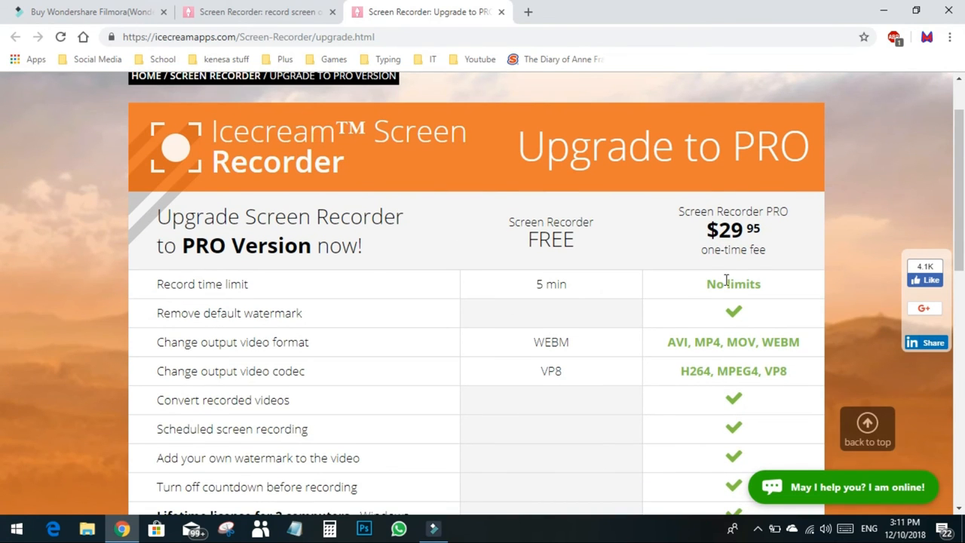
double_click(730, 229)
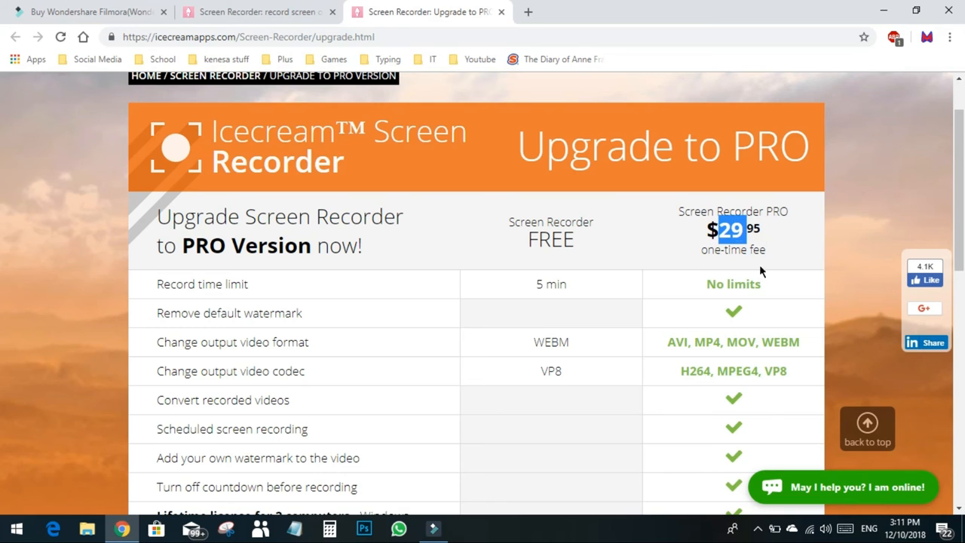
scroll("down", 3)
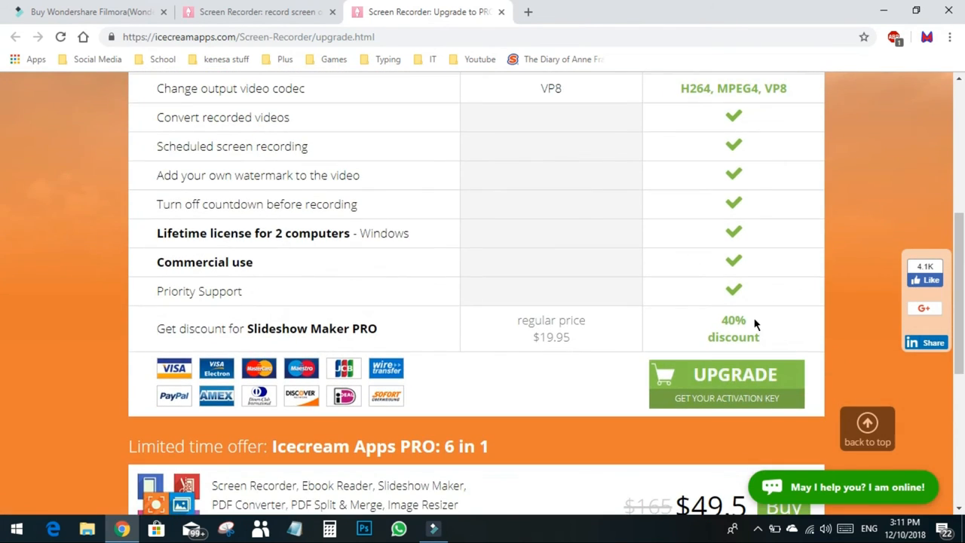
scroll("up", 3)
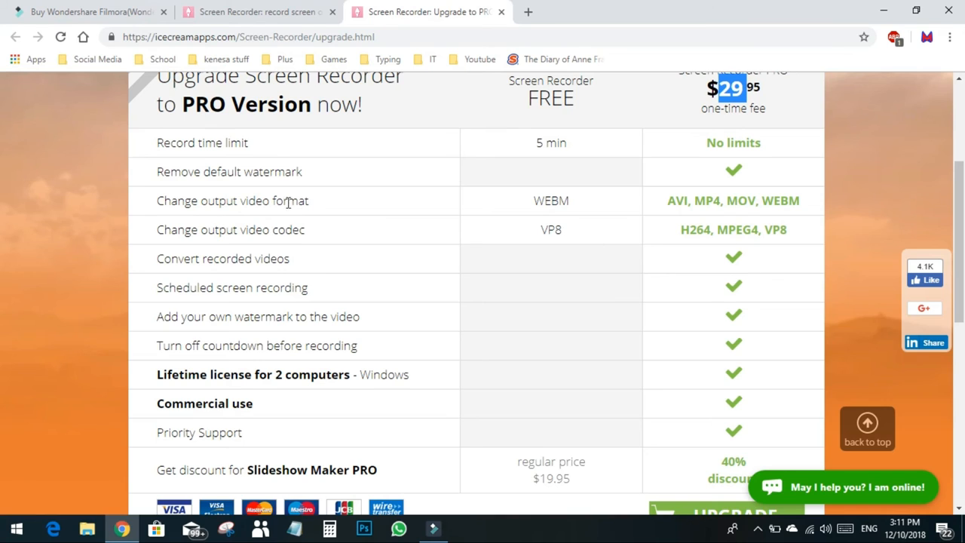
mouse_move(498, 251)
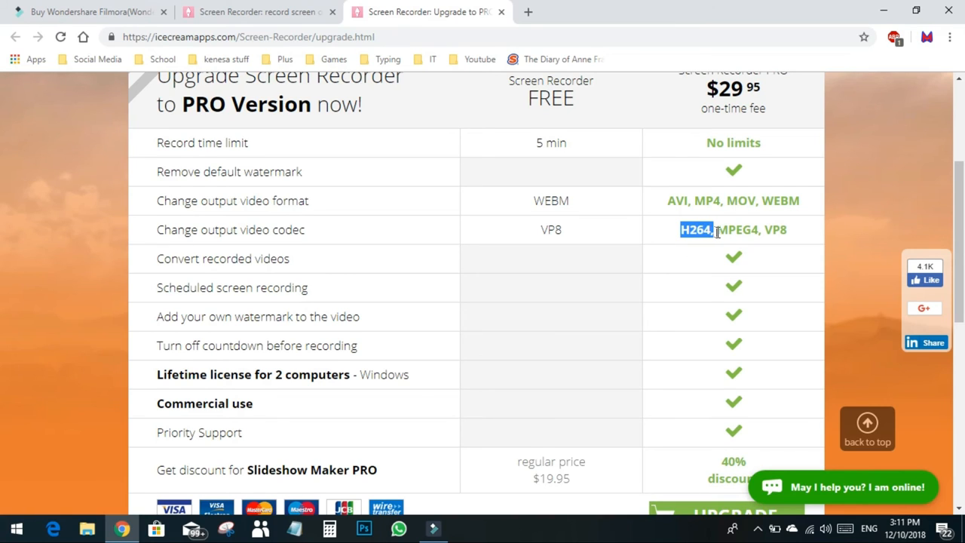
left_click(781, 289)
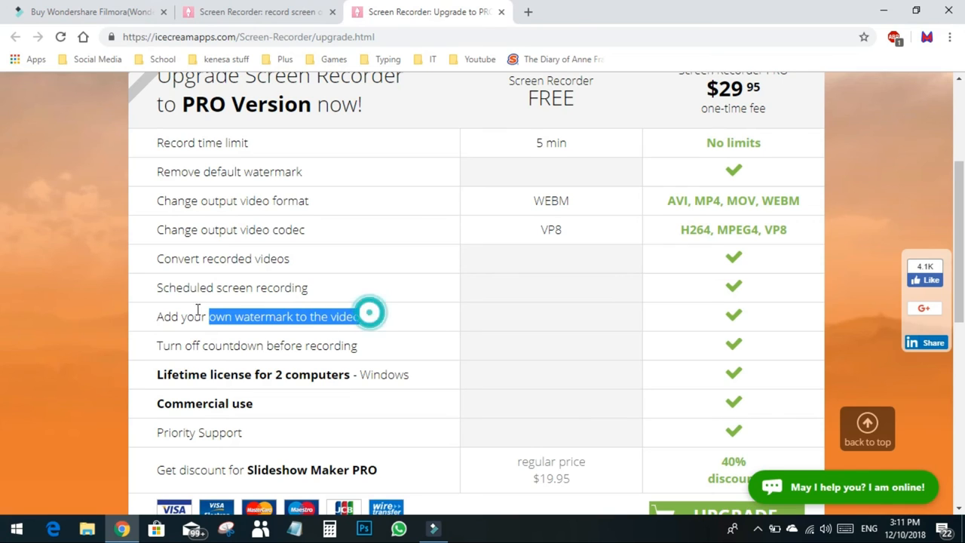
left_click(369, 313)
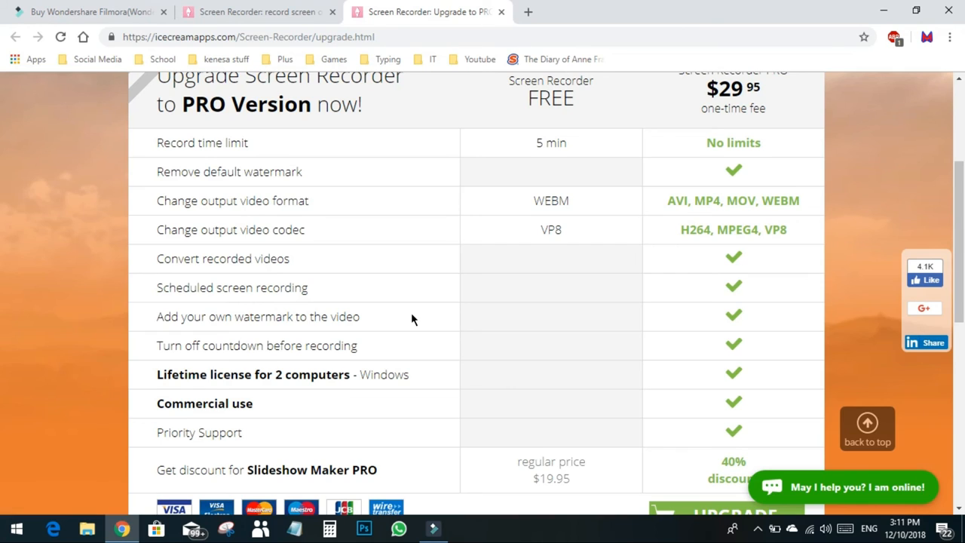
mouse_move(426, 272)
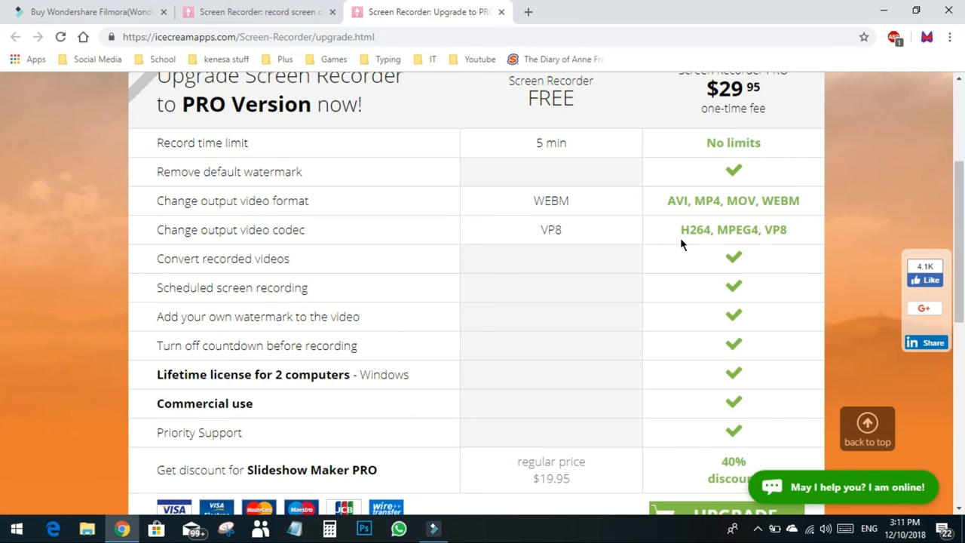
mouse_move(257, 11)
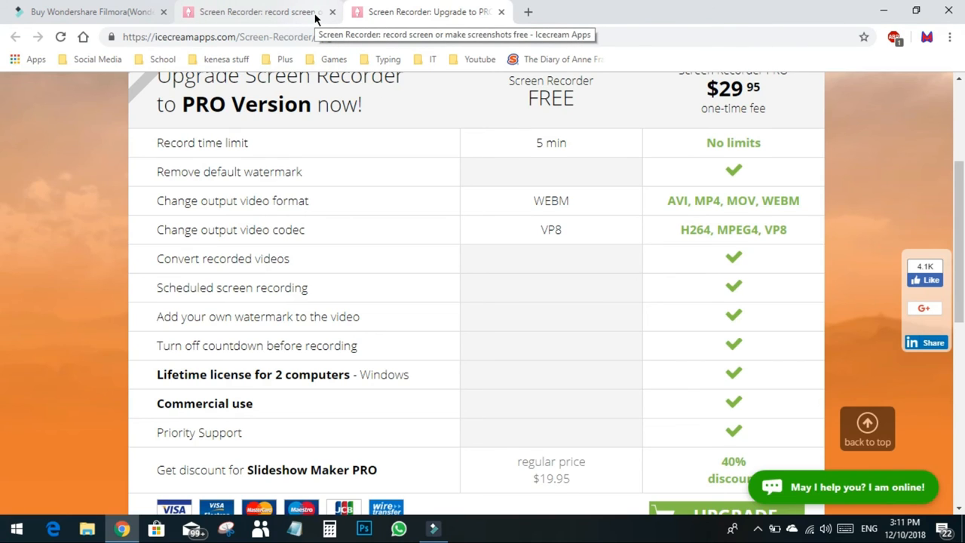
mouse_move(254, 263)
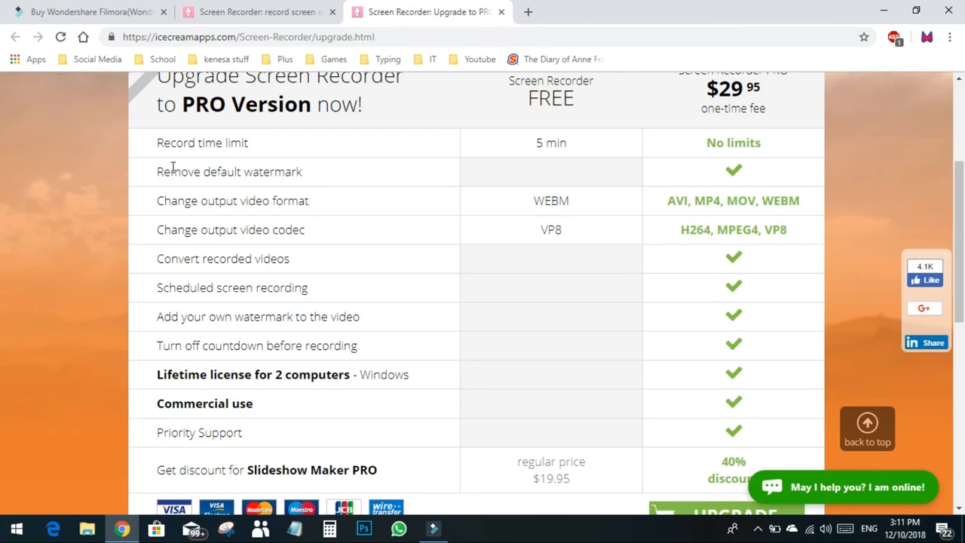
mouse_move(326, 133)
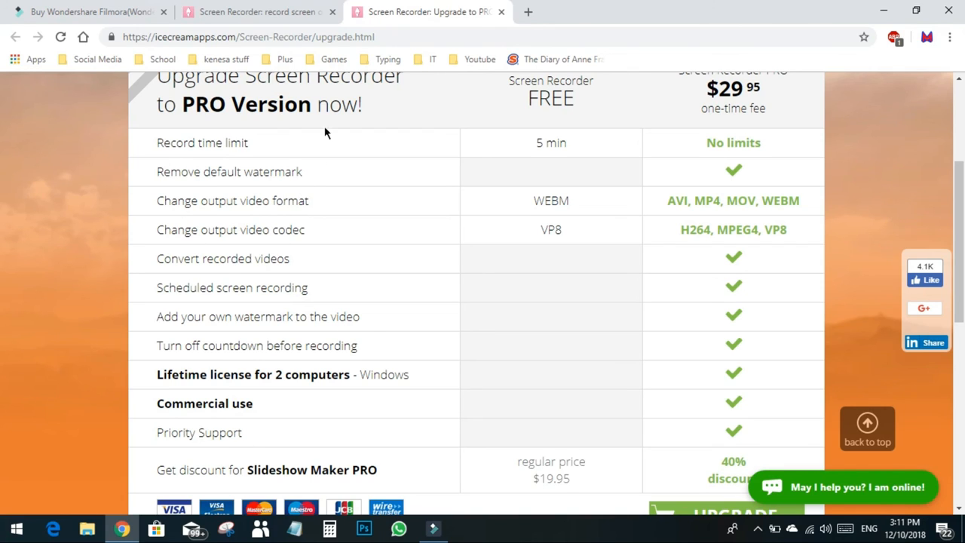
mouse_move(527, 425)
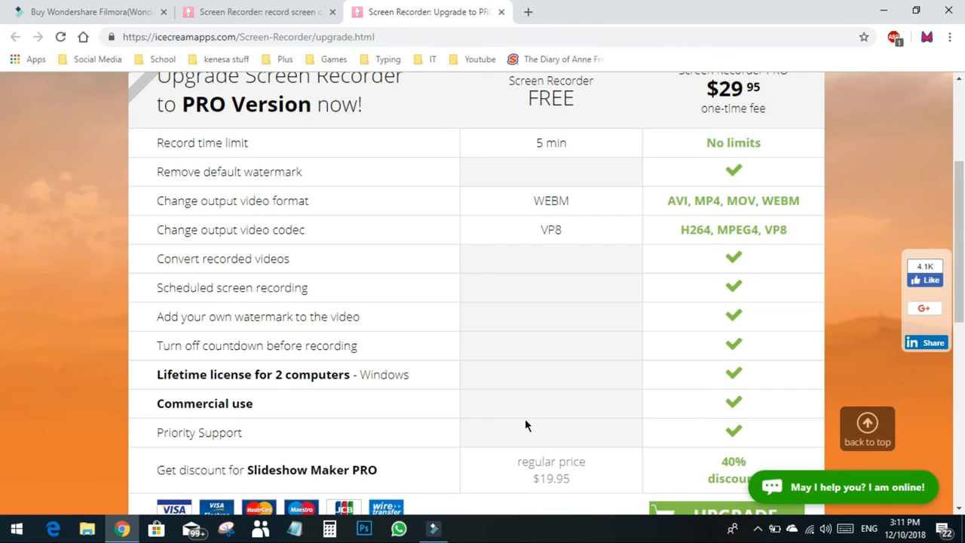
mouse_move(456, 397)
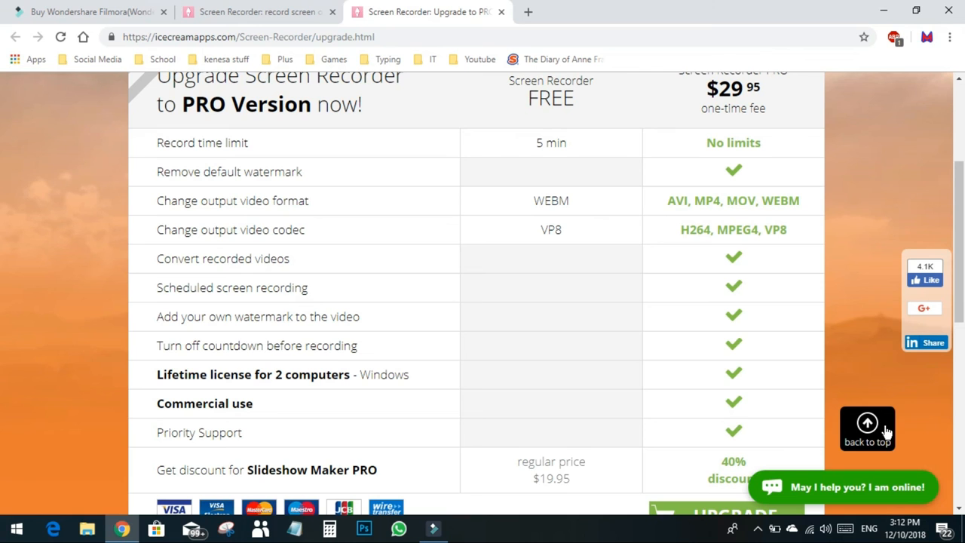
Scroll past the Upgrade button and 6-in-1 offer, then jump back to the top
scroll("down", 3)
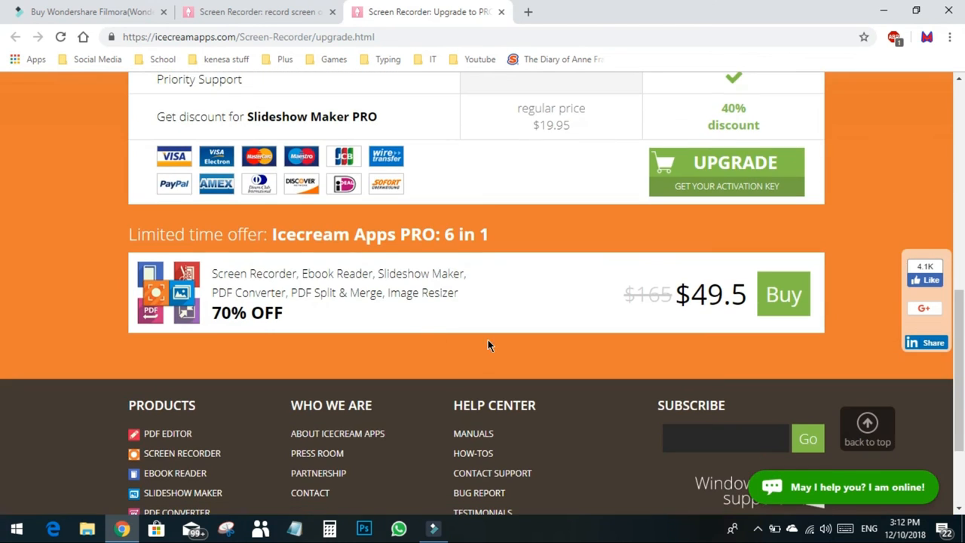
scroll("up", 3)
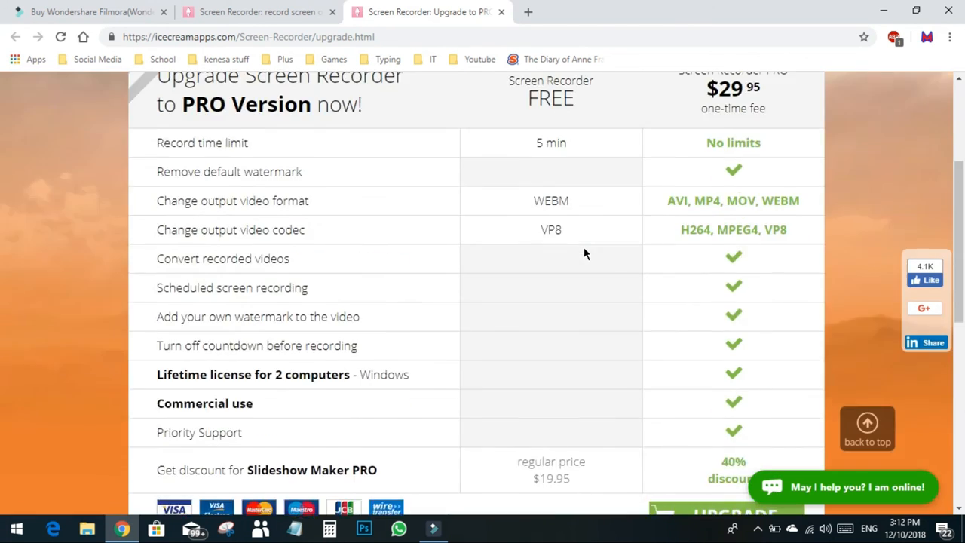
scroll("up", 3)
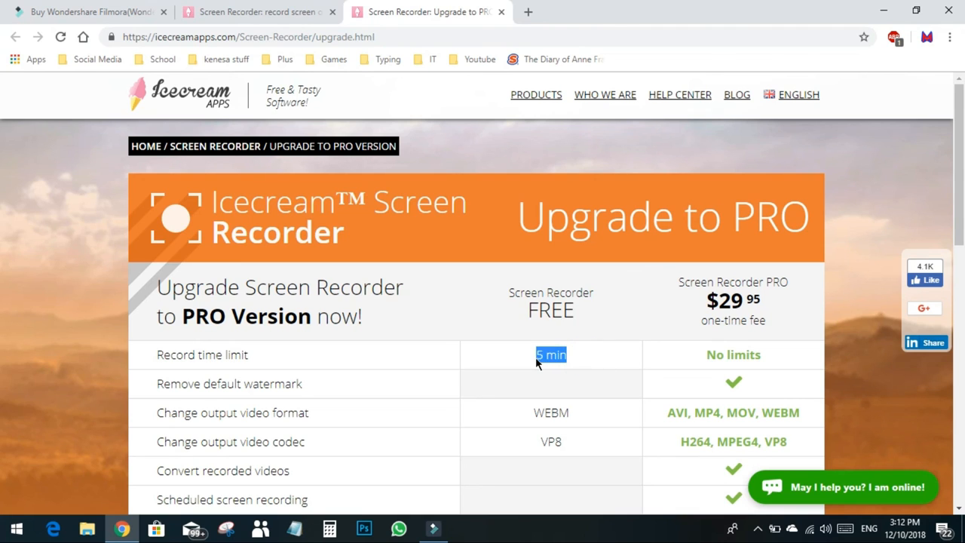
mouse_move(274, 338)
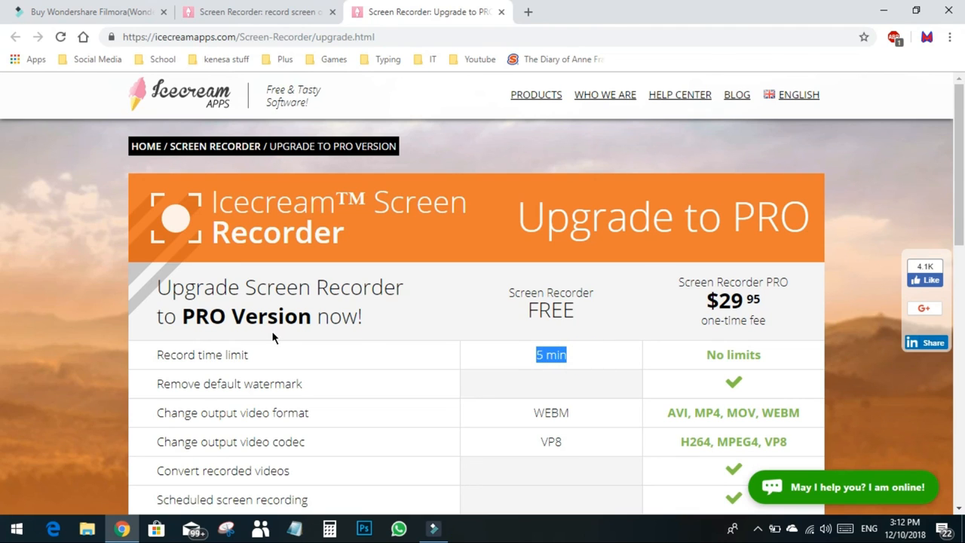
scroll("down", 3)
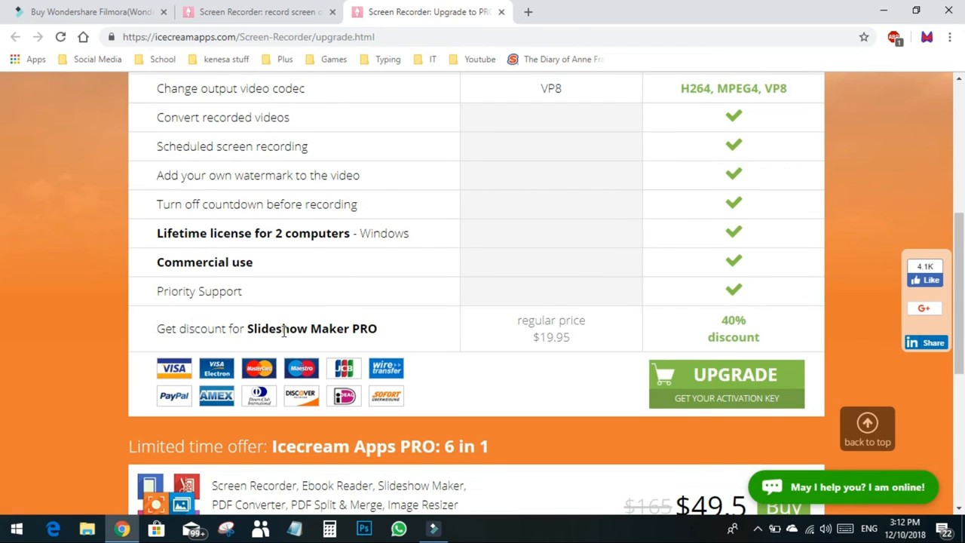
left_click(867, 428)
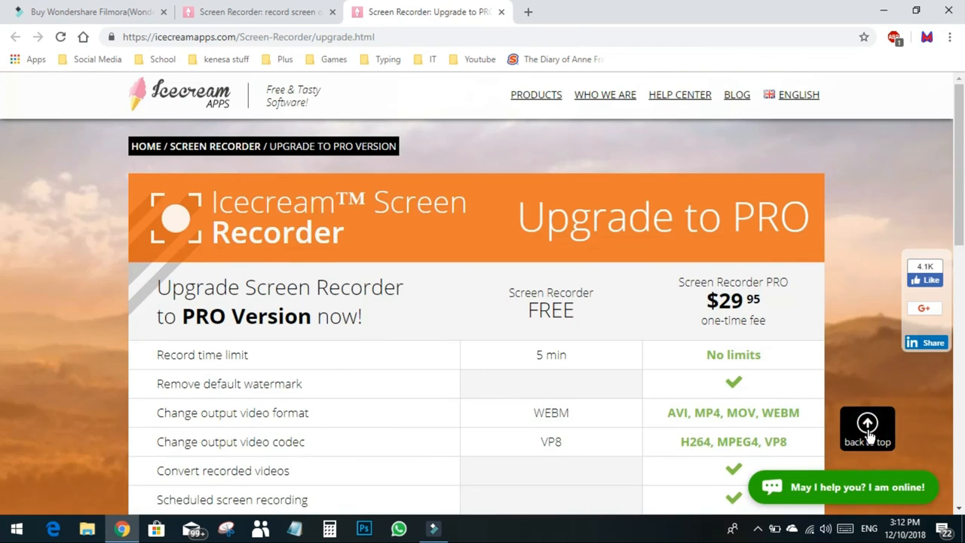
mouse_move(419, 333)
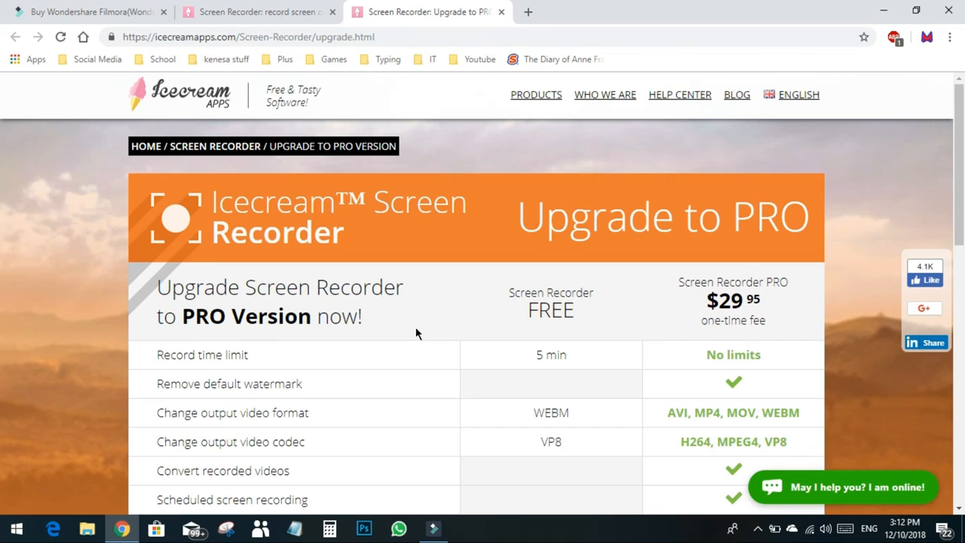
mouse_move(421, 327)
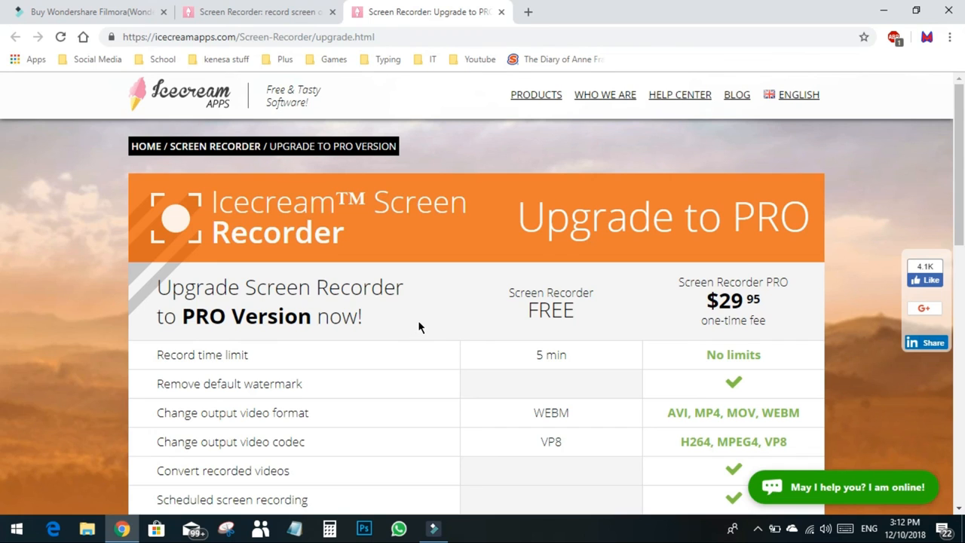
mouse_move(414, 430)
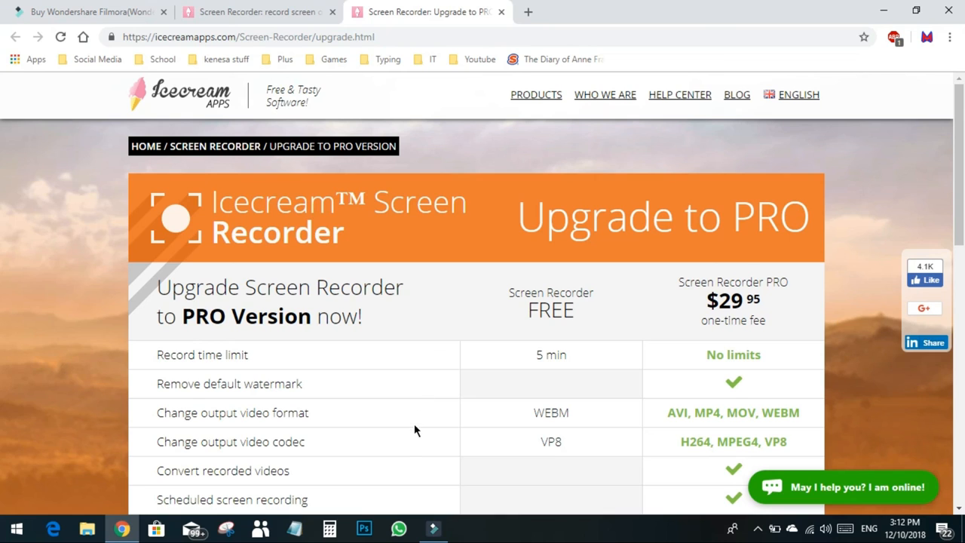
mouse_move(418, 141)
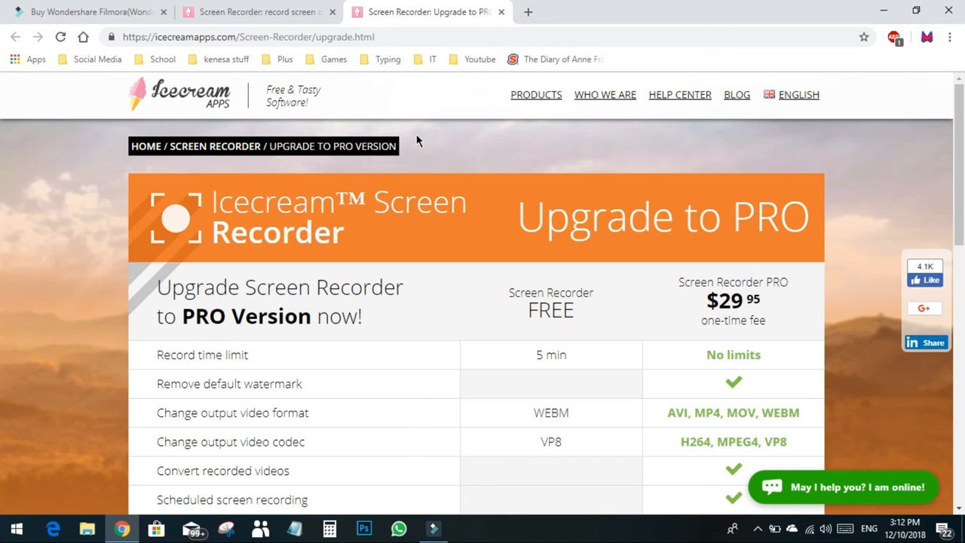
mouse_move(387, 208)
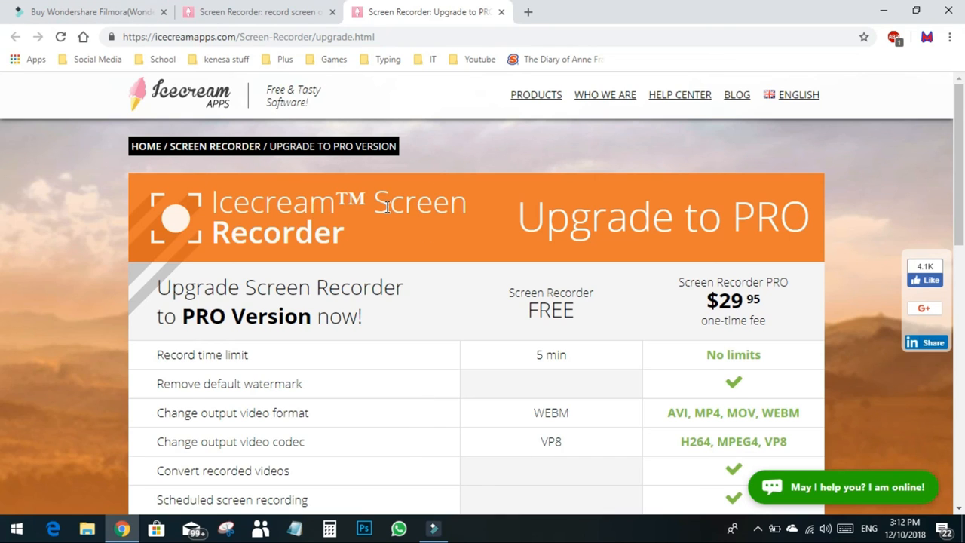
mouse_move(505, 130)
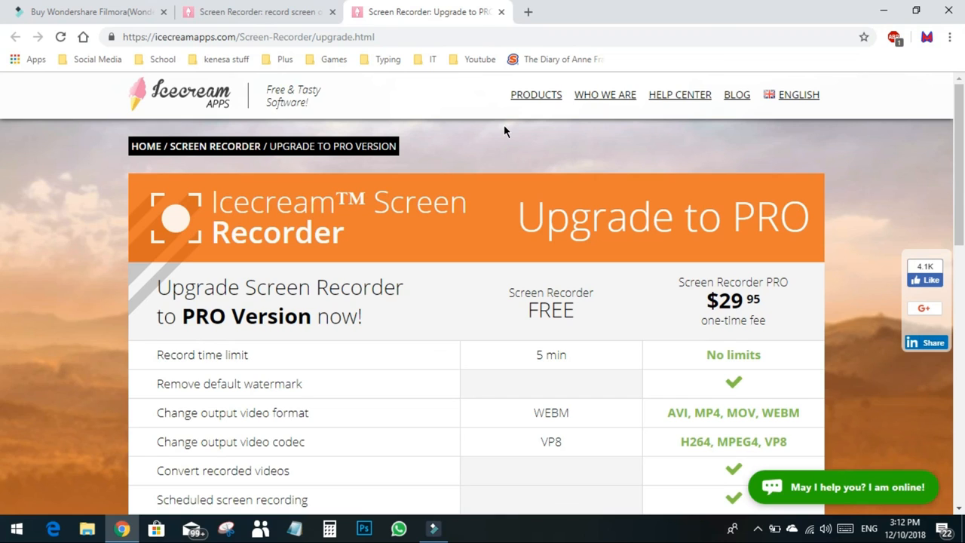
mouse_move(524, 137)
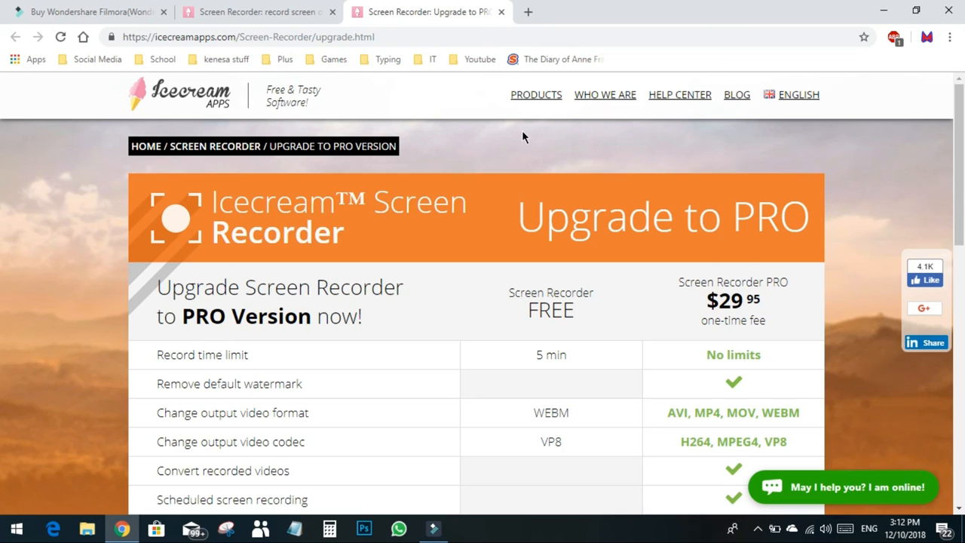
mouse_move(326, 140)
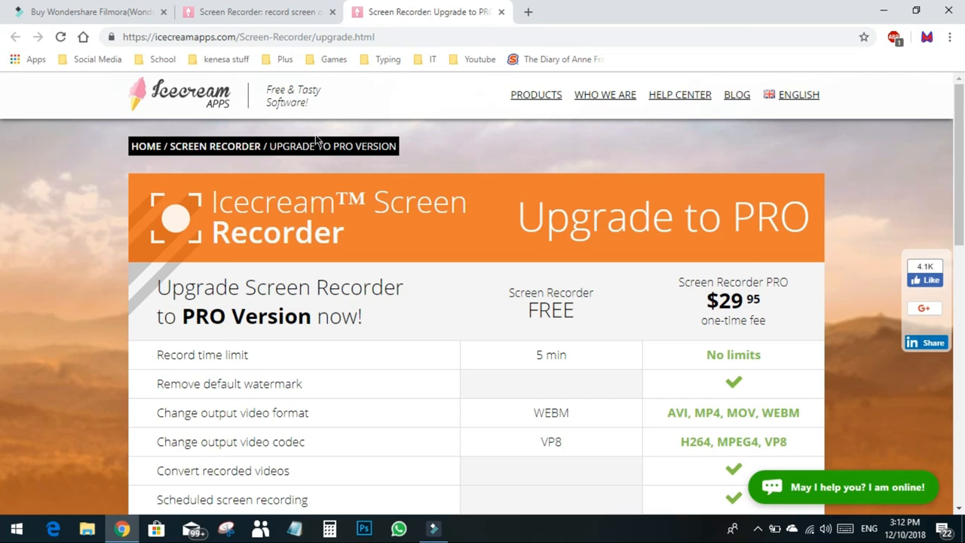
mouse_move(387, 122)
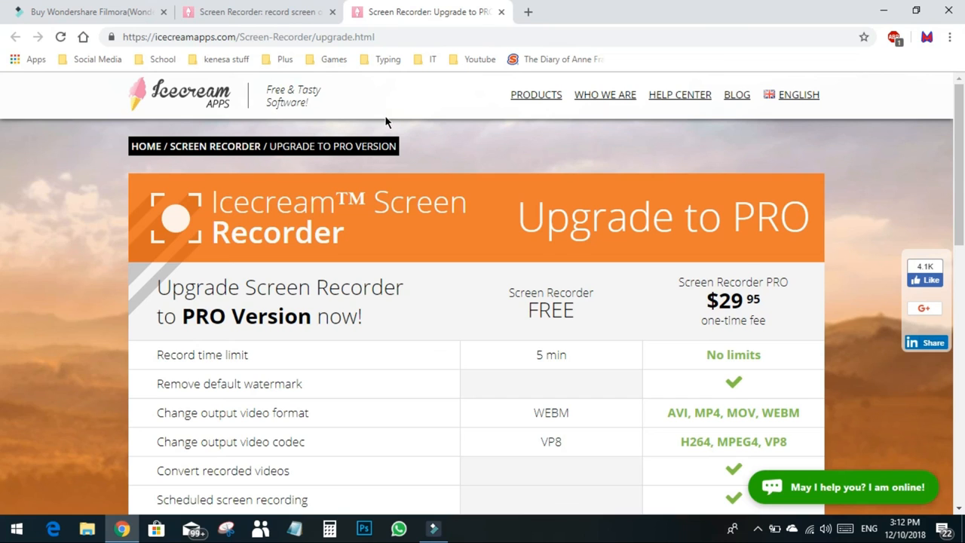
mouse_move(383, 113)
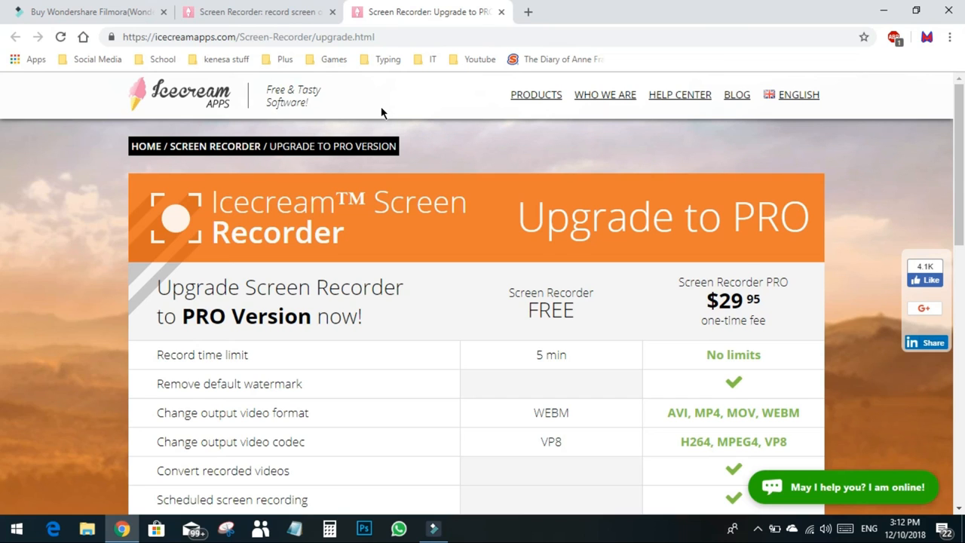
mouse_move(318, 108)
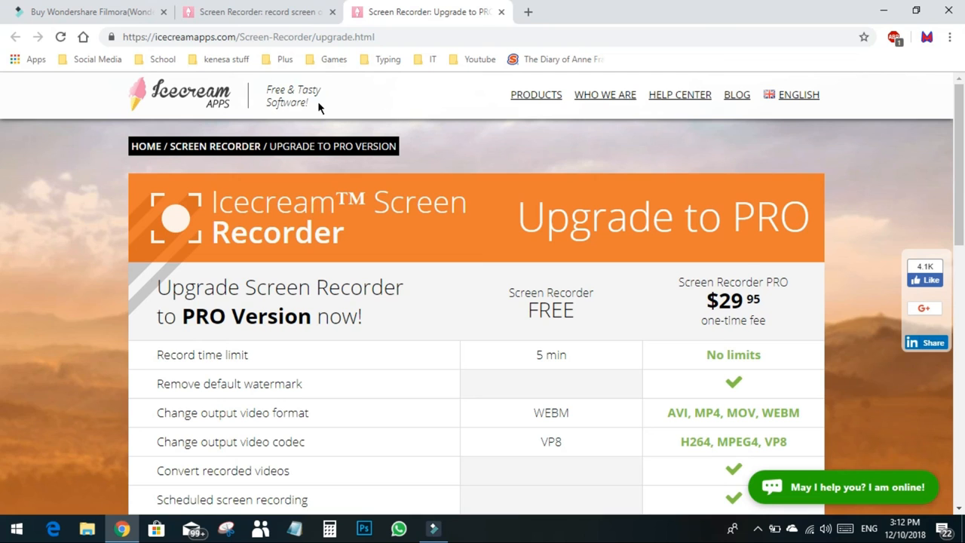
mouse_move(299, 127)
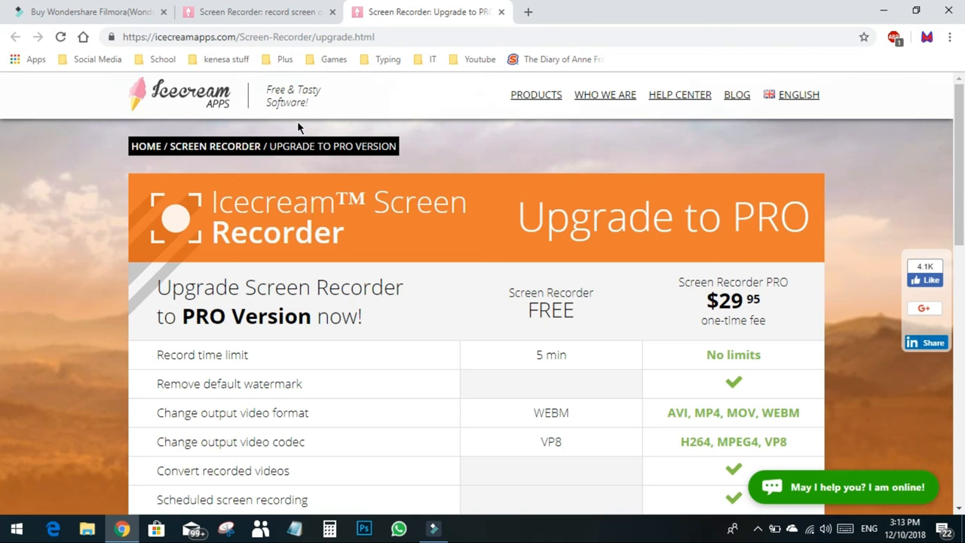
mouse_move(611, 64)
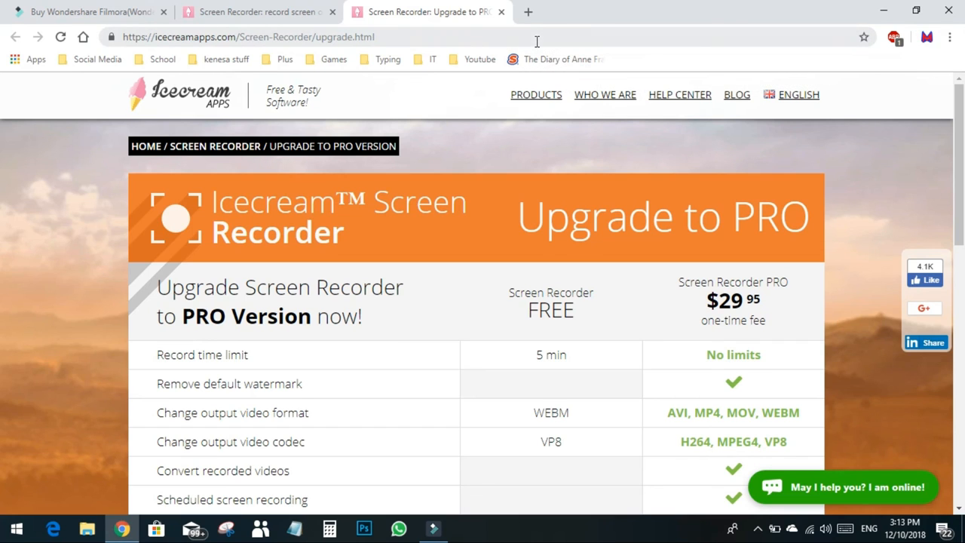
mouse_move(528, 12)
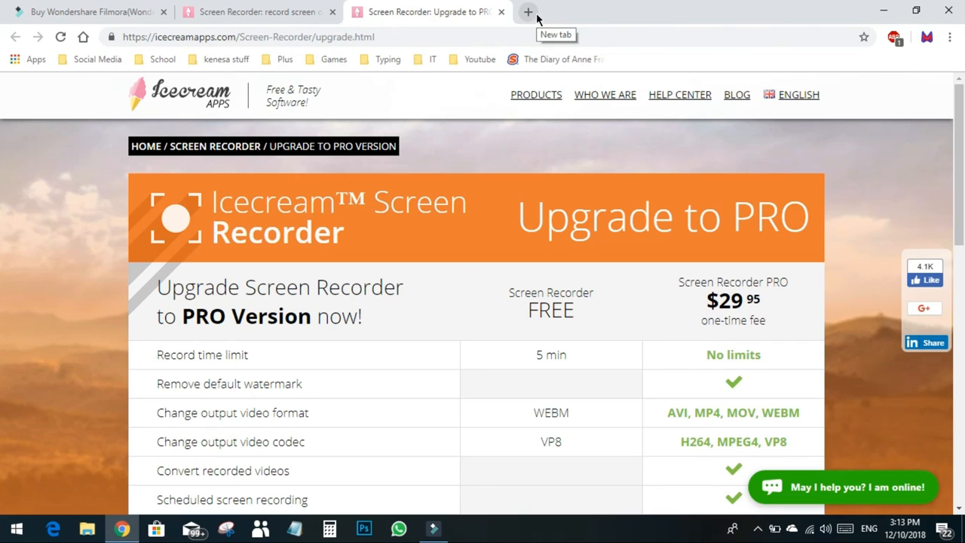